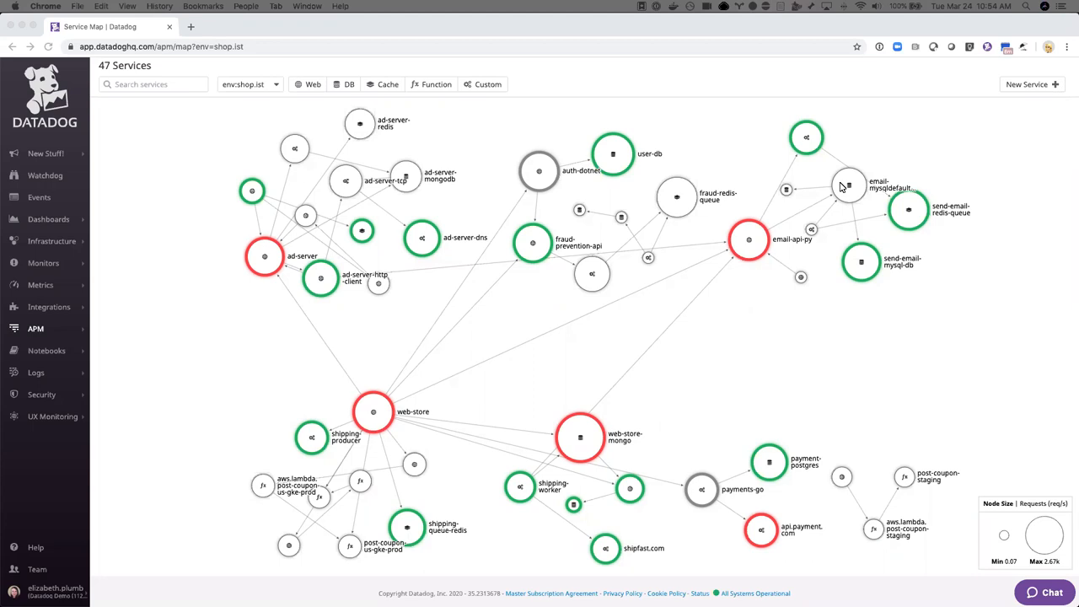
mouse_move(253, 152)
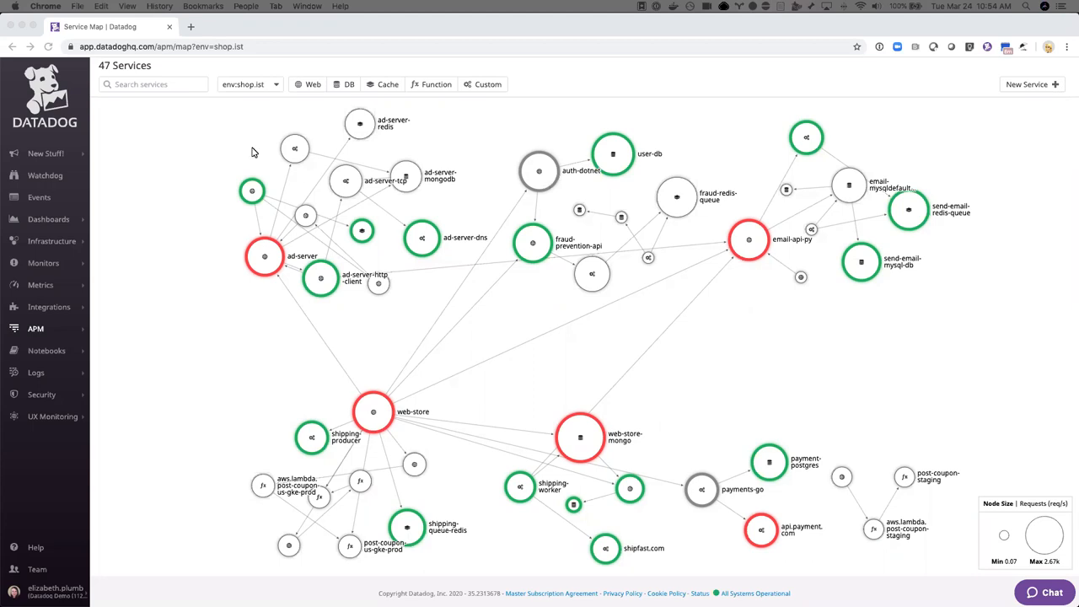
mouse_move(344, 154)
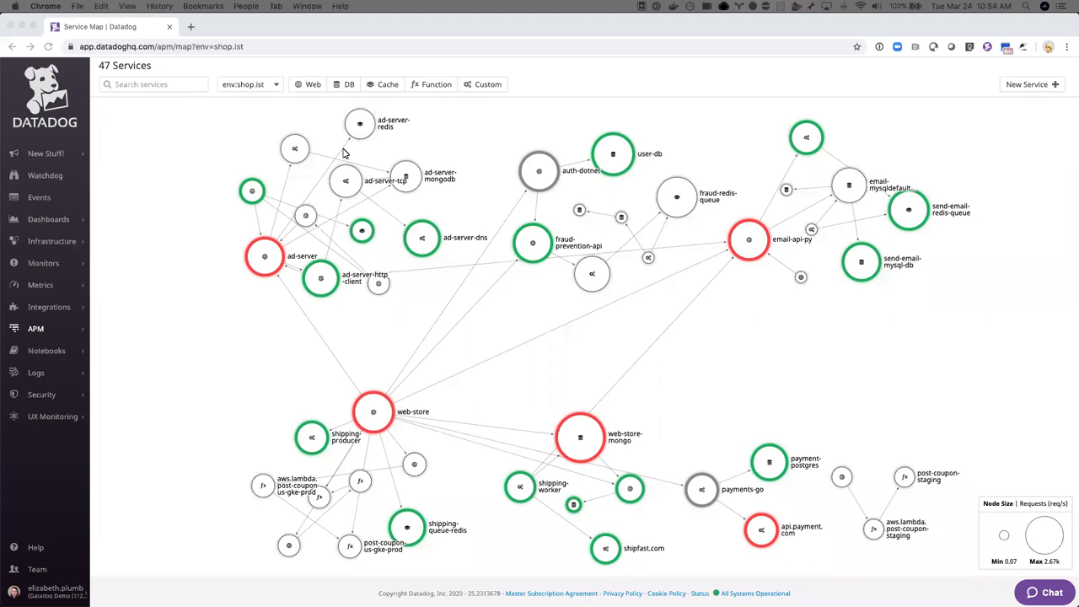
mouse_move(263, 78)
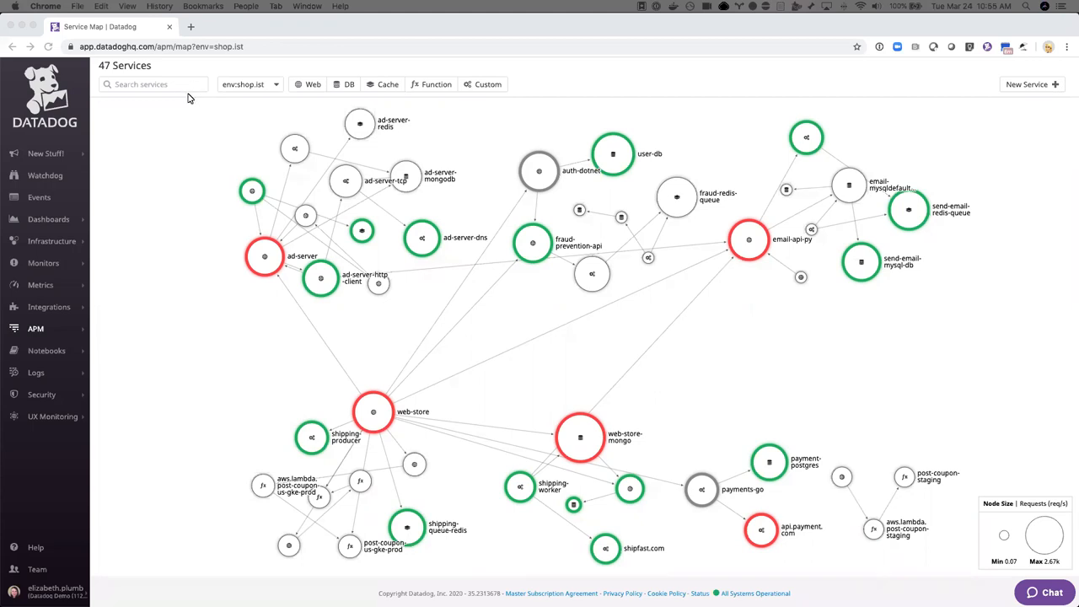
mouse_move(196, 102)
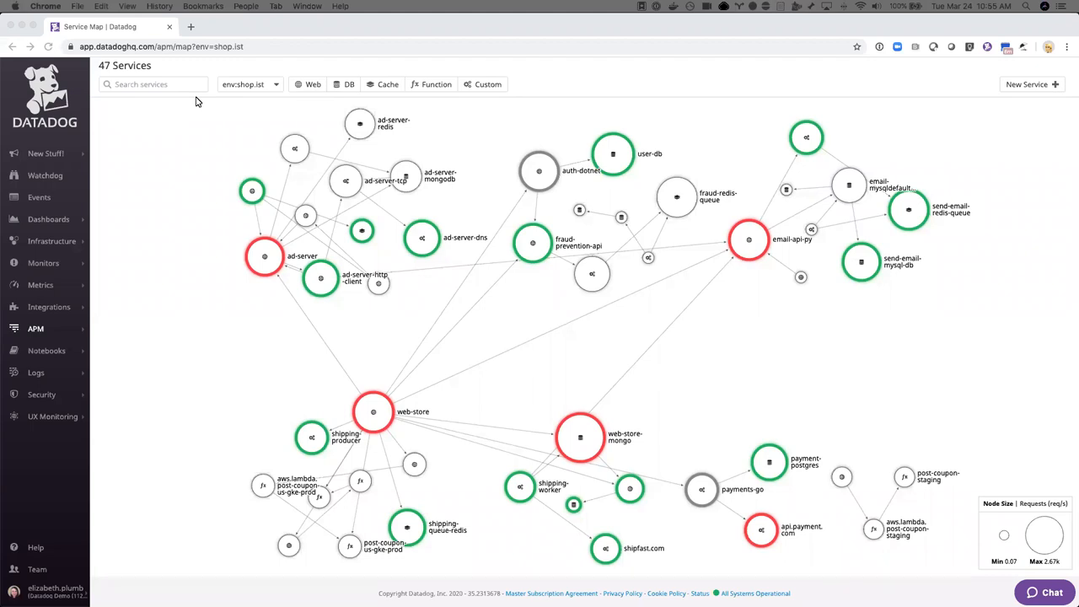
mouse_move(294, 115)
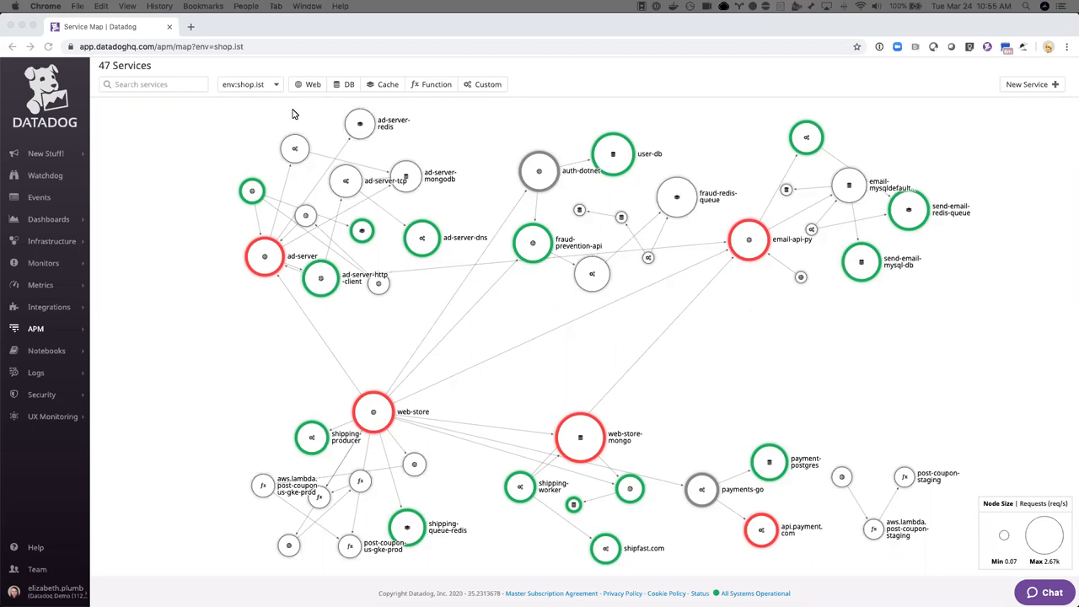
mouse_move(381, 74)
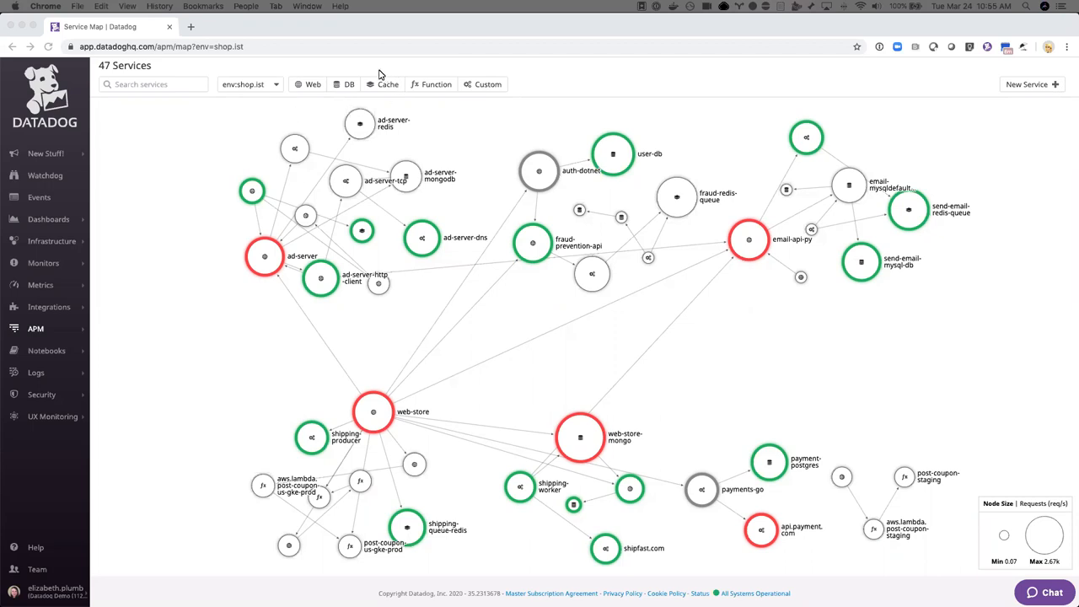
mouse_move(421, 98)
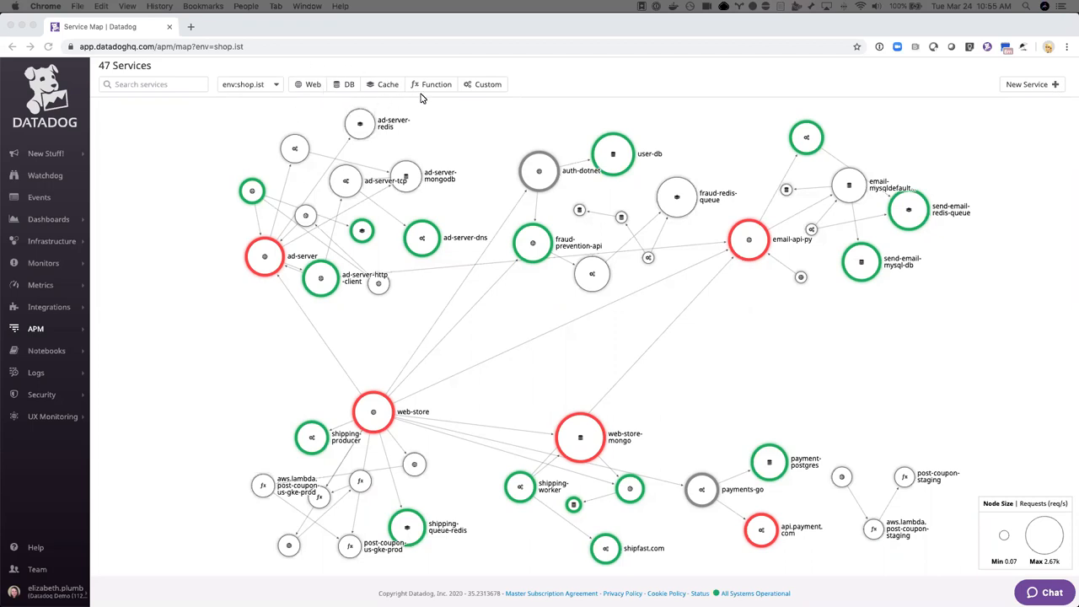
Step: Toggle the function-services filter off again, then focus the map on web-store's downstream services
click(432, 84)
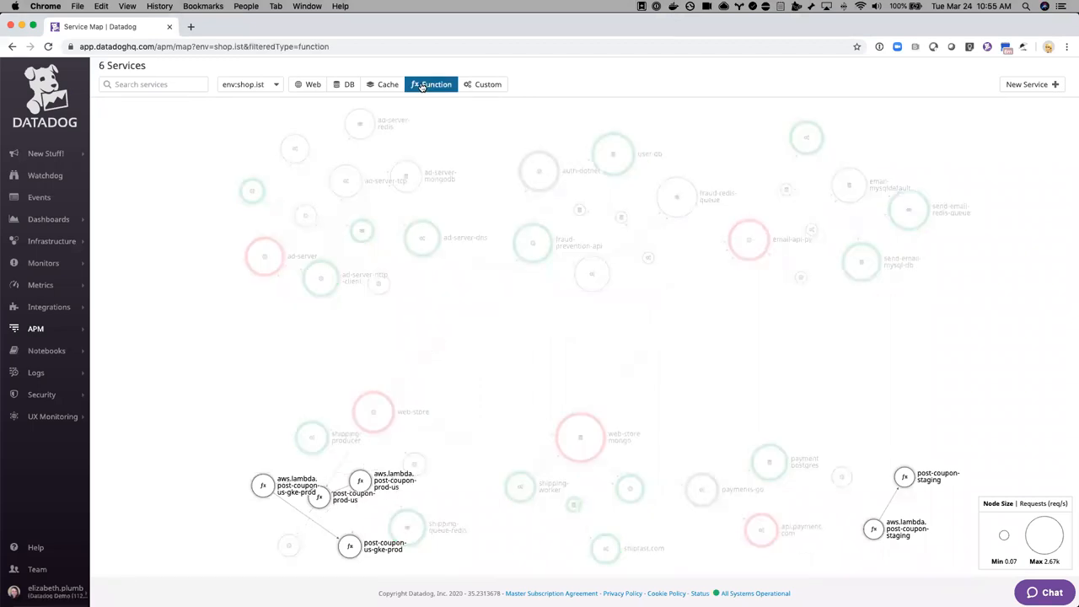
click(432, 85)
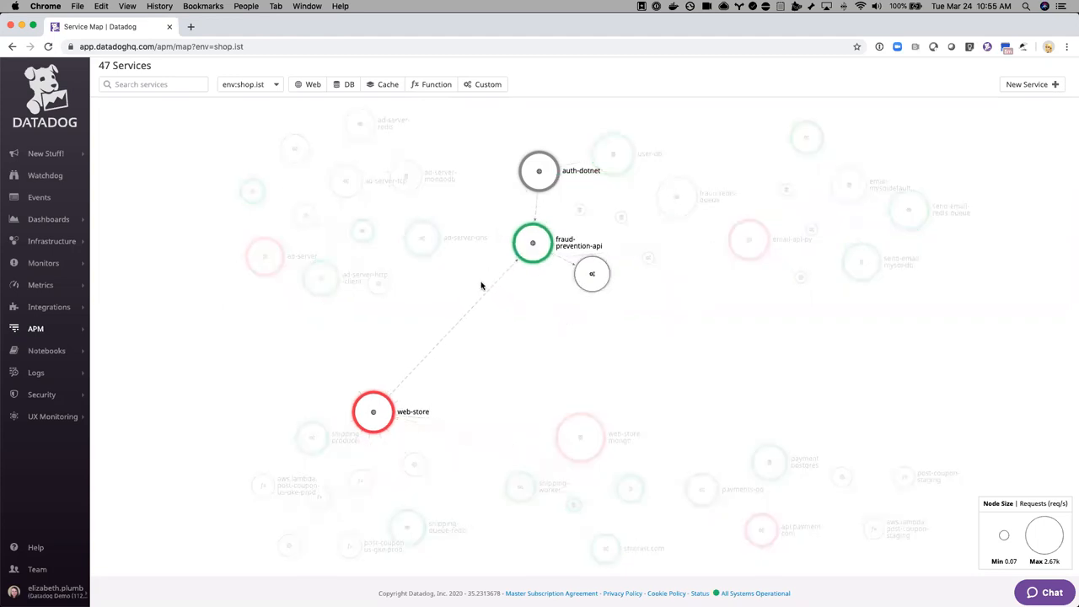
click(372, 411)
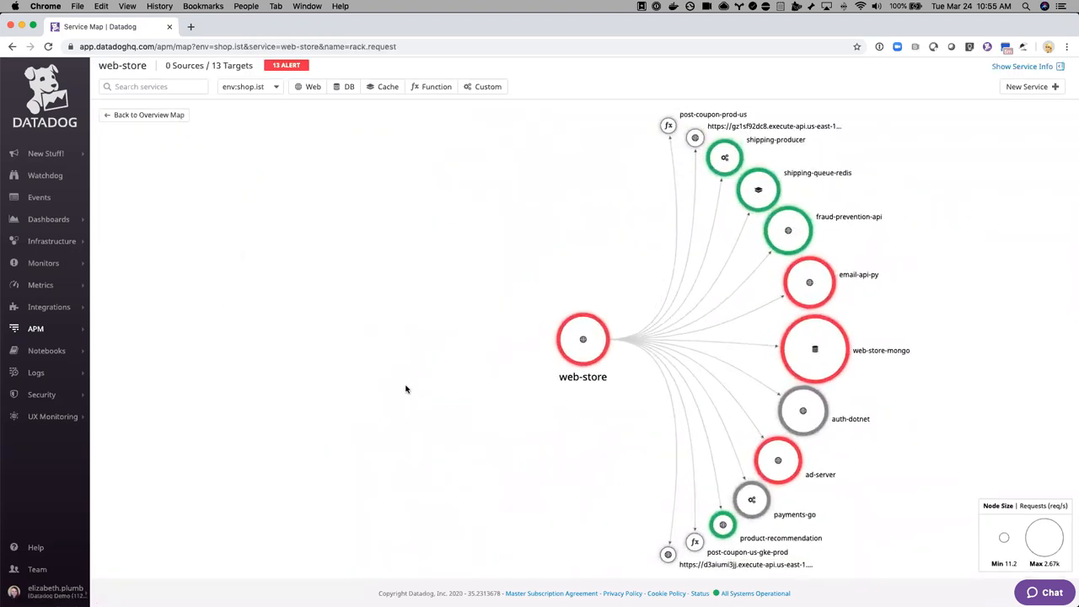
mouse_move(479, 489)
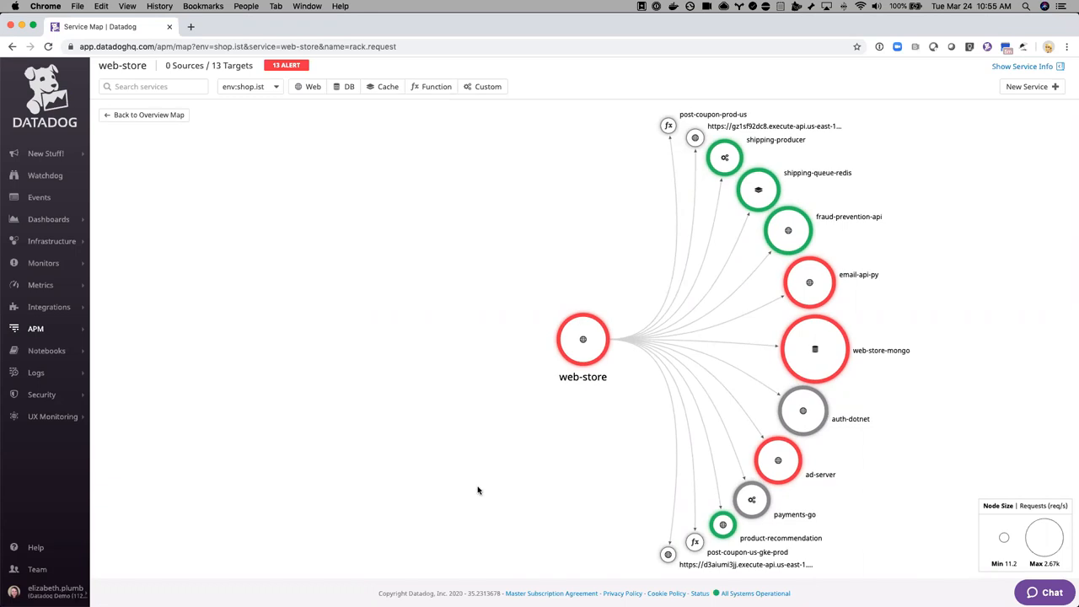
mouse_move(557, 378)
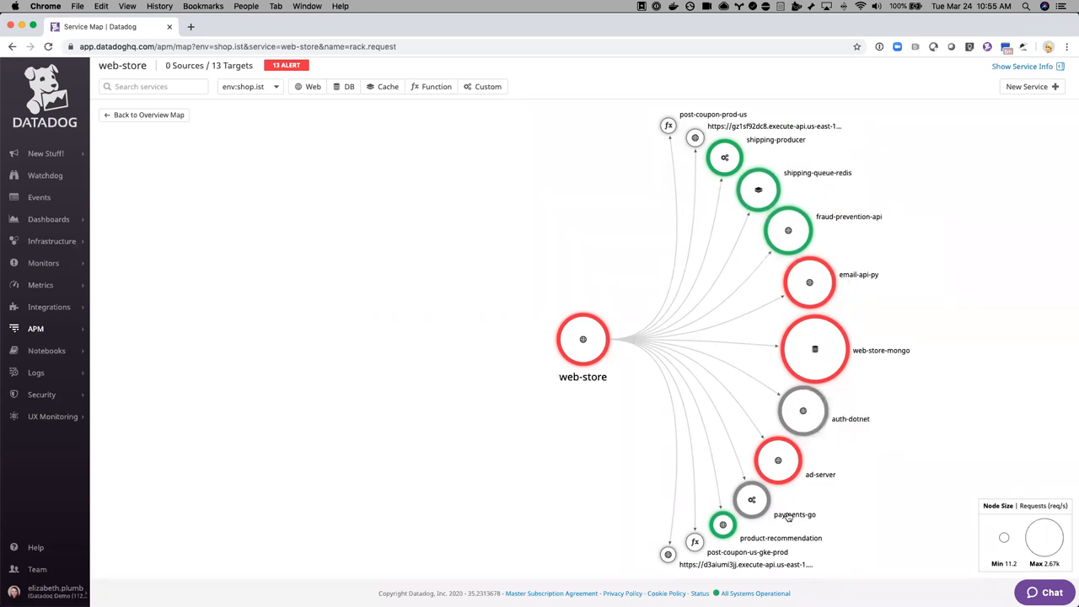
mouse_move(947, 503)
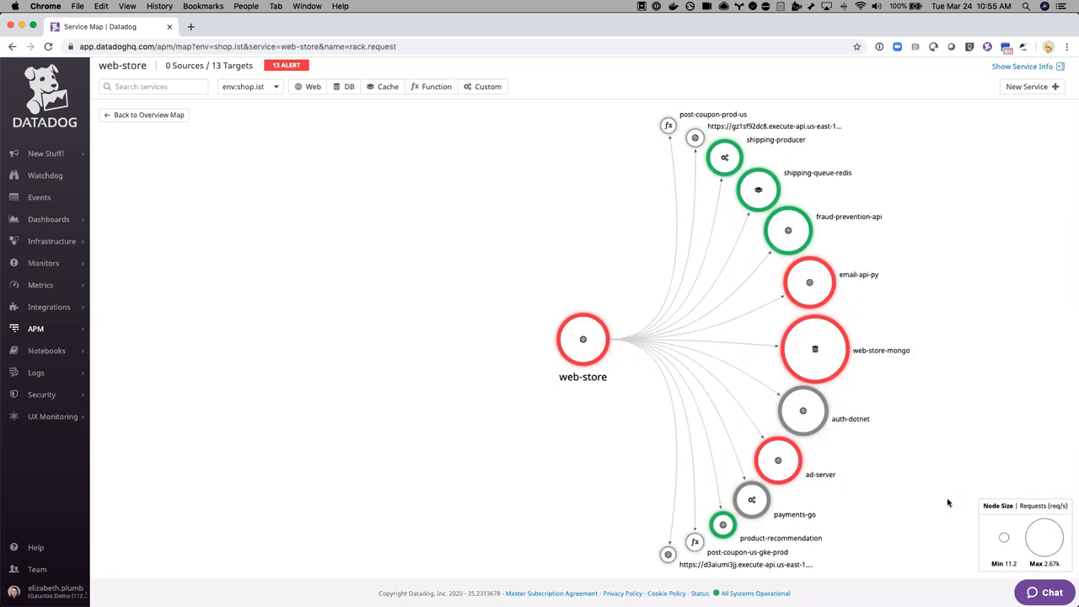
mouse_move(825, 492)
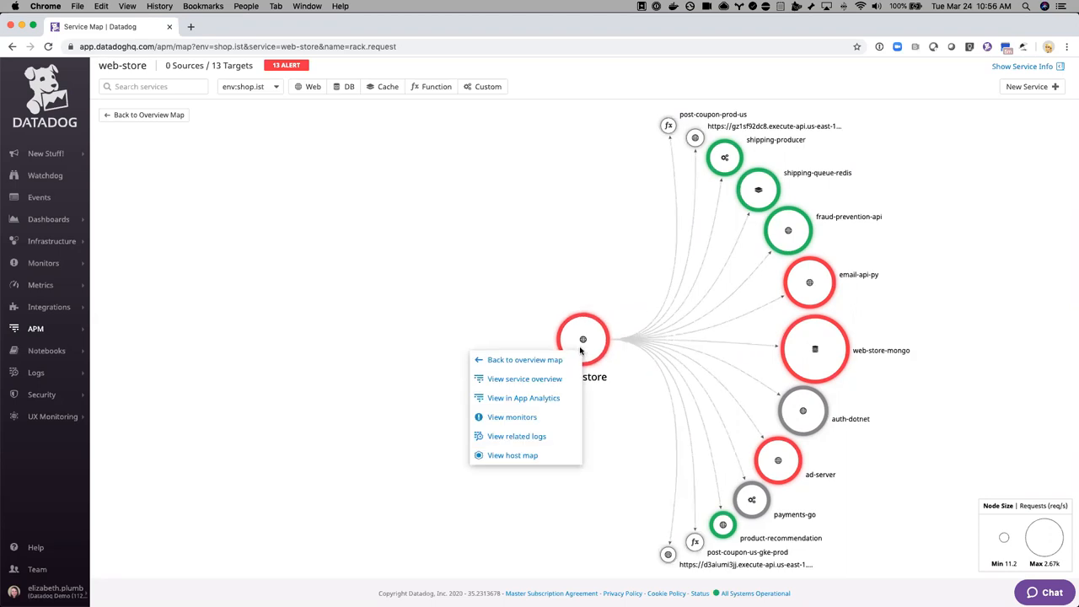
mouse_move(513, 417)
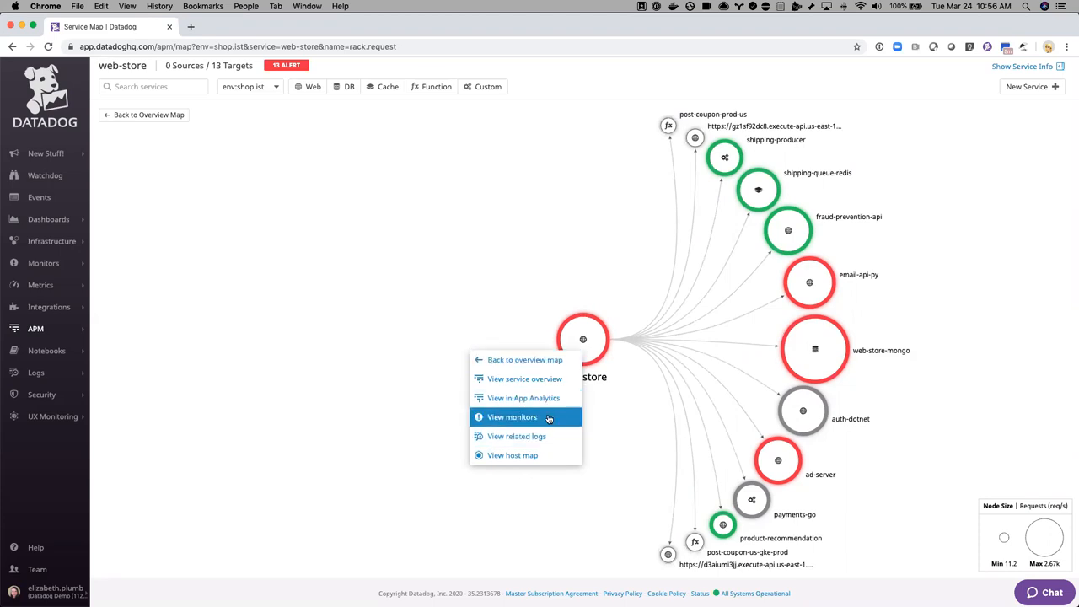
mouse_move(631, 403)
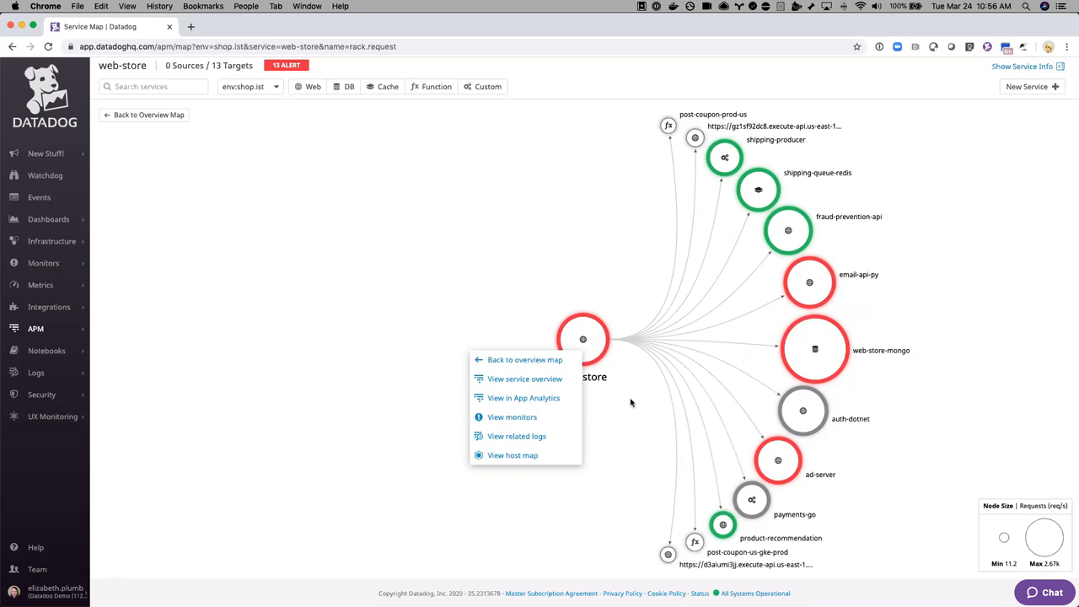
mouse_move(600, 250)
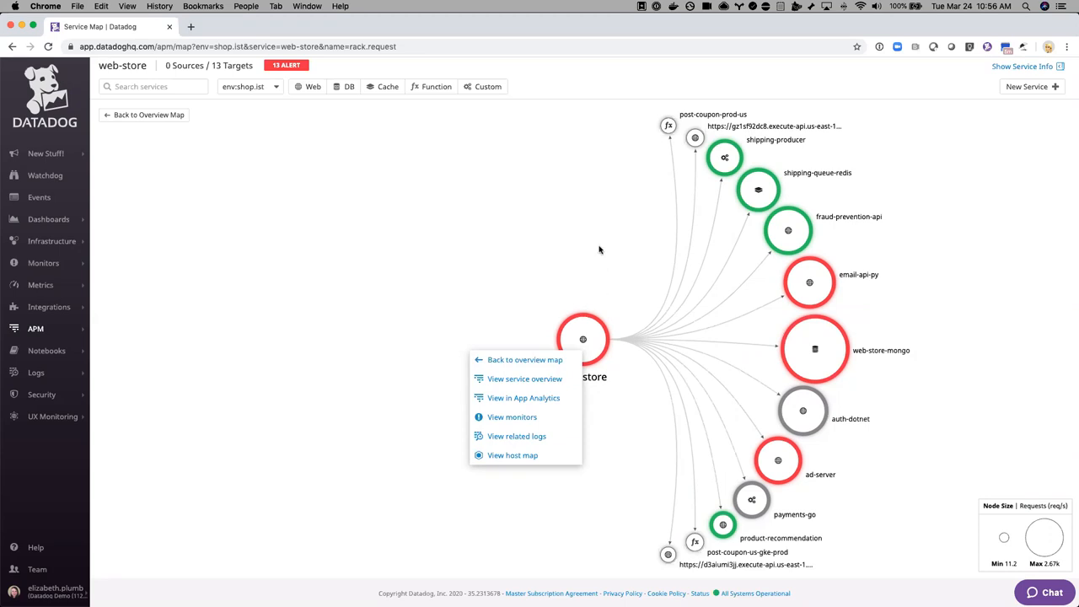
click(600, 249)
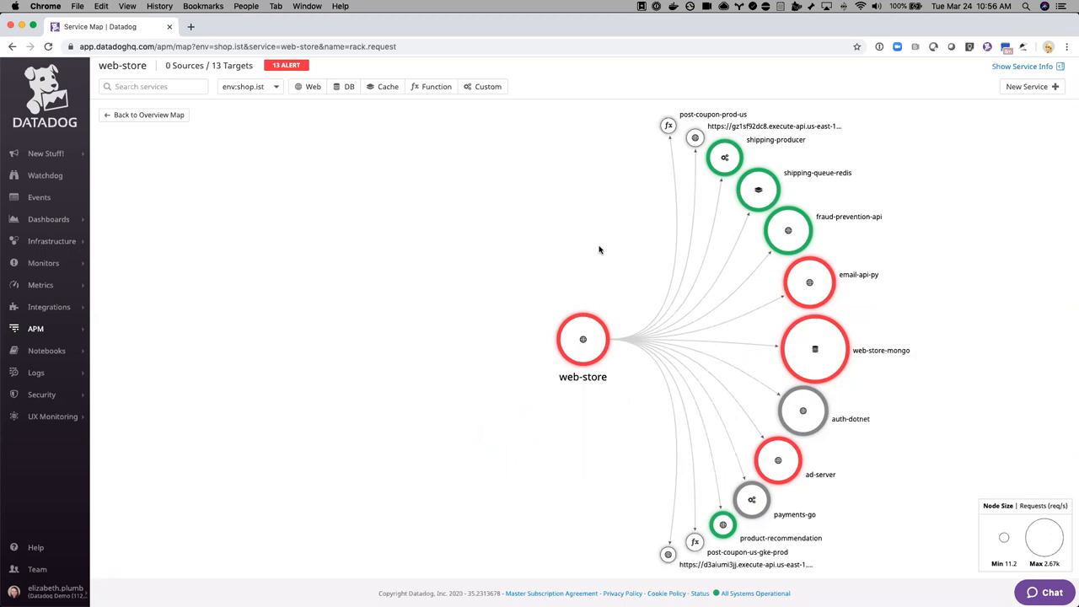
mouse_move(722, 525)
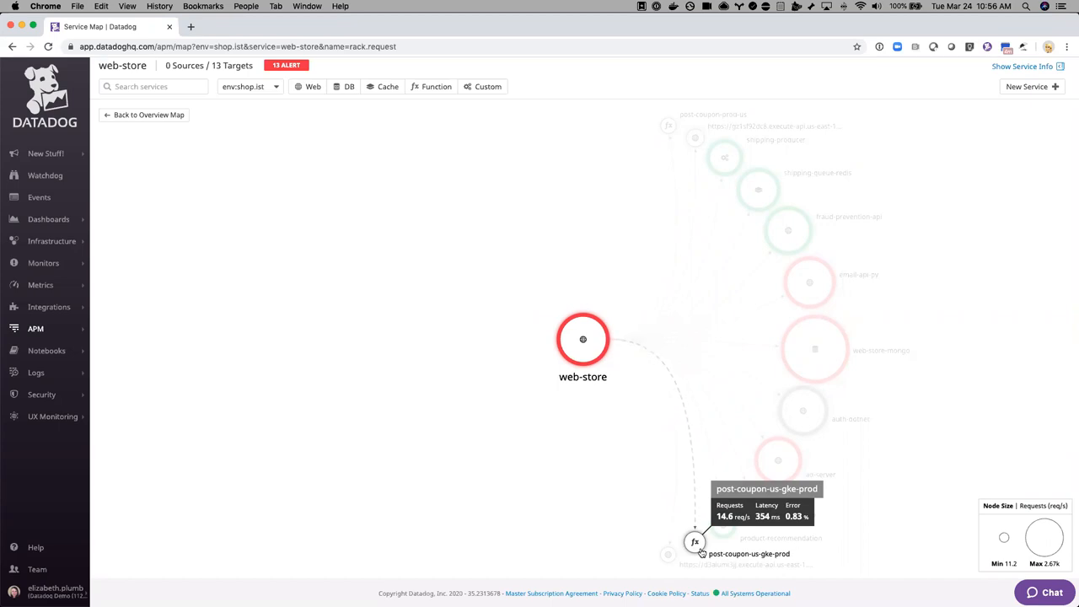
mouse_move(587, 477)
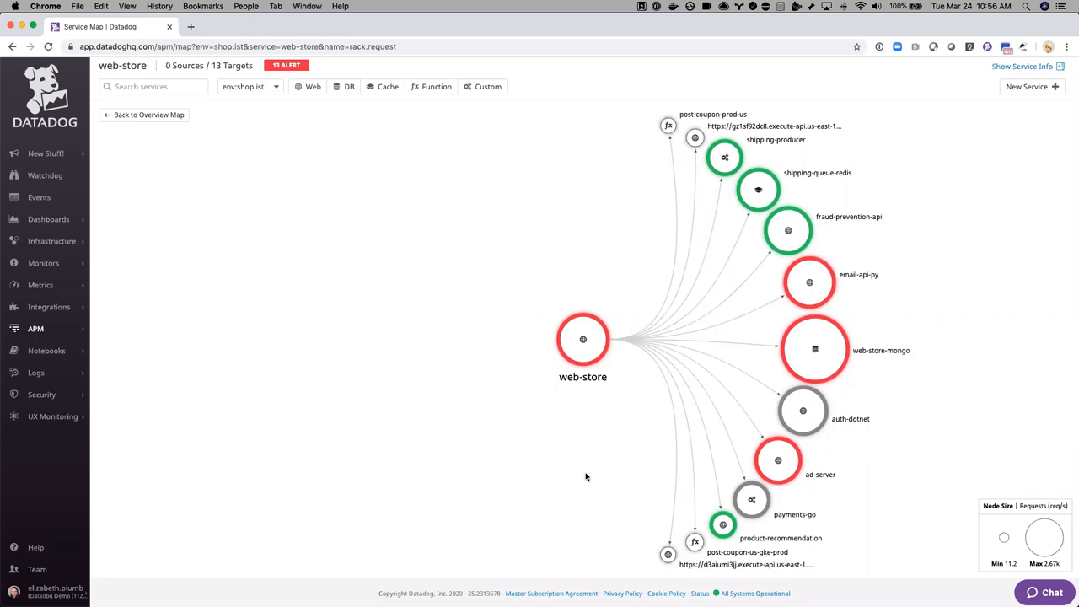
mouse_move(584, 339)
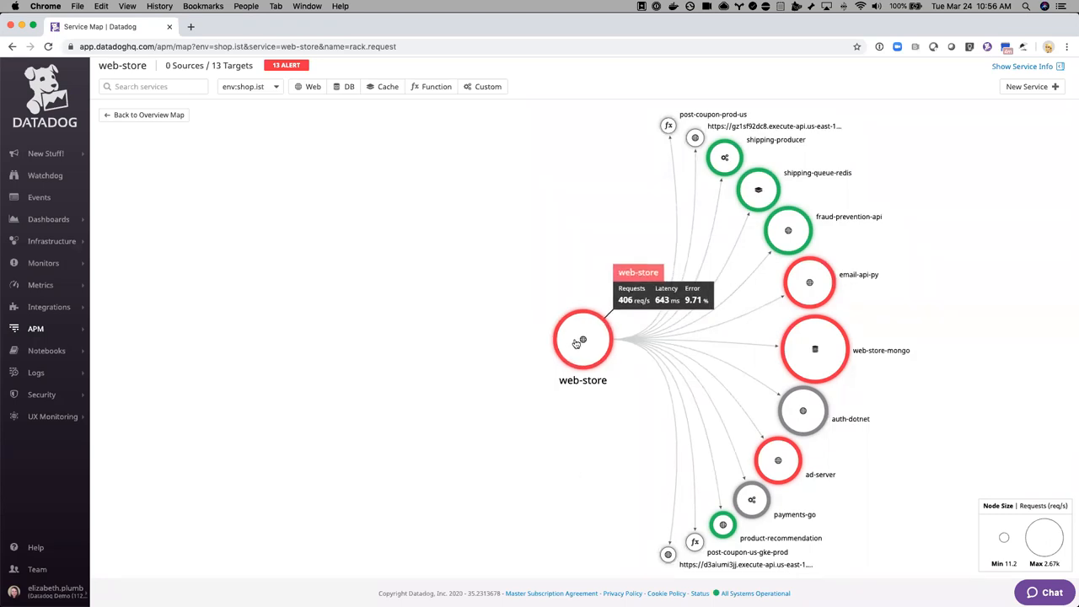
Step: From web-store's actions menu, jump to its App Analytics traces in env:shop.ist
right_click(583, 341)
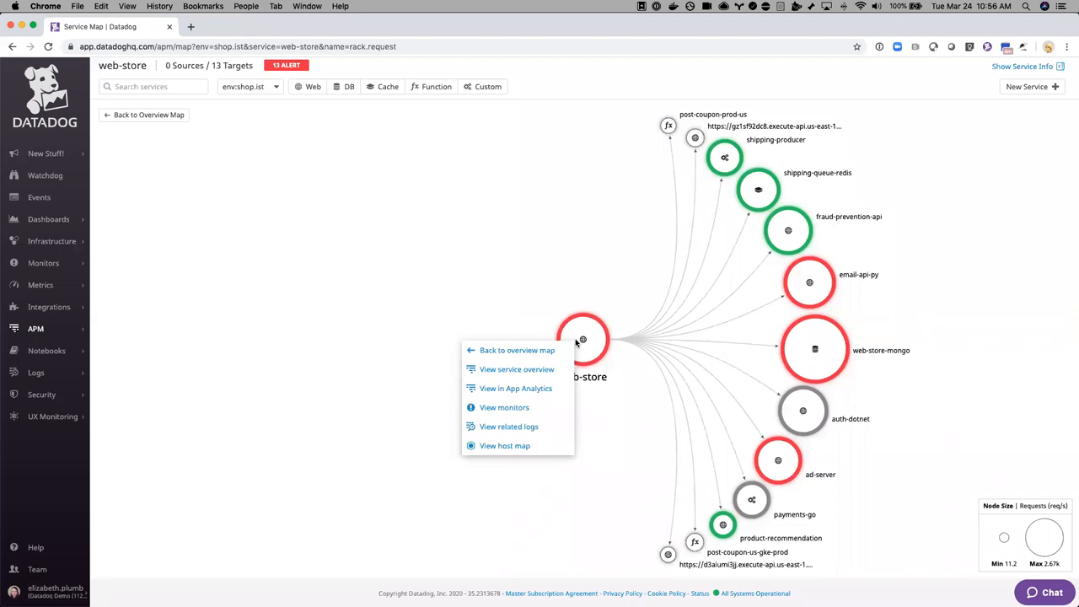
mouse_move(576, 346)
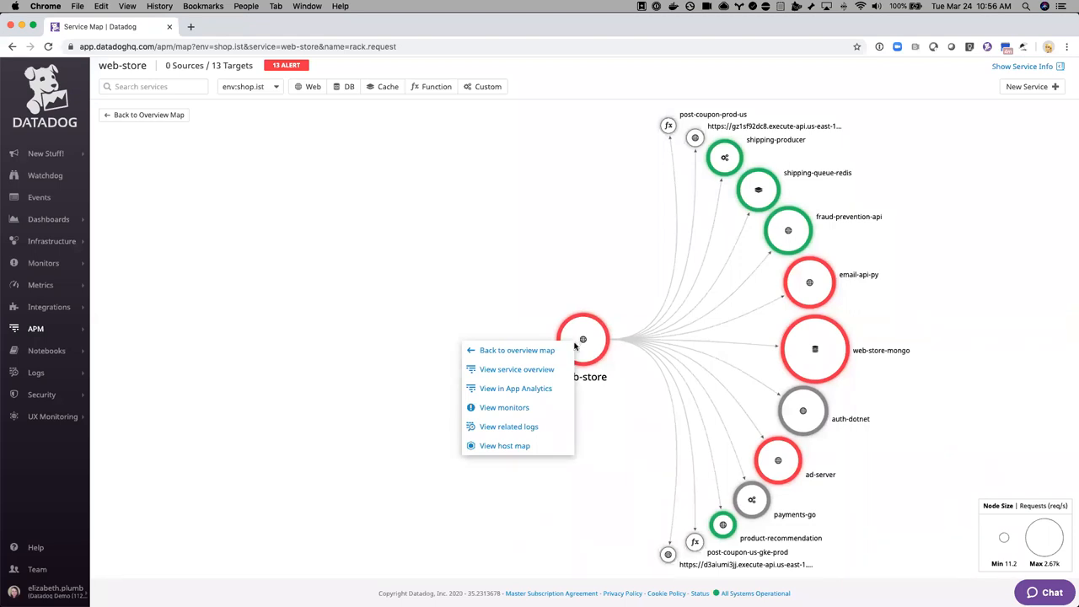
mouse_move(504, 406)
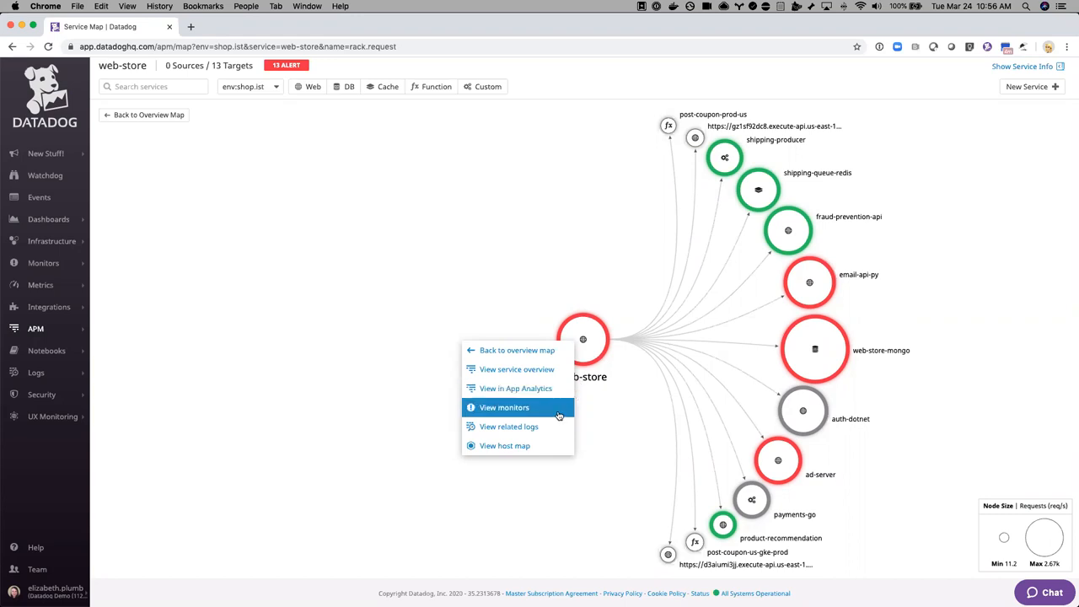
mouse_move(550, 431)
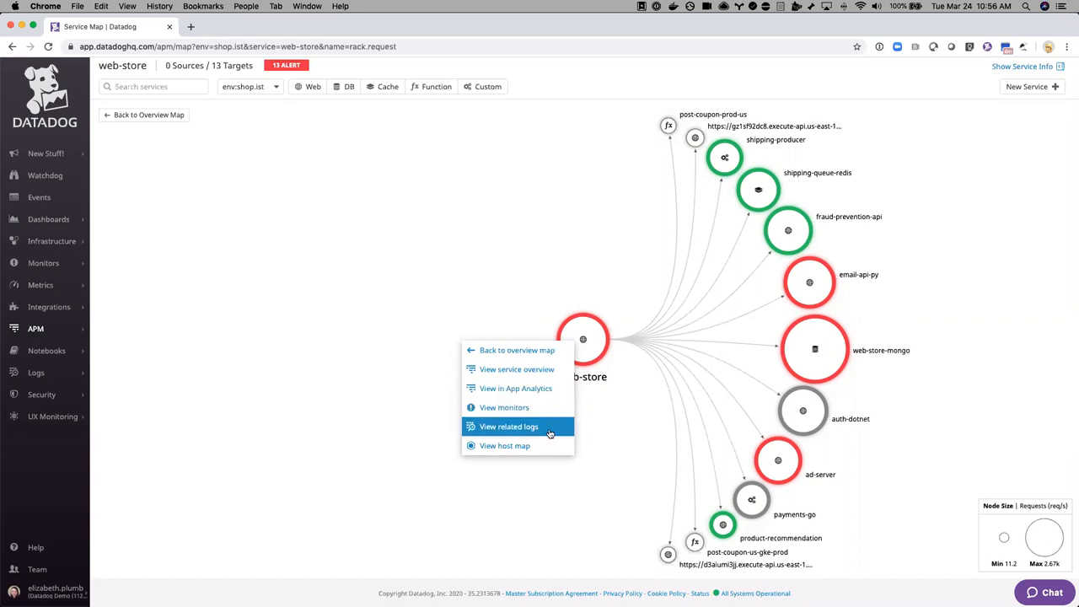
mouse_move(523, 445)
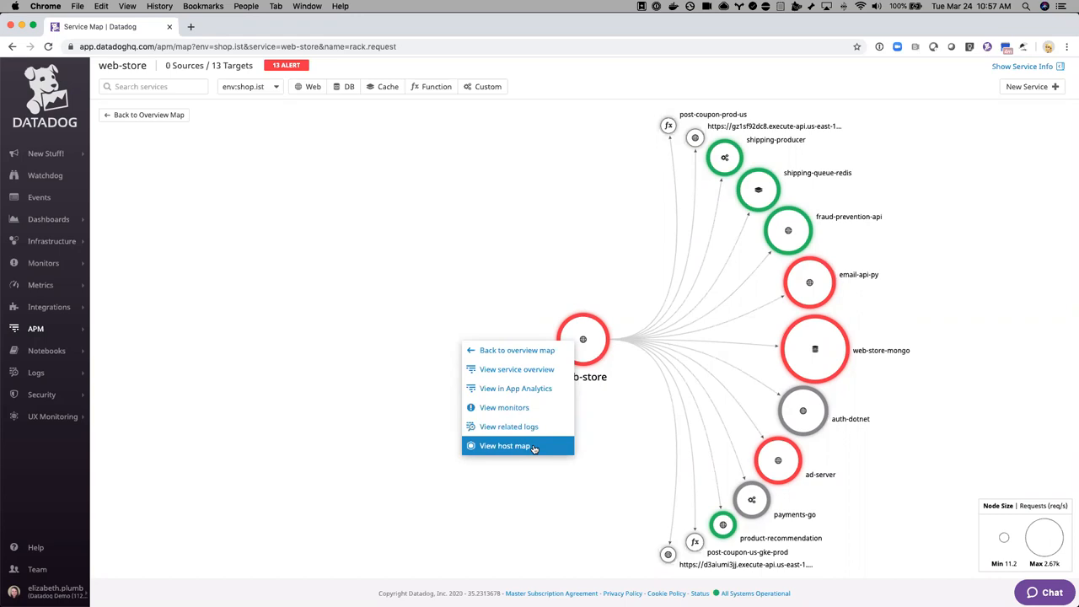
click(516, 388)
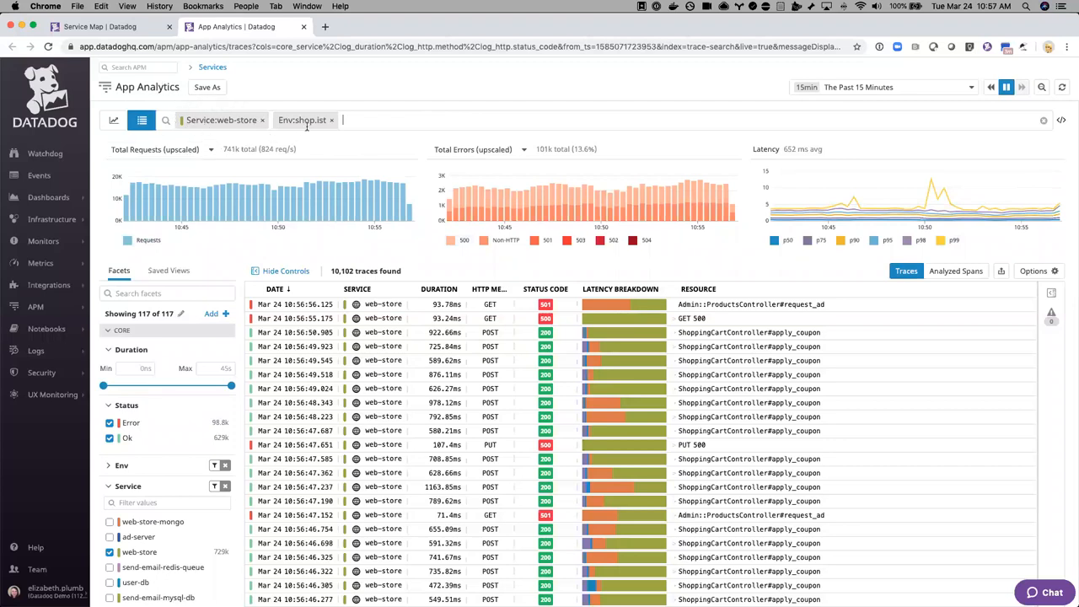
mouse_move(394, 109)
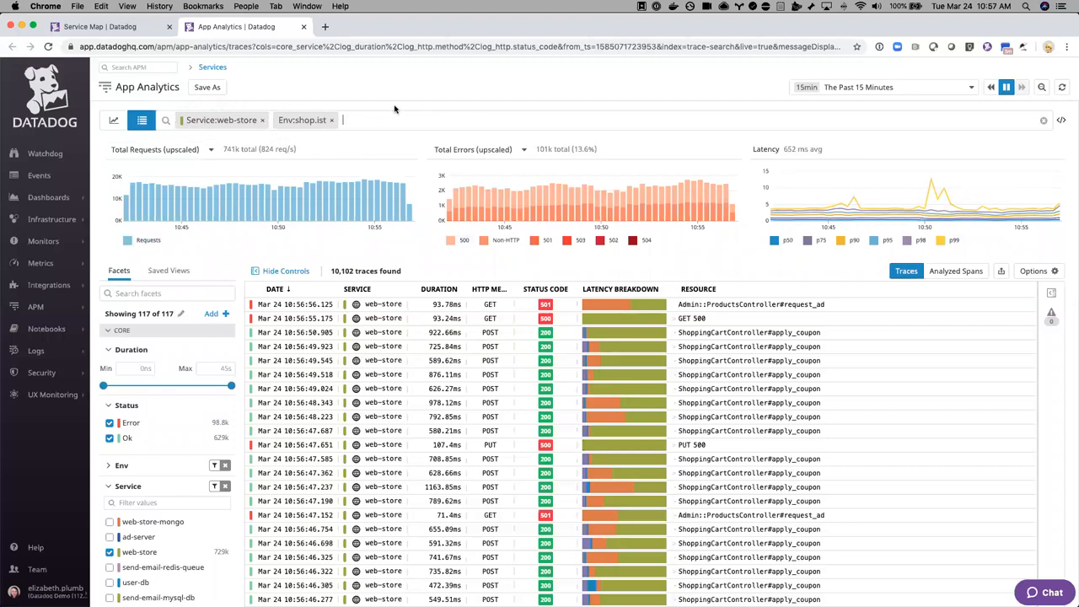
mouse_move(417, 102)
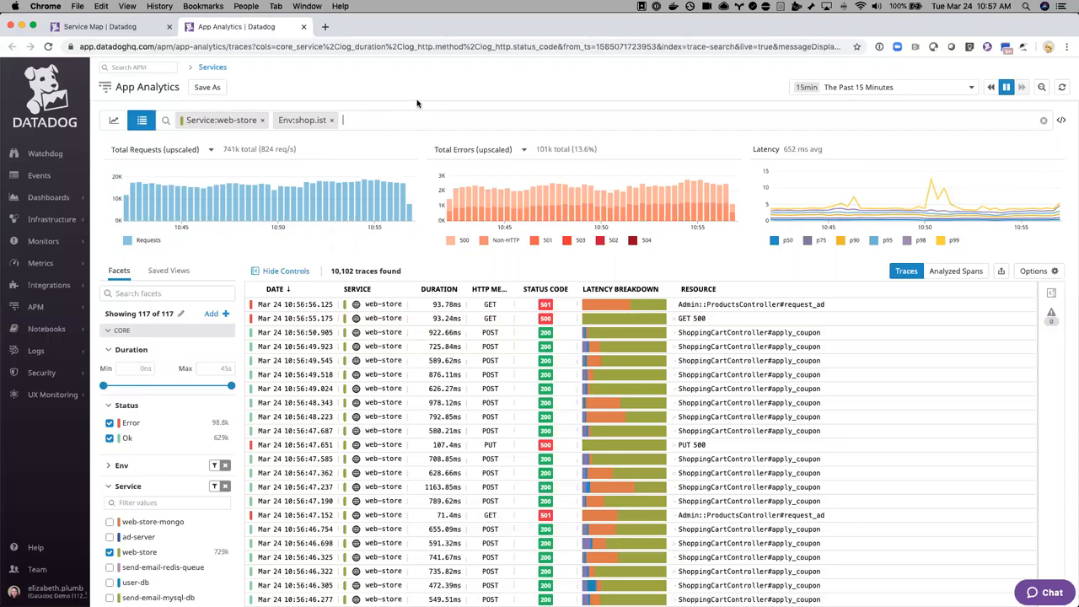
mouse_move(799, 138)
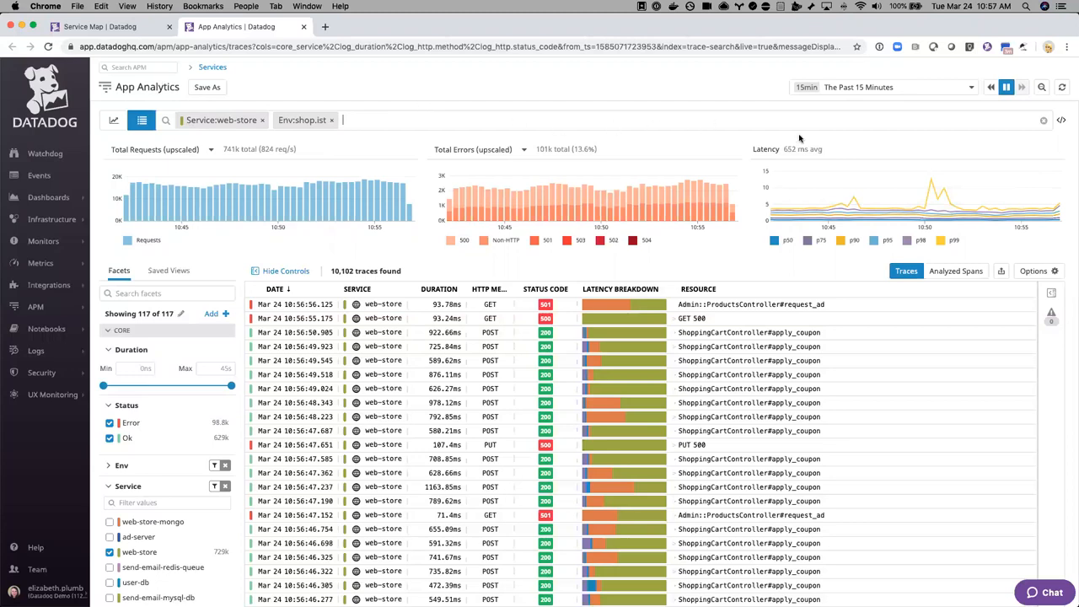
mouse_move(471, 139)
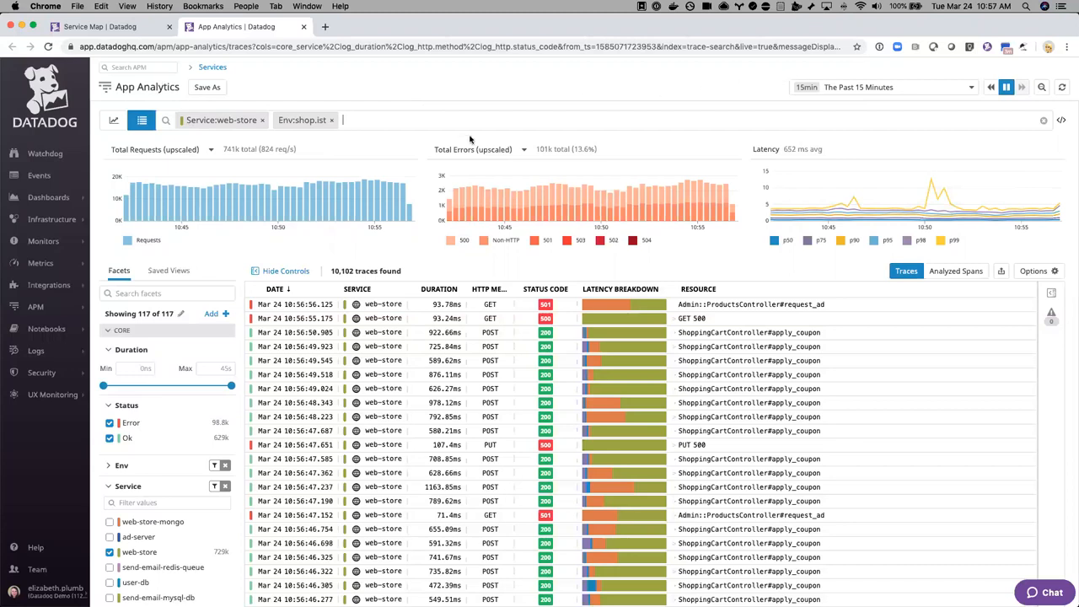
mouse_move(458, 262)
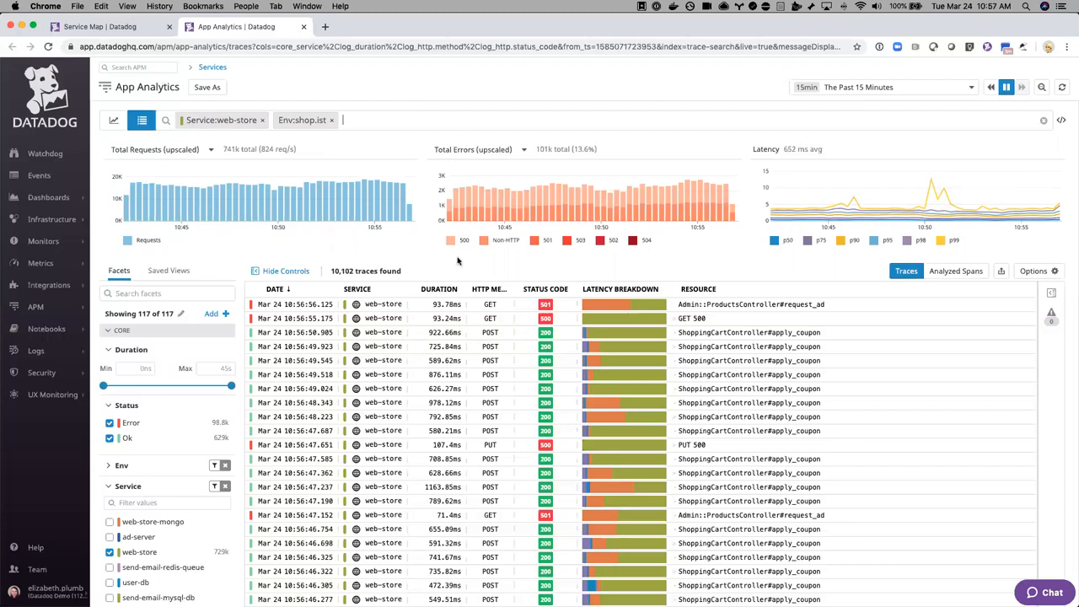
mouse_move(576, 278)
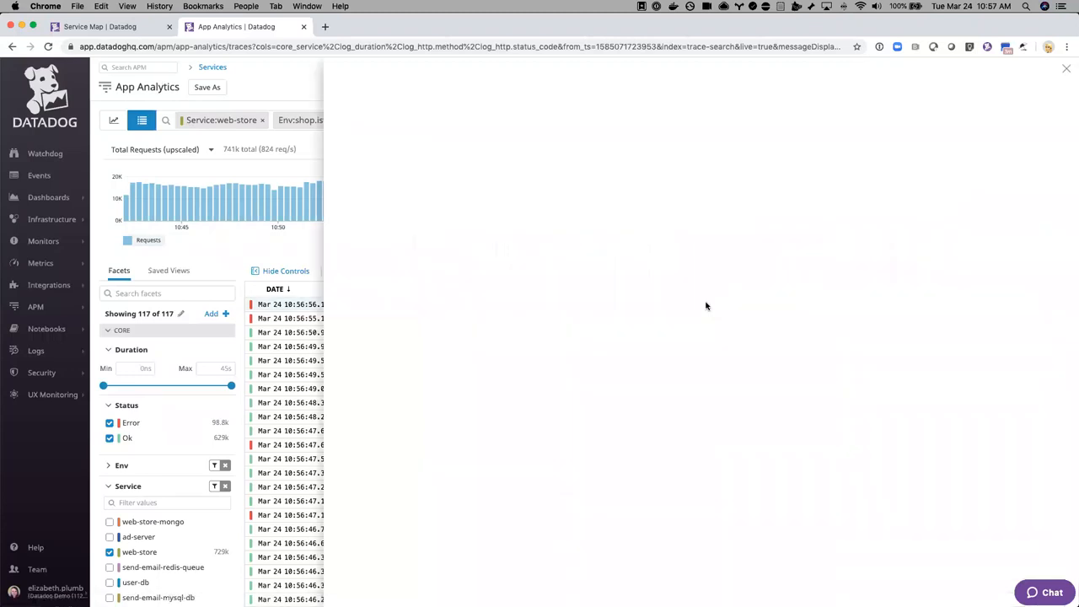
Step: Inspect the request_ad span's flame graph and tags showing status 501, GET and error: true
click(290, 304)
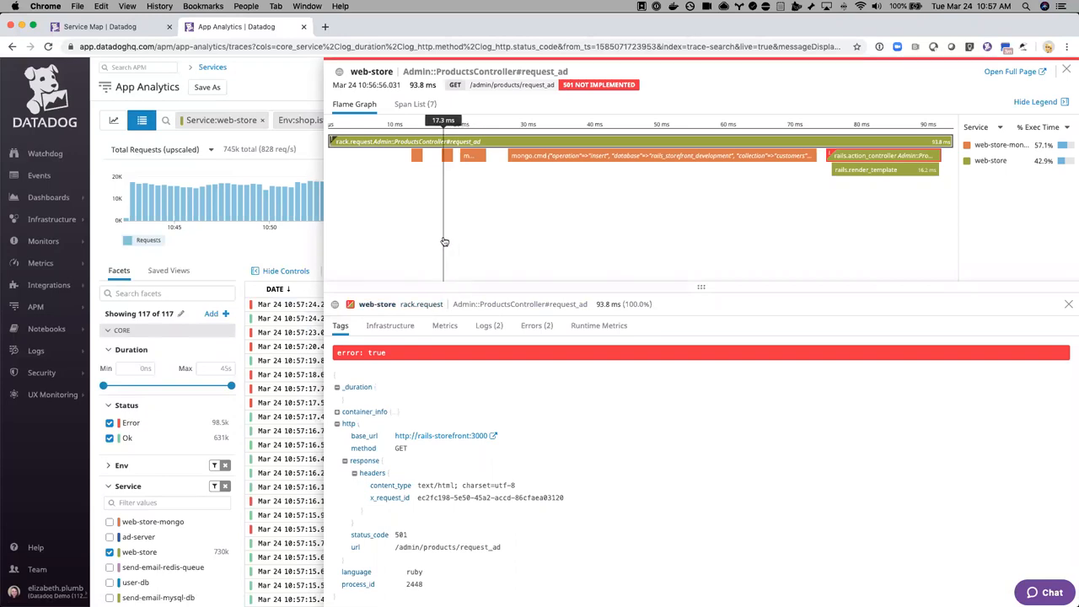
mouse_move(435, 215)
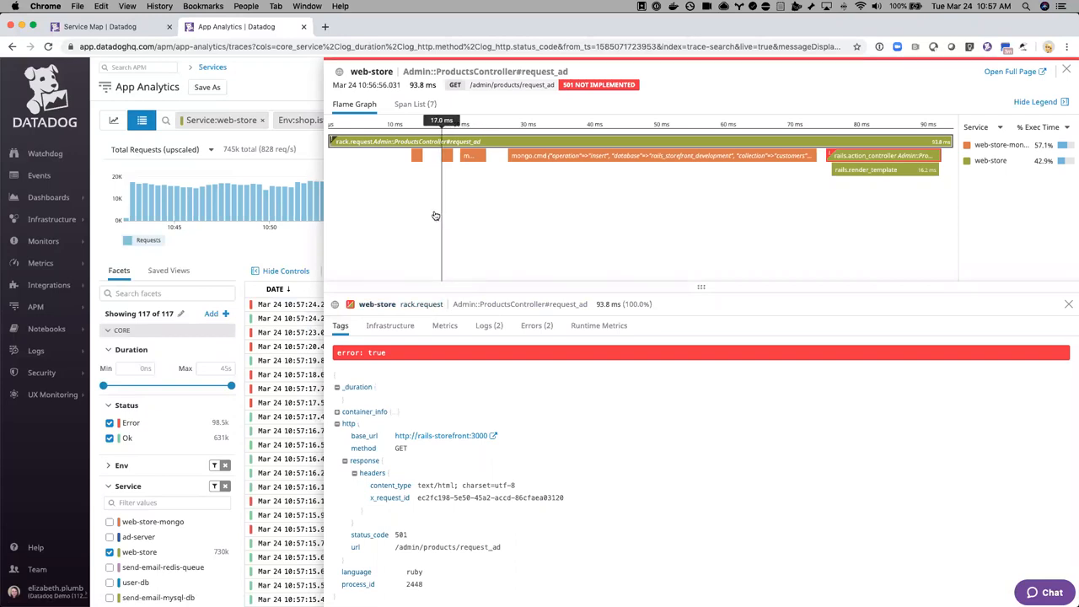
mouse_move(395, 196)
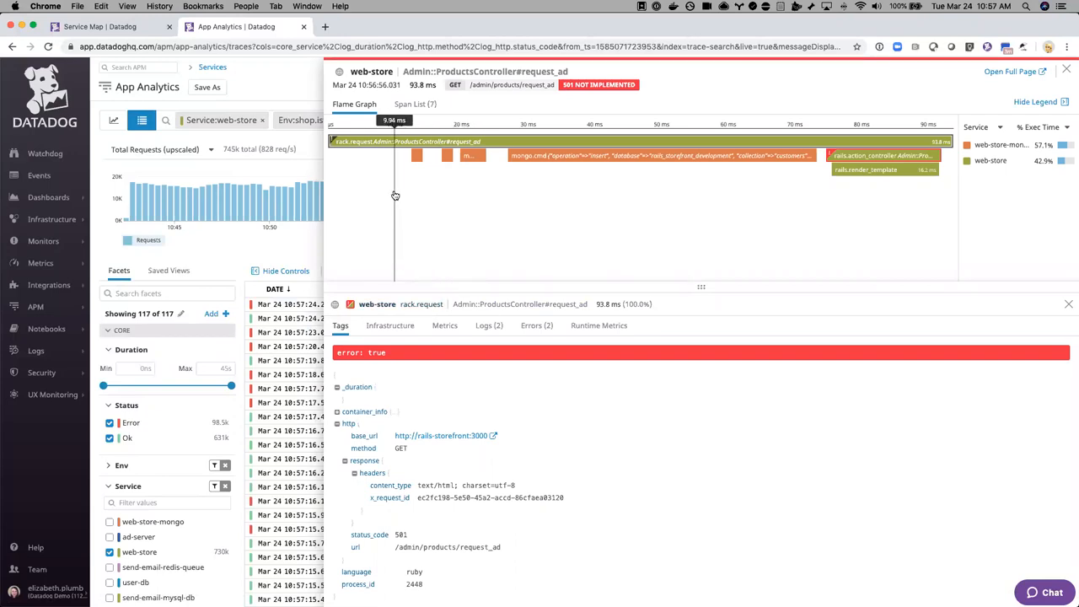
mouse_move(363, 141)
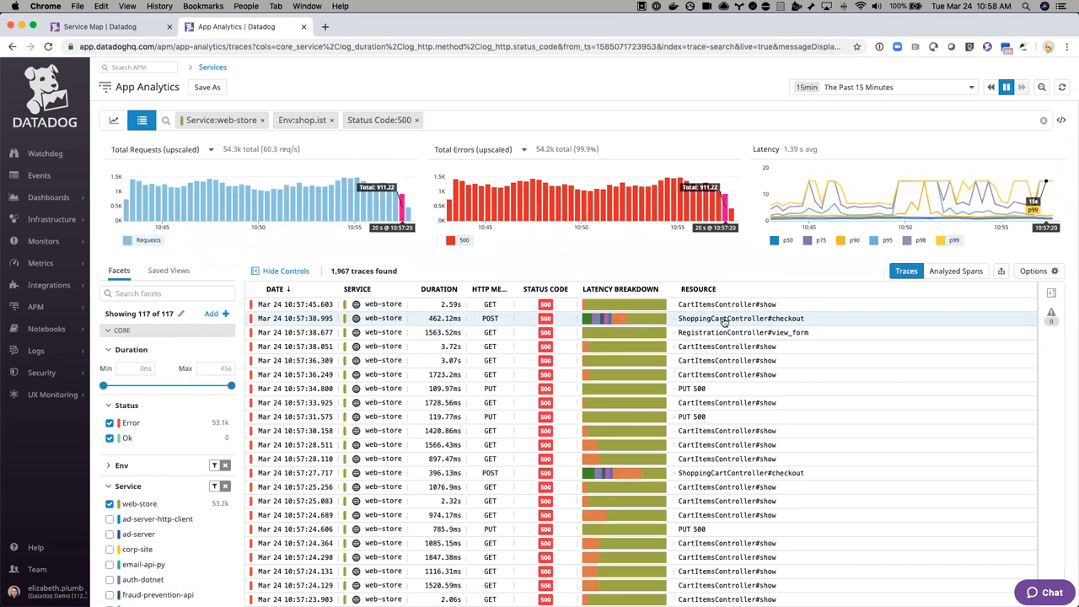
mouse_move(479, 307)
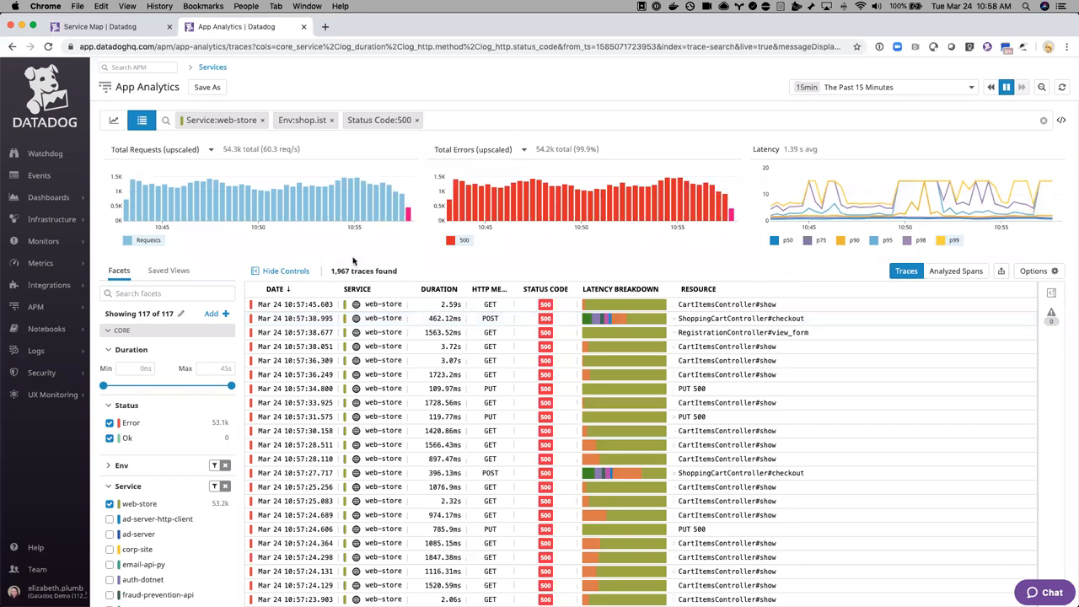
mouse_move(240, 424)
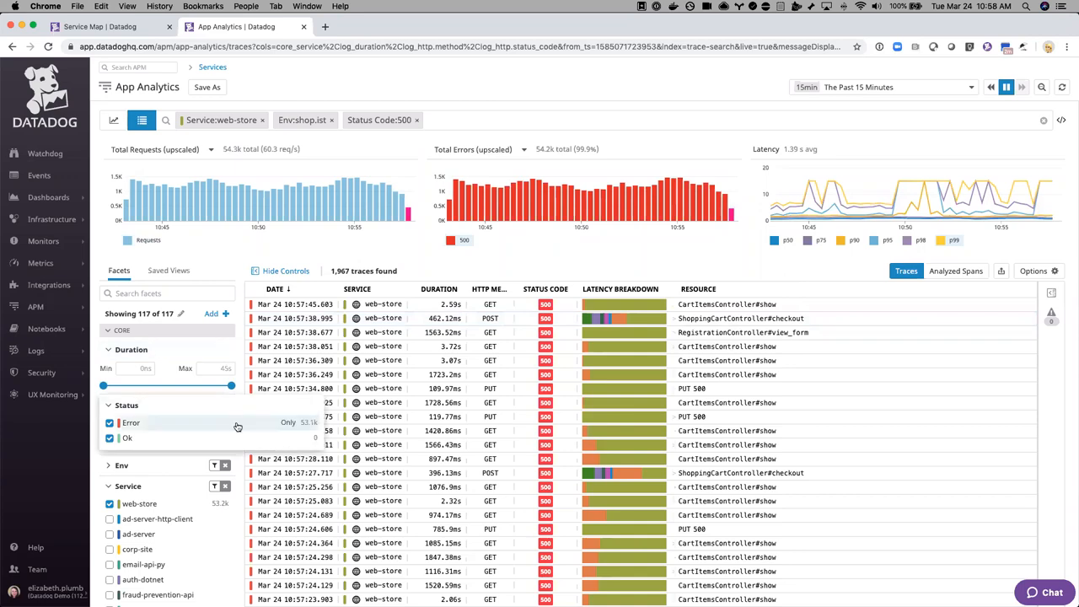
Step: Scroll through the facet list and the roughly 2,000 status-500 web-store traces
scroll(down, 3)
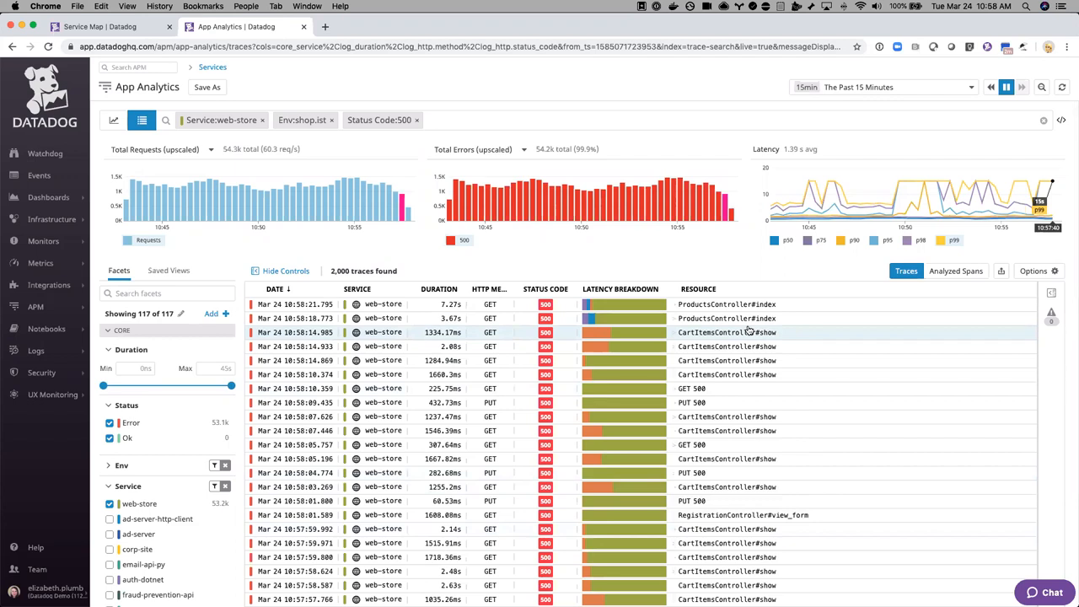
scroll(down, 3)
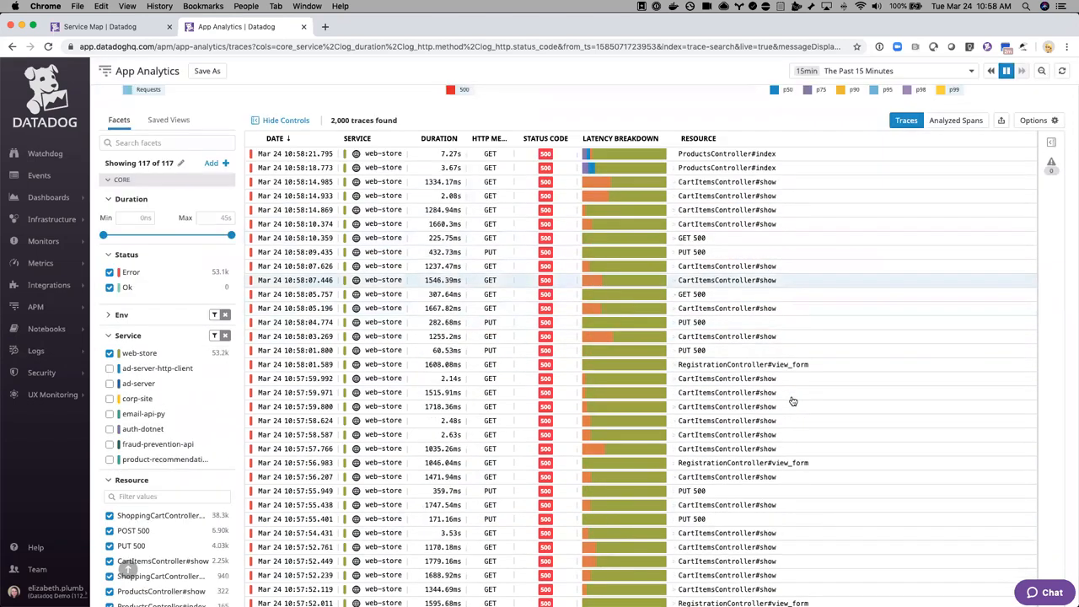
scroll(down, 3)
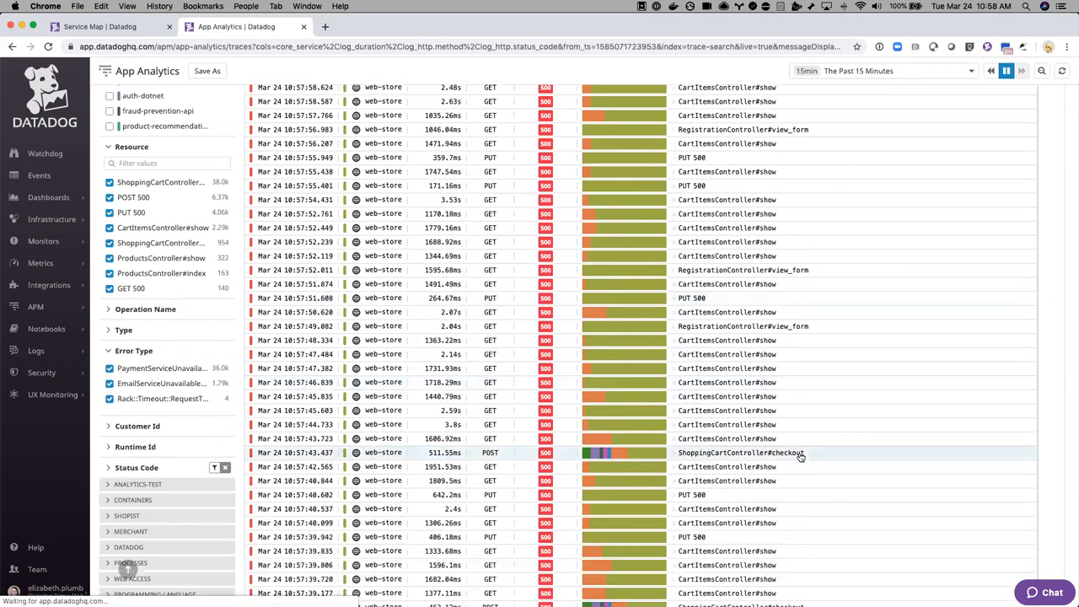
Step: Open the ShoppingCartController#checkout trace and inspect its auth.check_token, rails controller and rack.request spans down to the 503 payment error
click(742, 452)
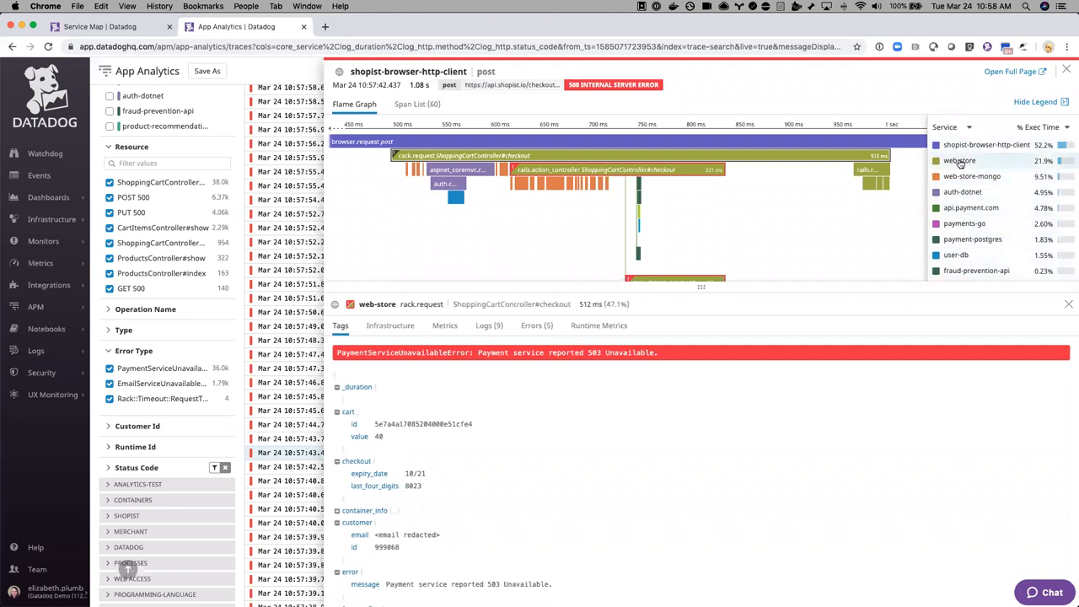
mouse_move(792, 216)
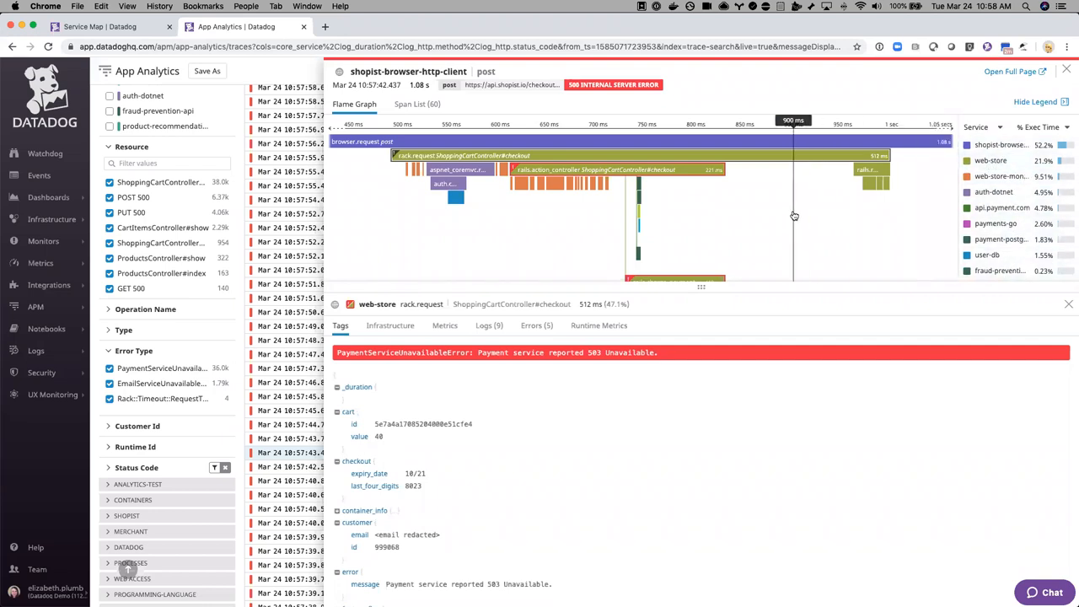
mouse_move(566, 273)
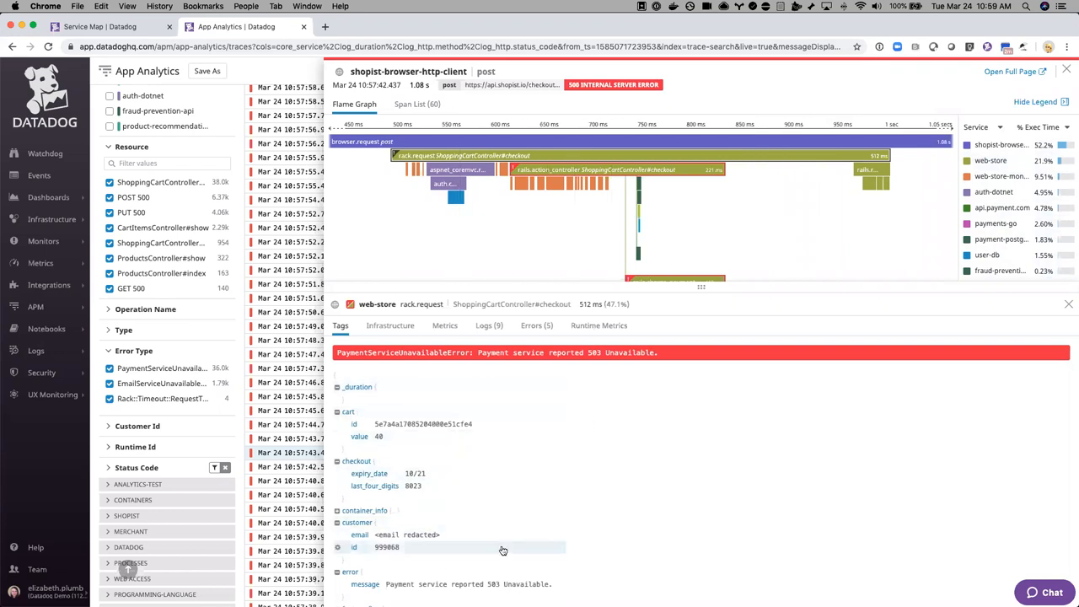
mouse_move(469, 155)
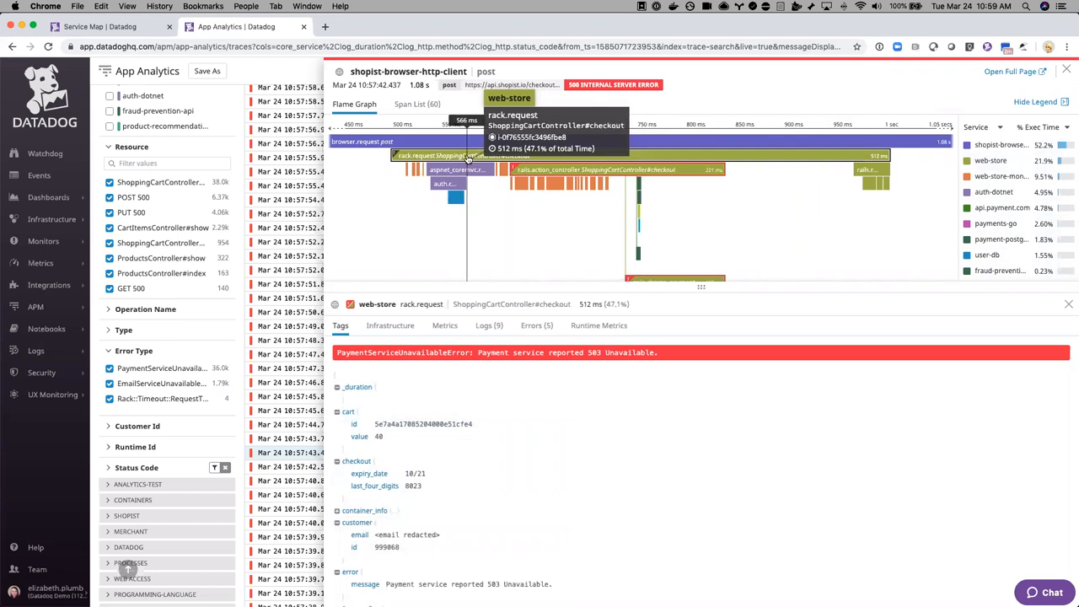
click(452, 184)
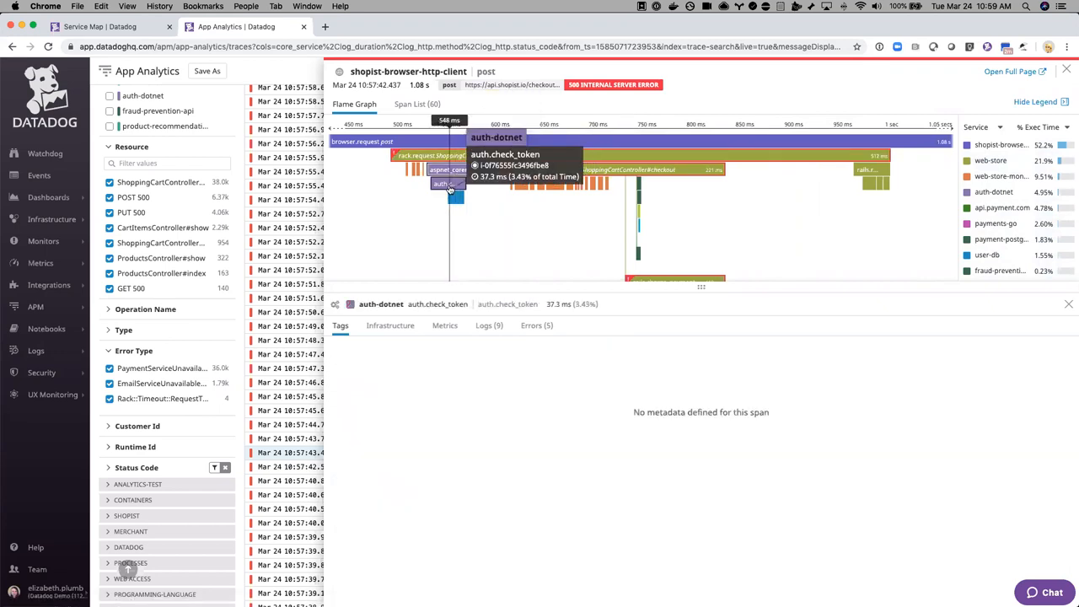
click(556, 168)
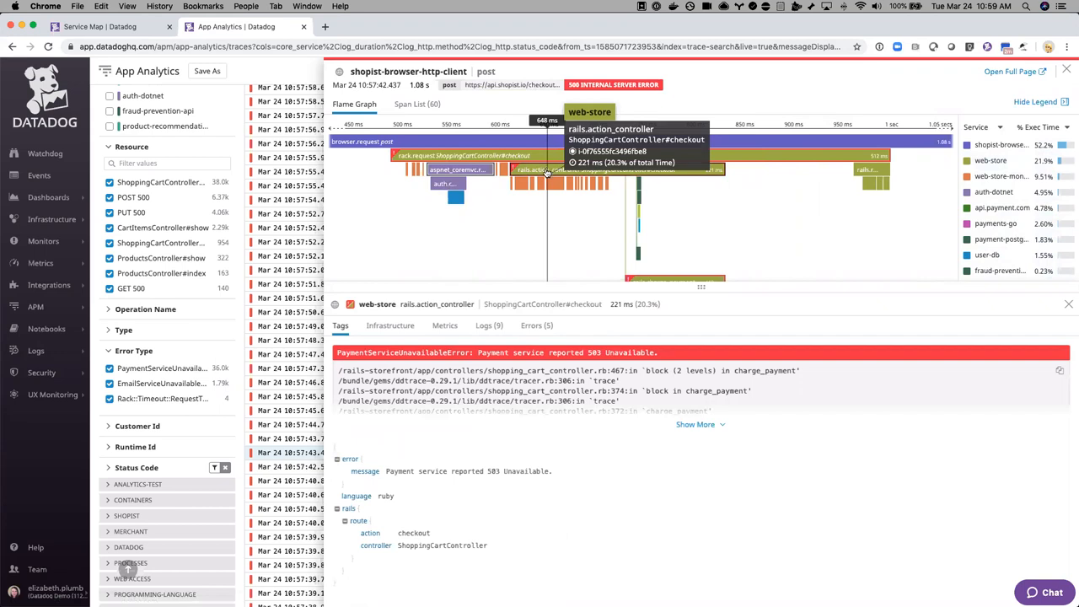
click(464, 155)
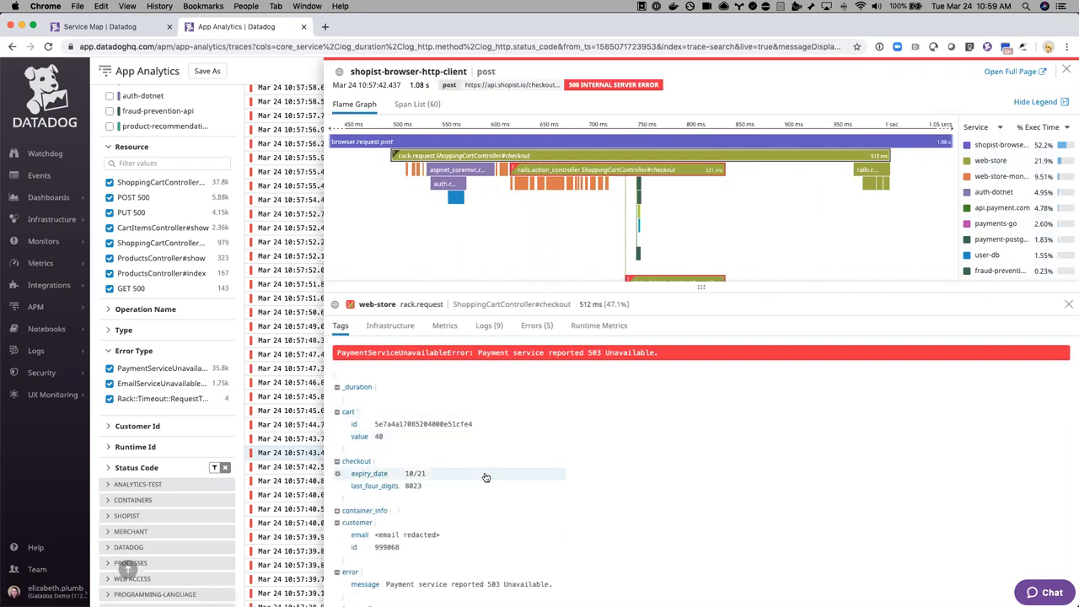
scroll(down, 3)
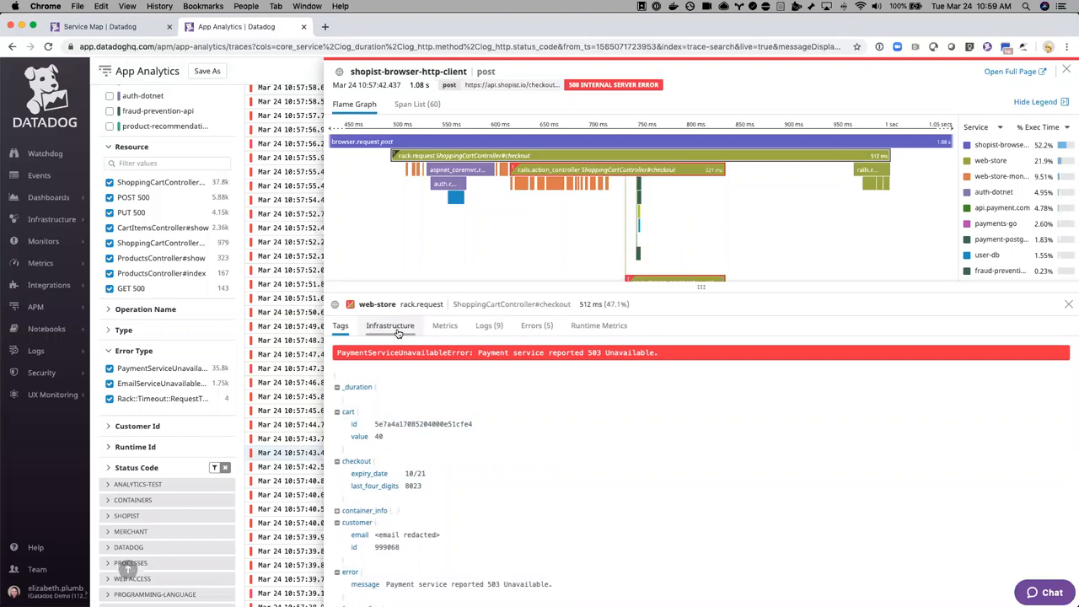
Step: Show host and container metrics for the web-store rack.request span of the checkout trace
click(391, 326)
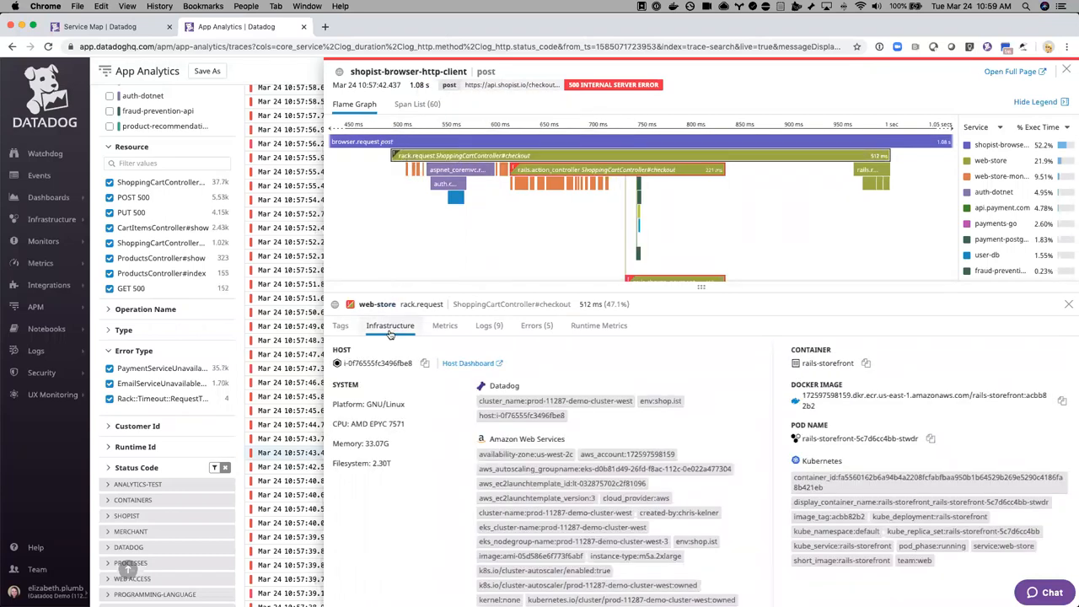
click(459, 168)
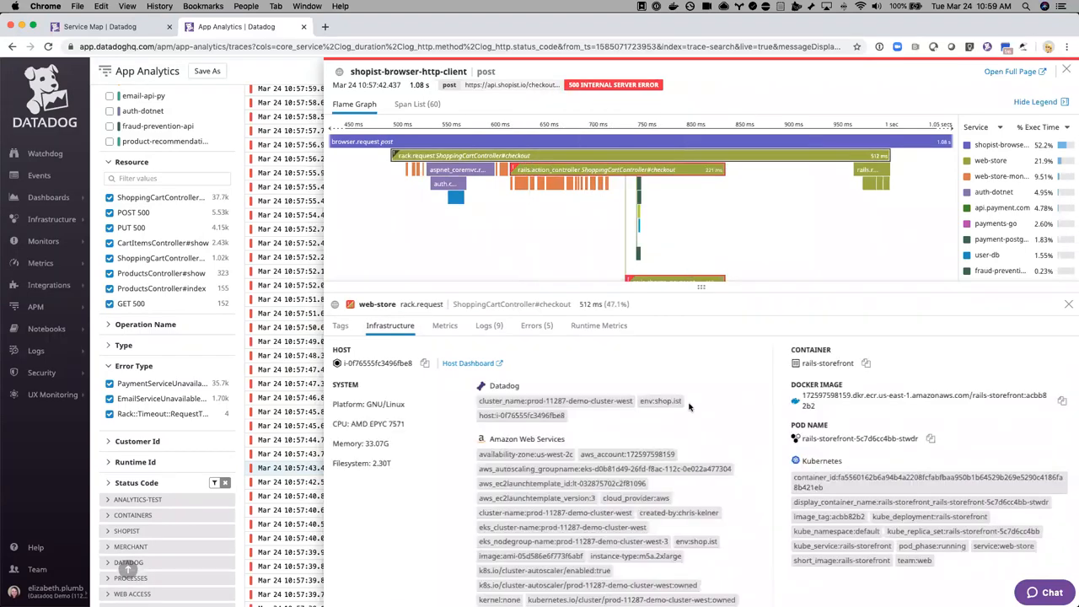
mouse_move(725, 441)
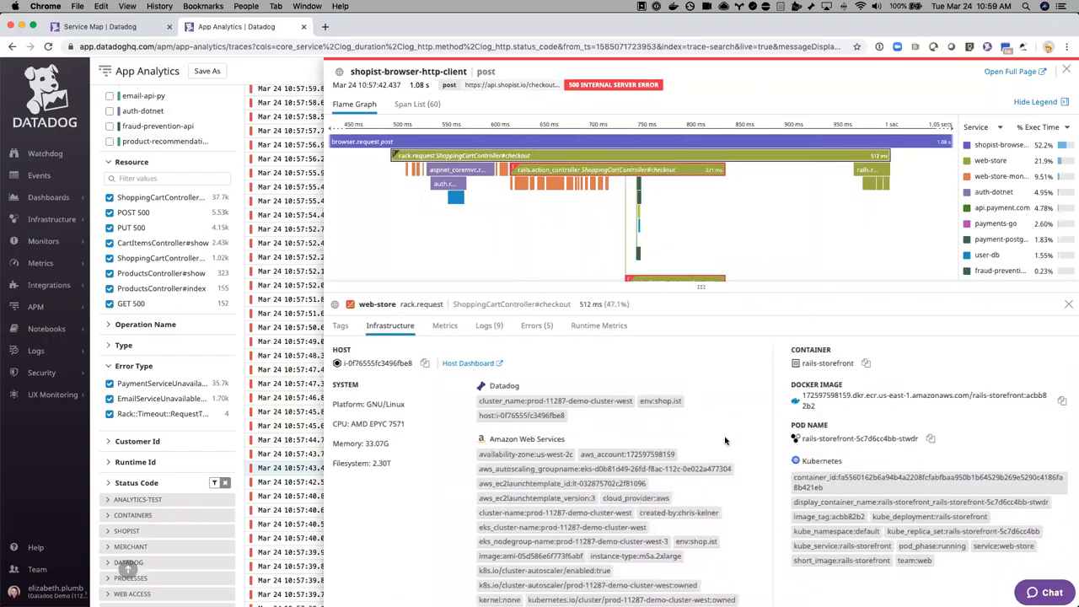
mouse_move(739, 498)
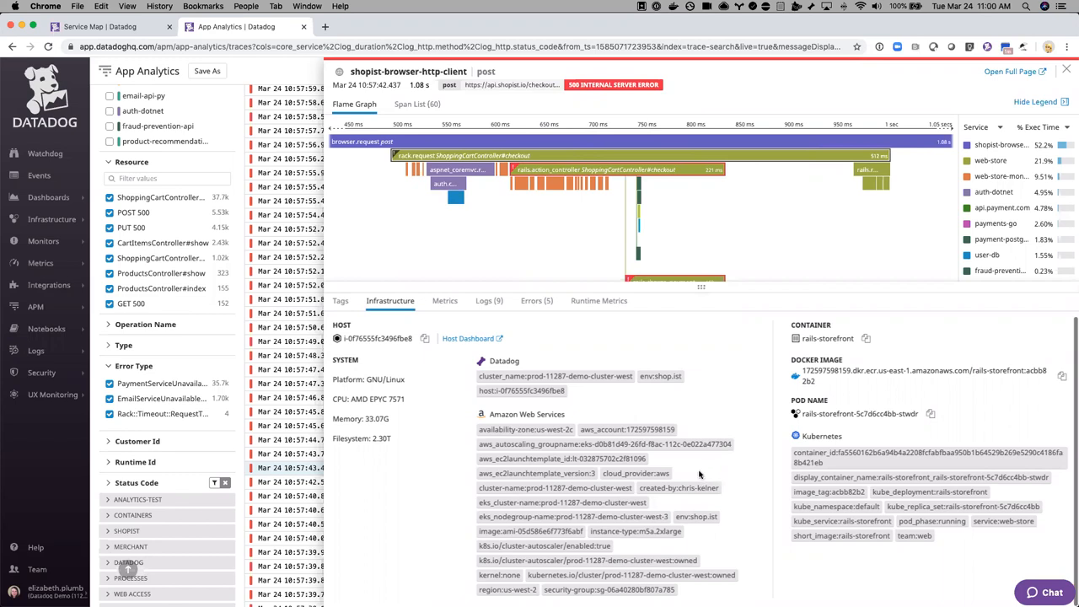
mouse_move(681, 560)
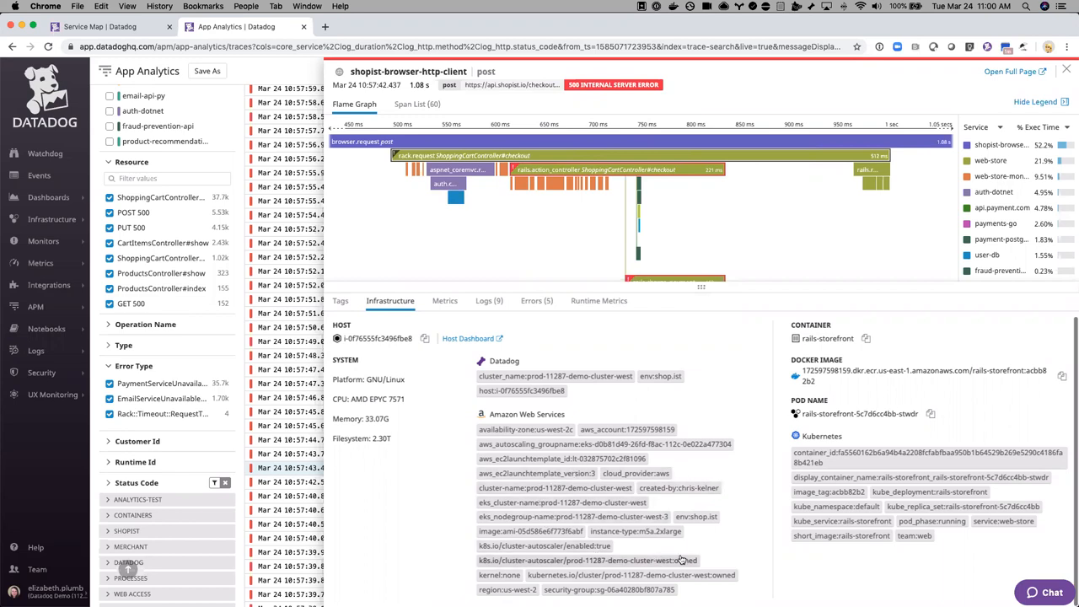
mouse_move(756, 496)
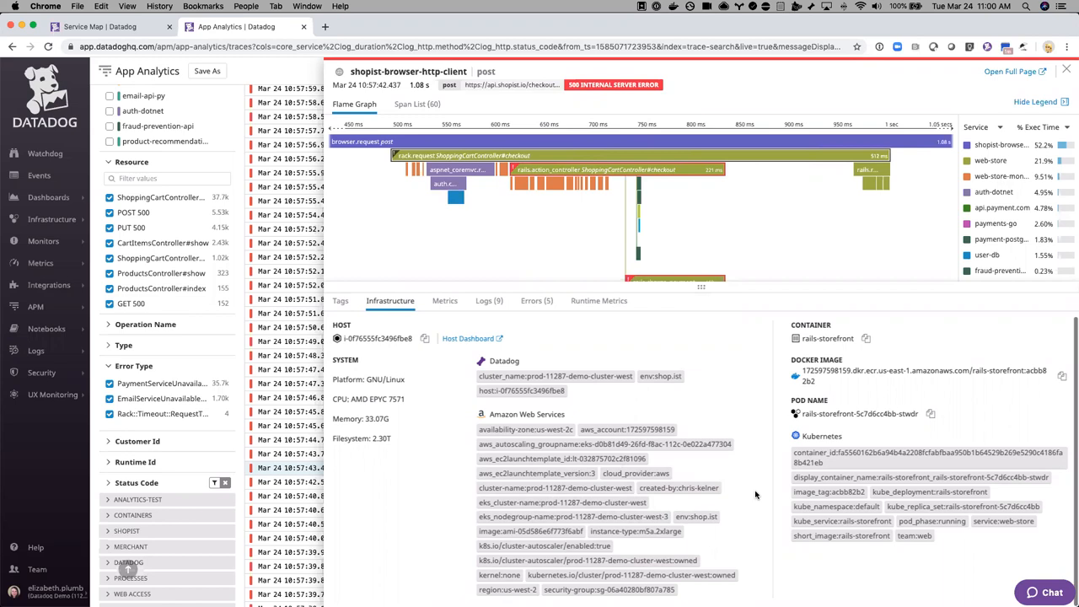
mouse_move(900, 553)
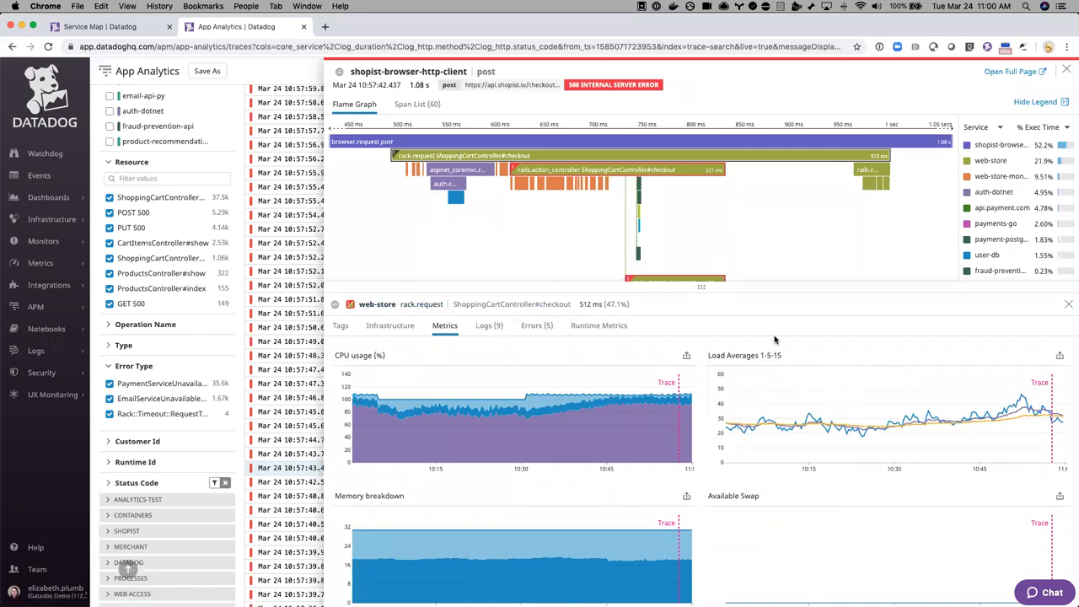
mouse_move(540, 397)
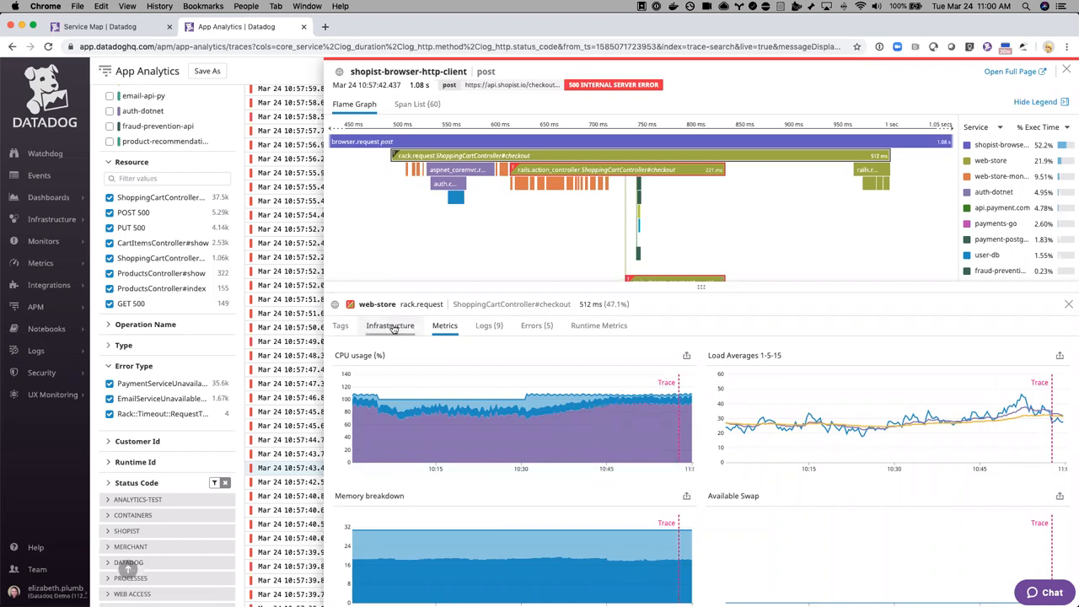
Step: View the span's host i-0f76555fc3496fbe8 infrastructure details and go to its host dashboard
click(391, 326)
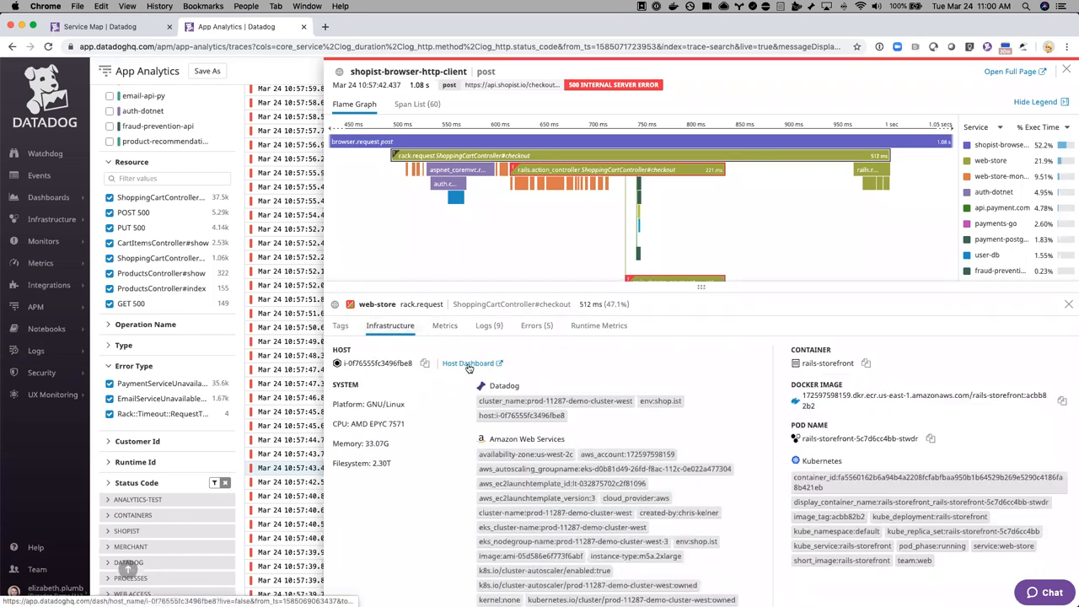
click(469, 363)
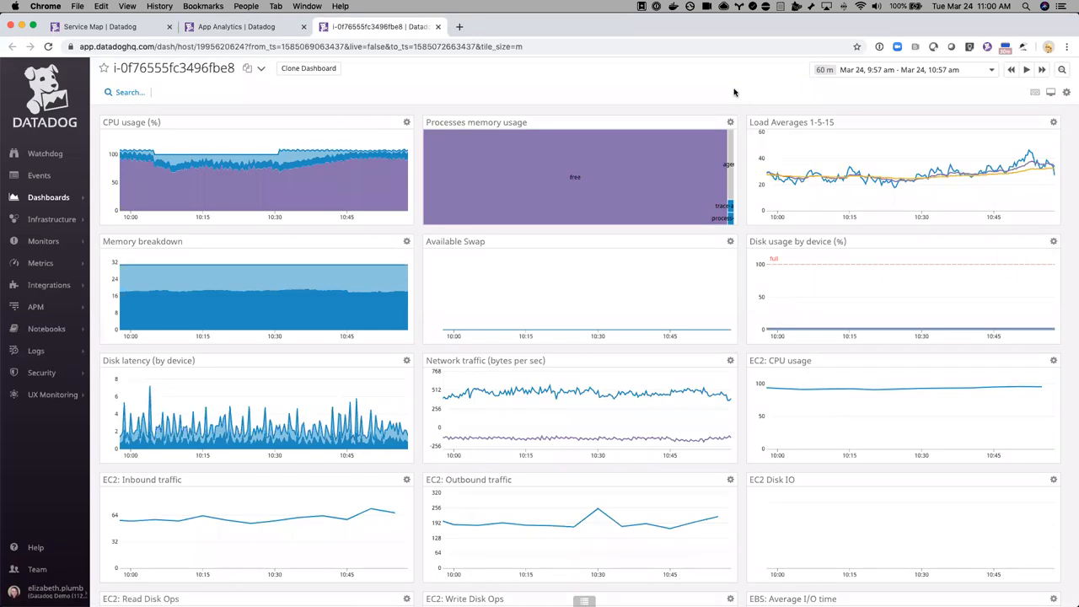
mouse_move(745, 440)
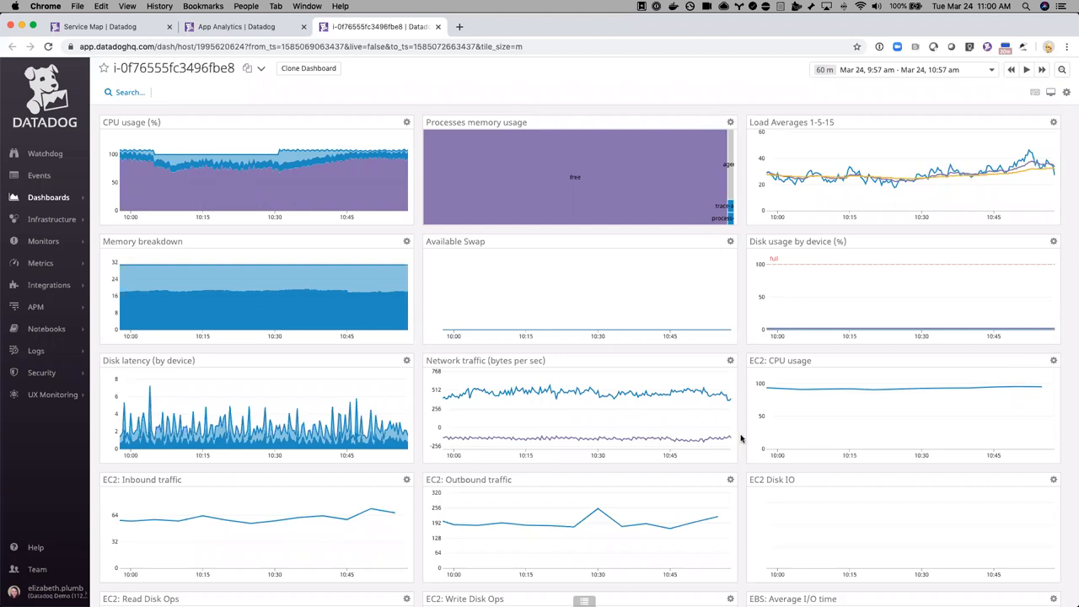
Step: Scroll the host dashboard down to the EC2 traffic, disk ops and EBS I/O graphs
scroll(down, 3)
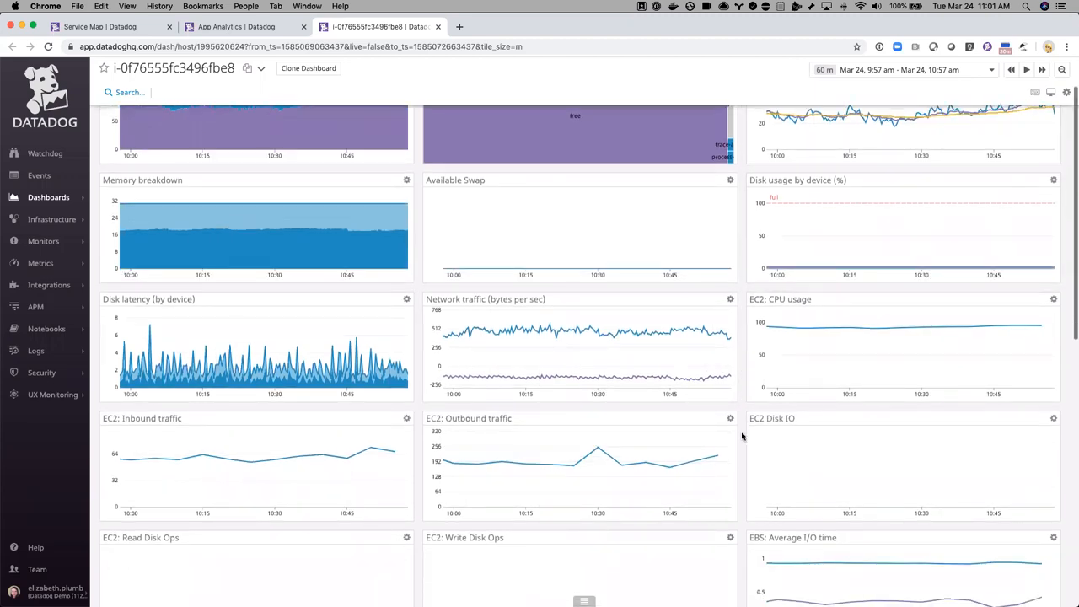
scroll(down, 3)
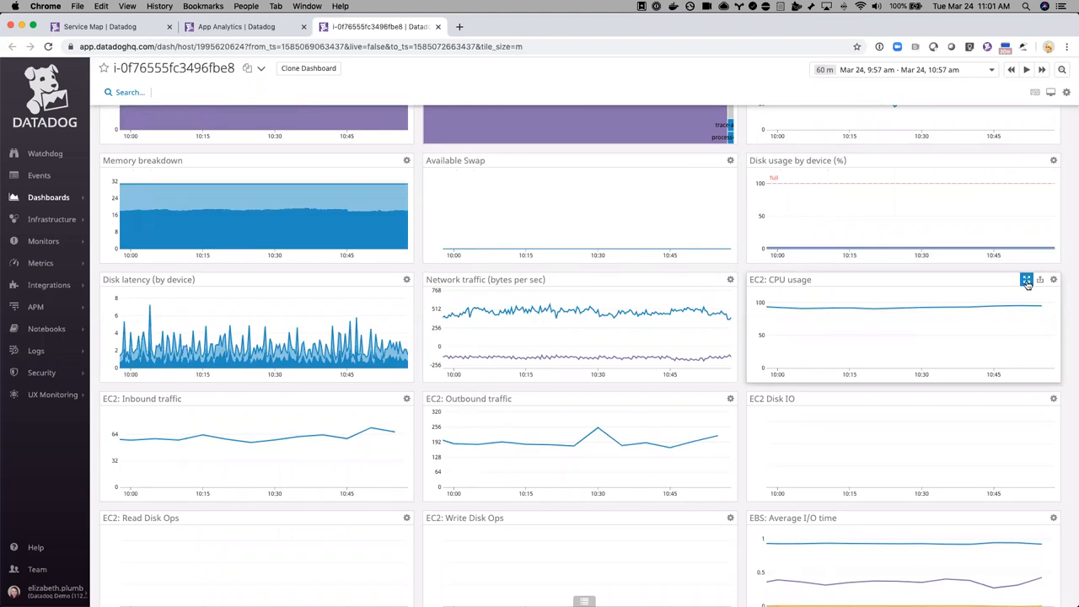
Step: Expand the EC2: CPU usage graph, try day and week comparison overlays, then remove them
click(1025, 280)
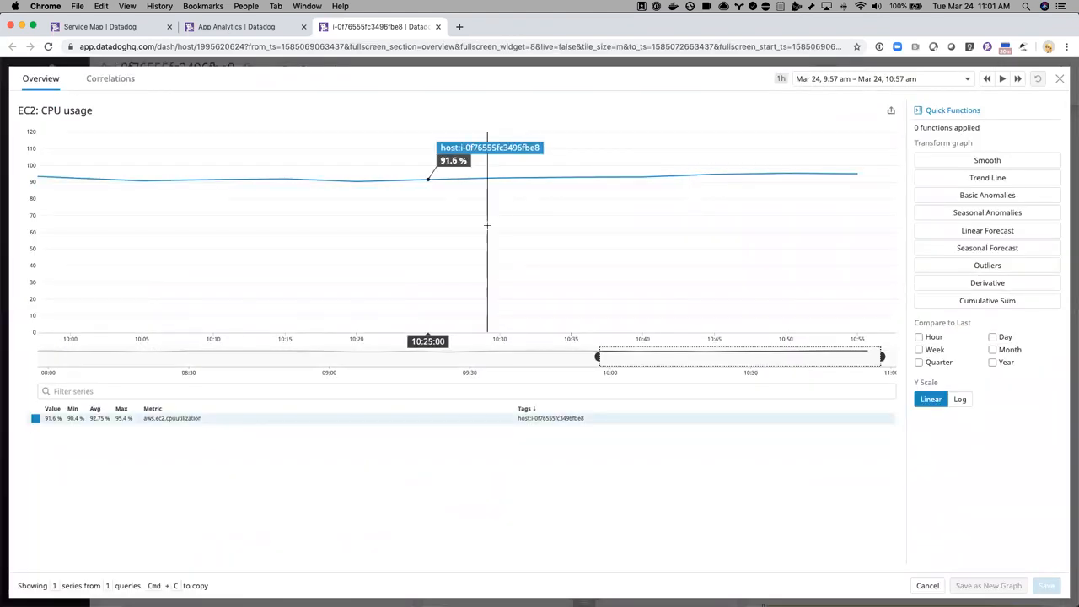
mouse_move(459, 236)
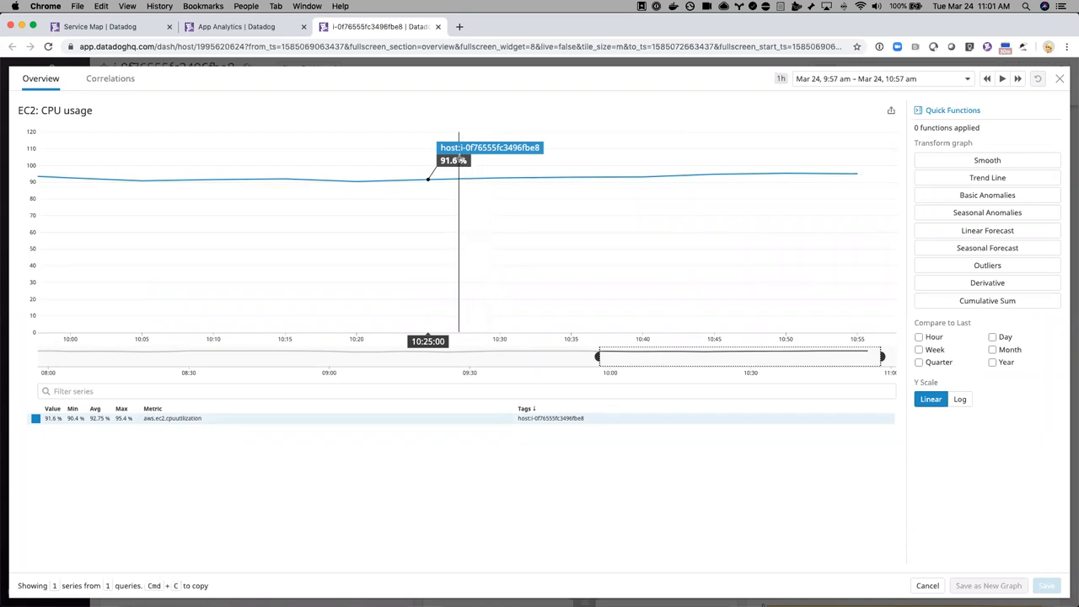
mouse_move(509, 239)
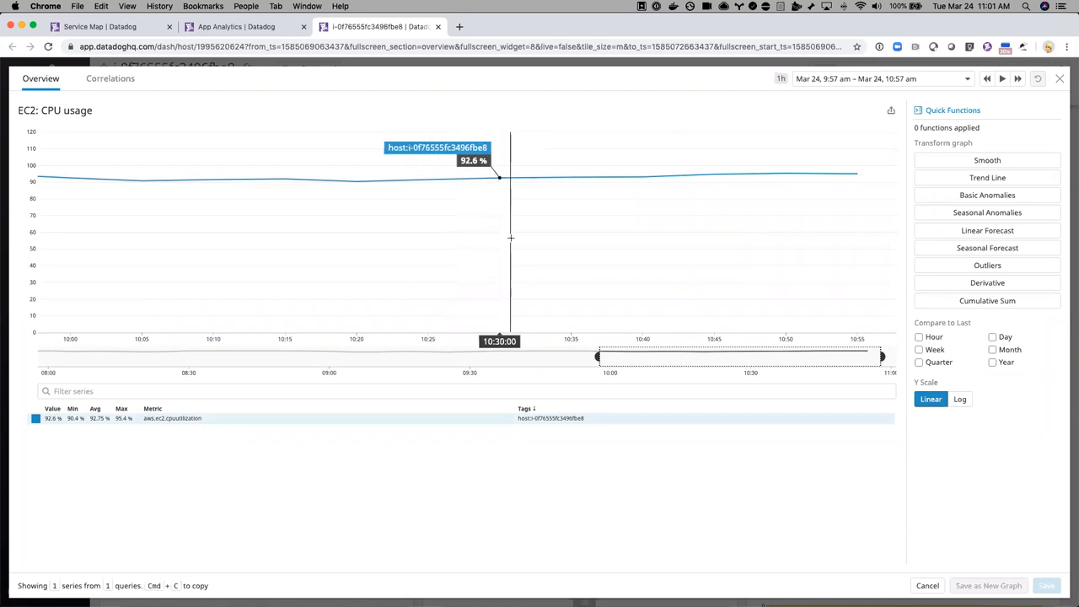
mouse_move(767, 66)
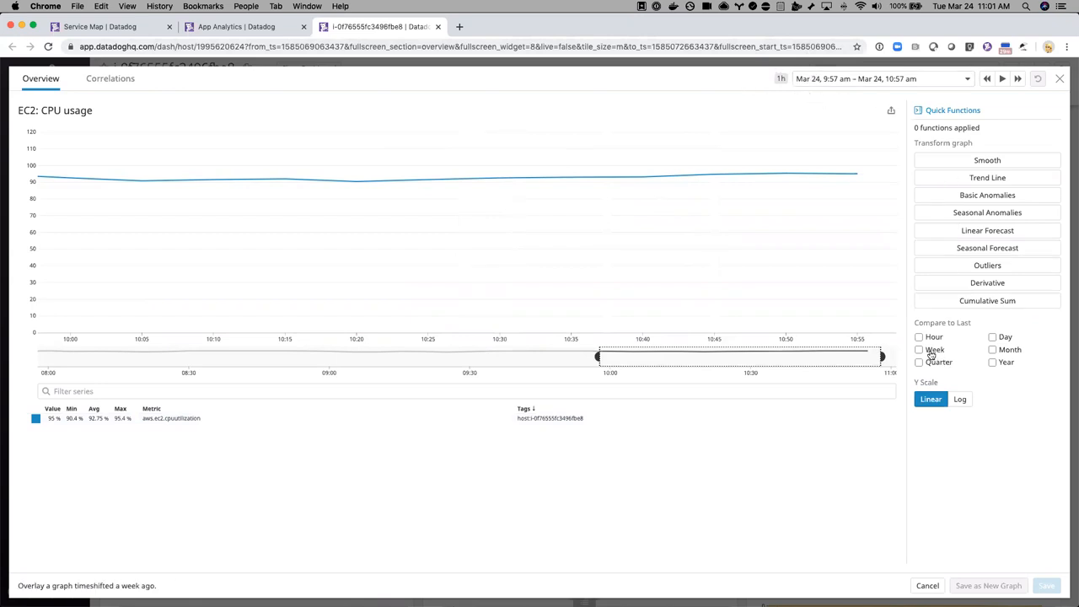
click(991, 337)
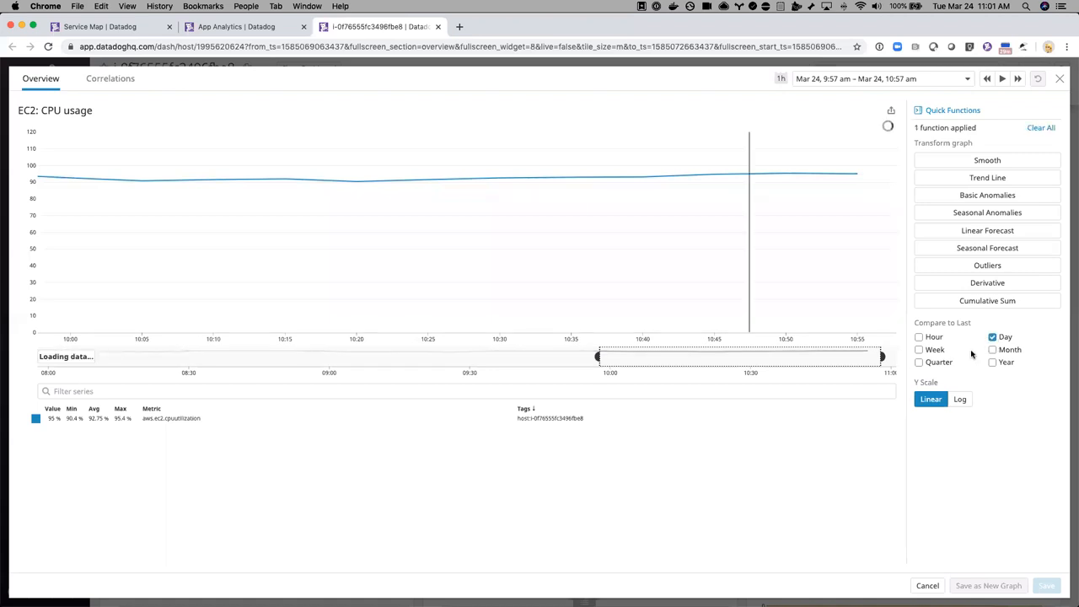
click(992, 337)
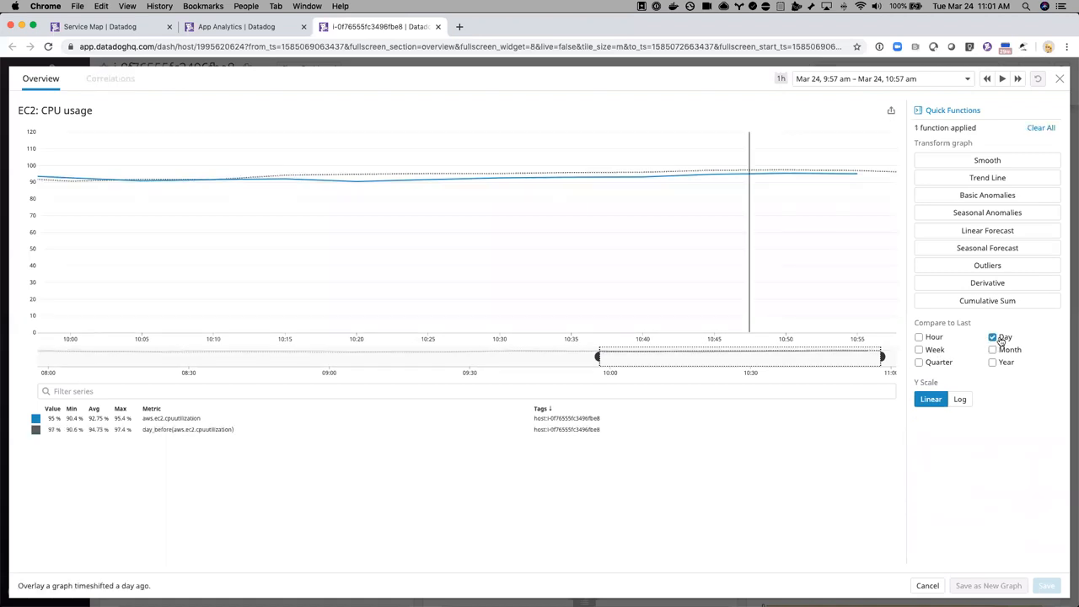
click(919, 349)
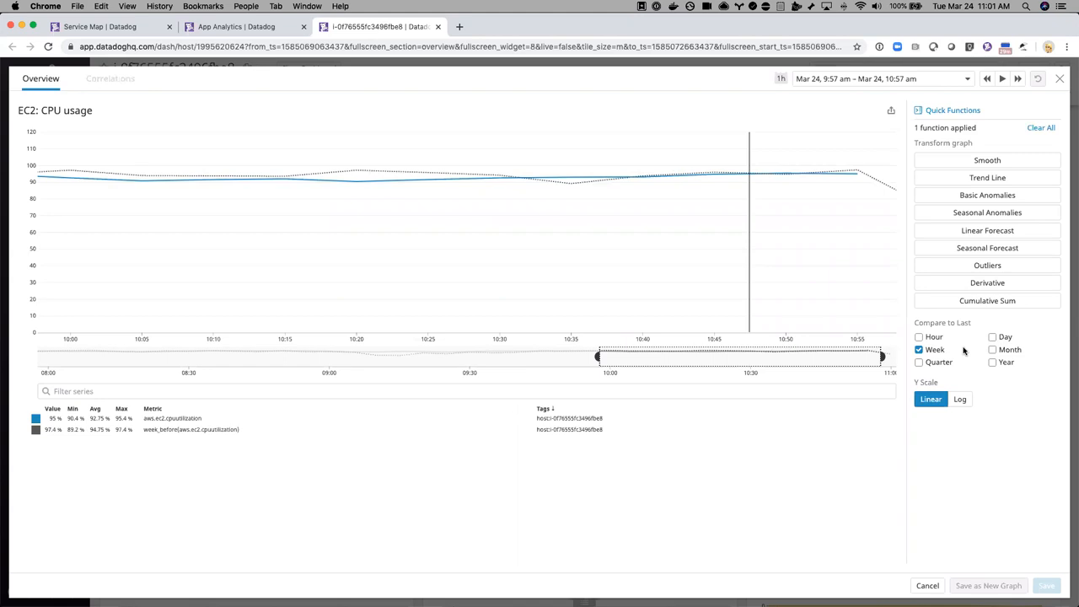
mouse_move(1036, 391)
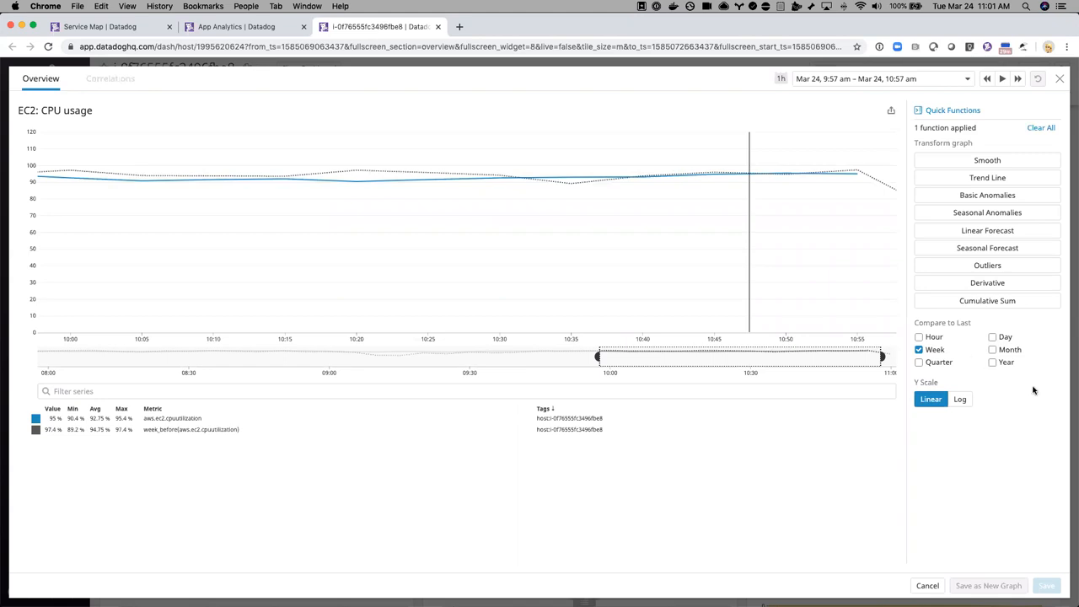
click(919, 349)
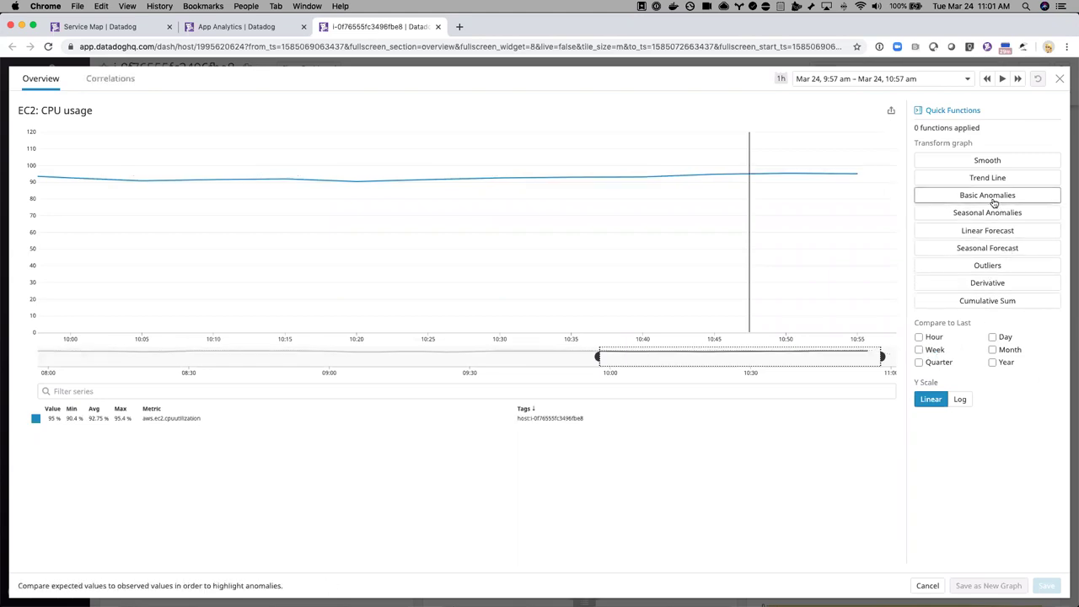
Step: Apply Basic Anomalies and then a Linear Forecast to the expanded CPU usage graph
click(988, 195)
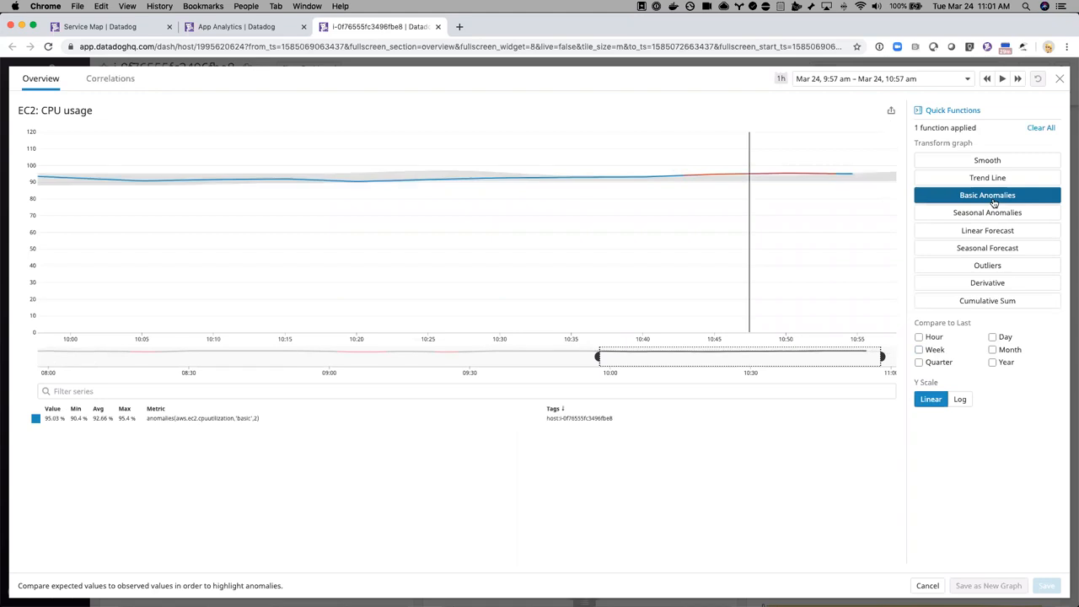
mouse_move(762, 177)
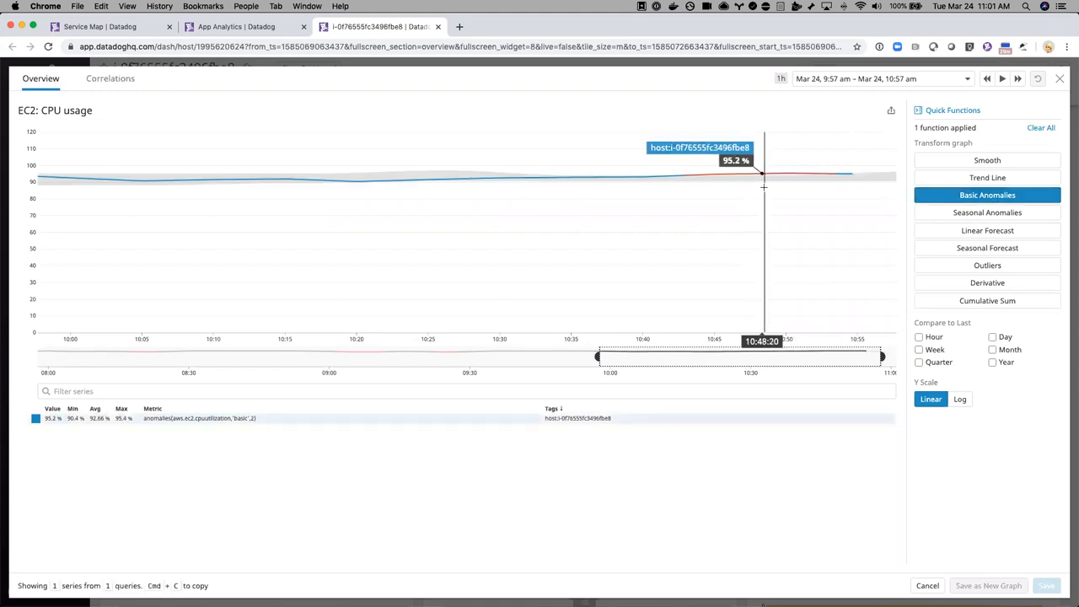
mouse_move(695, 177)
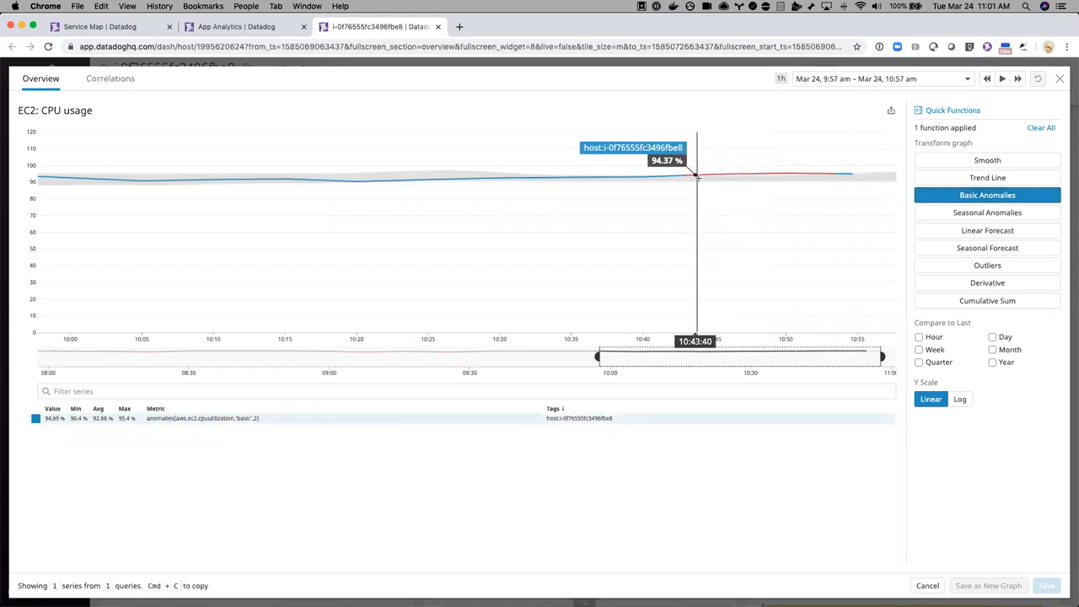
mouse_move(757, 172)
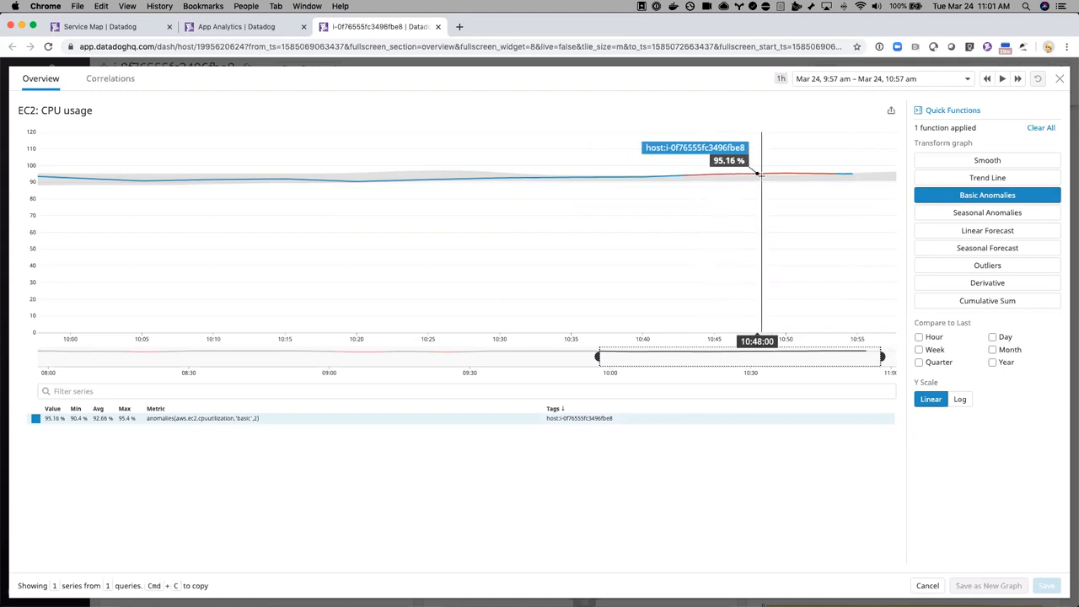
mouse_move(756, 232)
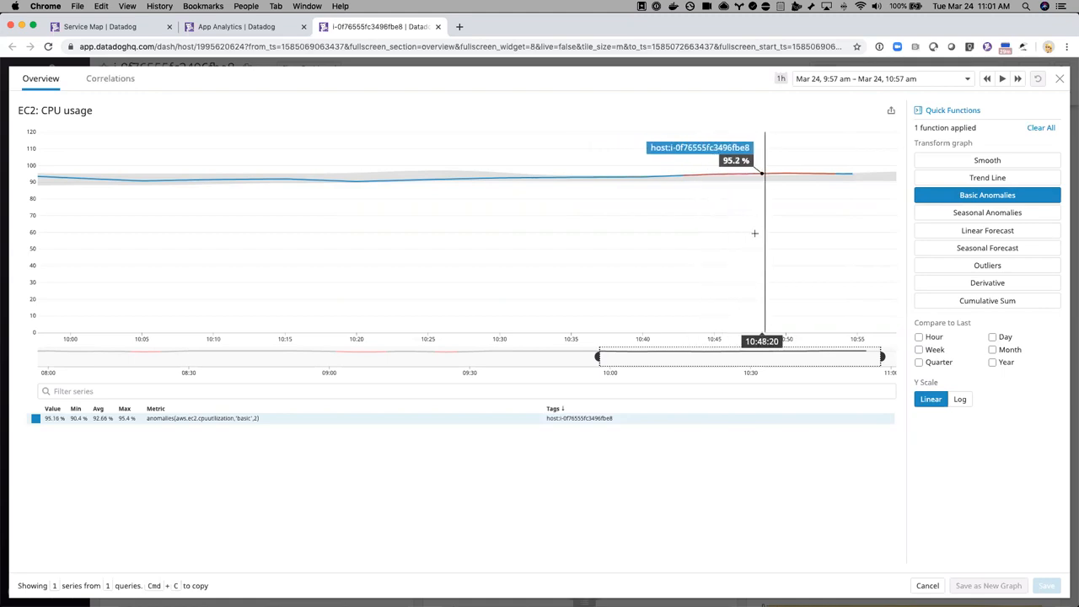
mouse_move(877, 290)
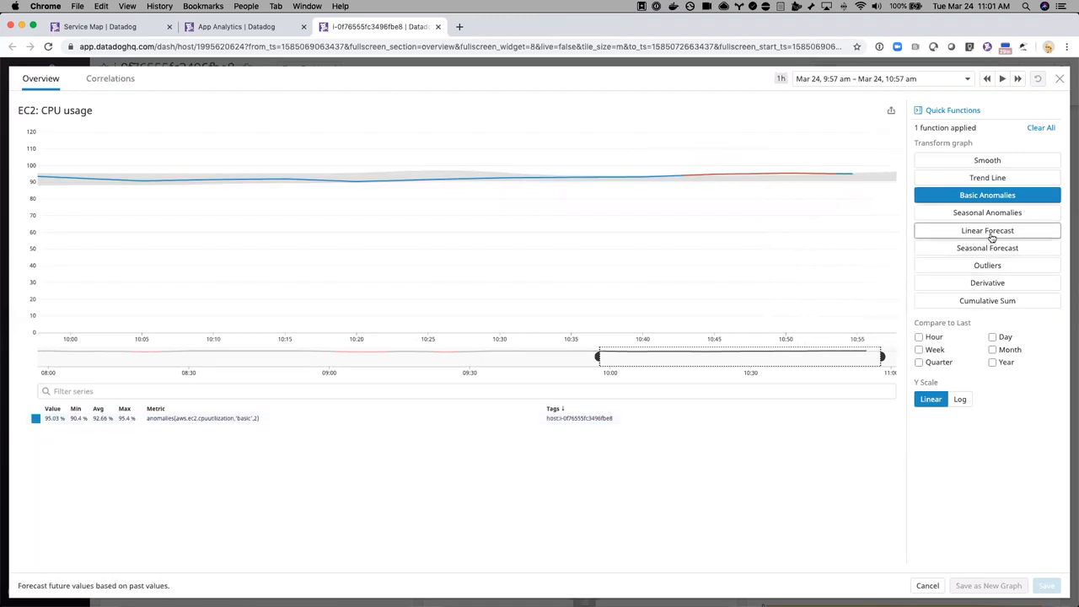
click(988, 230)
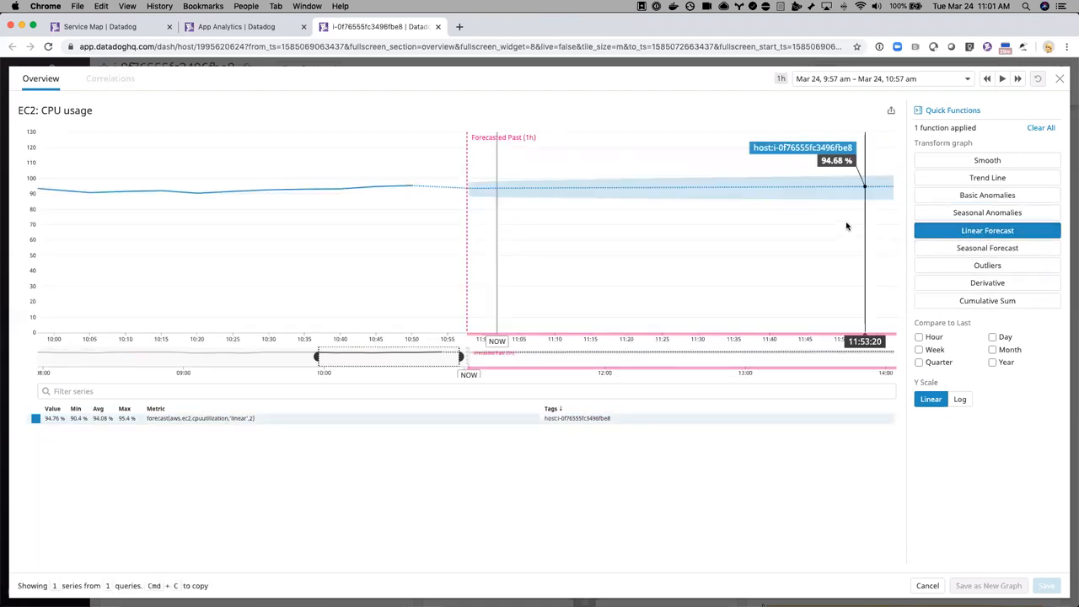
mouse_move(839, 223)
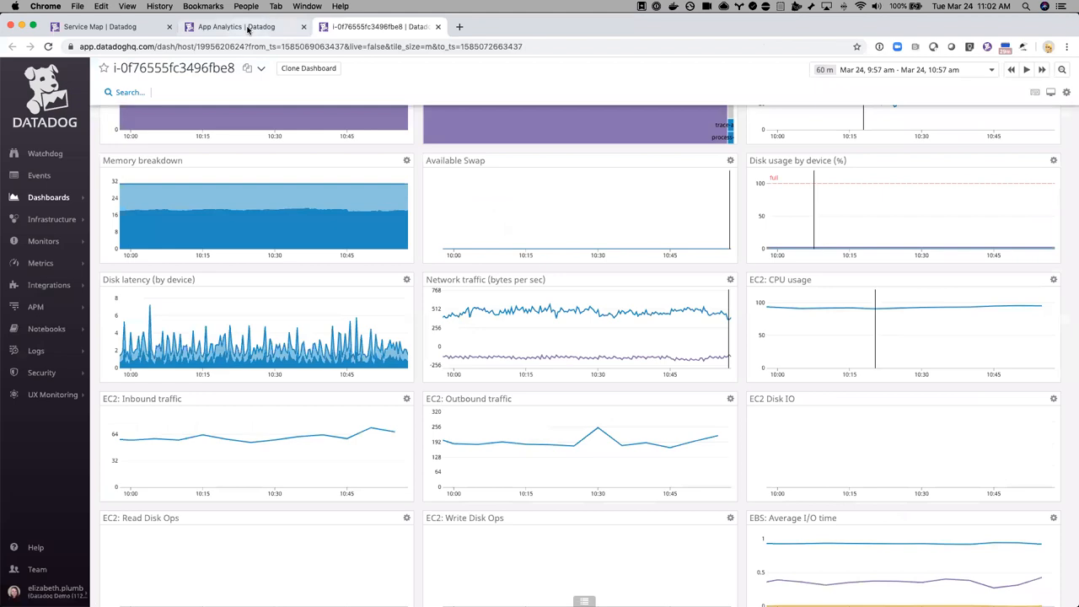
Step: Return to the App Analytics failing checkout trace with the web-store span's host details
click(236, 27)
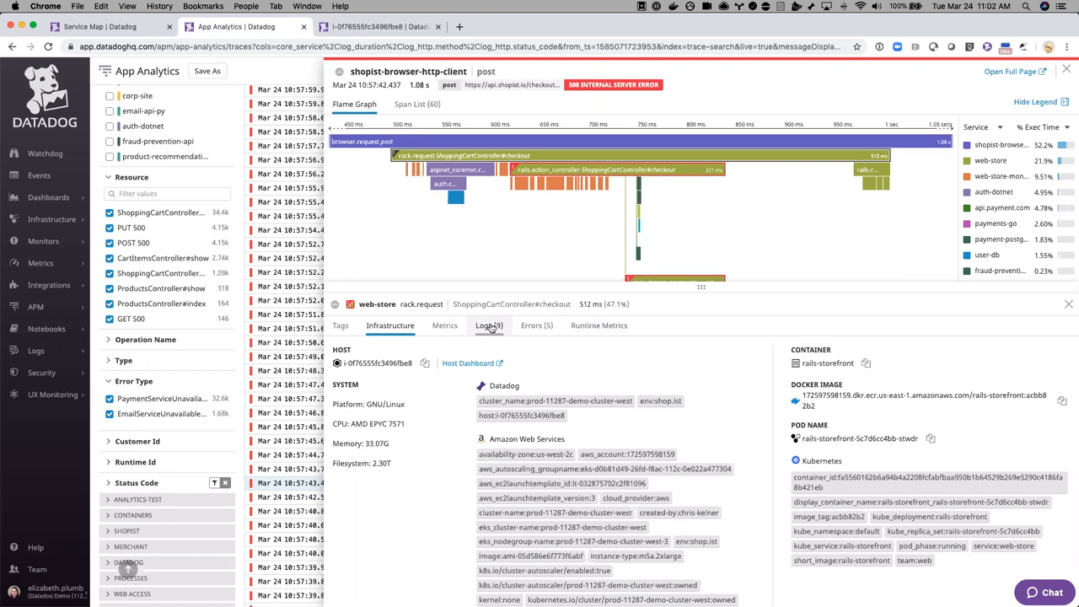
Step: Show the web-store rack.request span's logs, including the PaymentServiceUnavailableError 503 entries
click(489, 326)
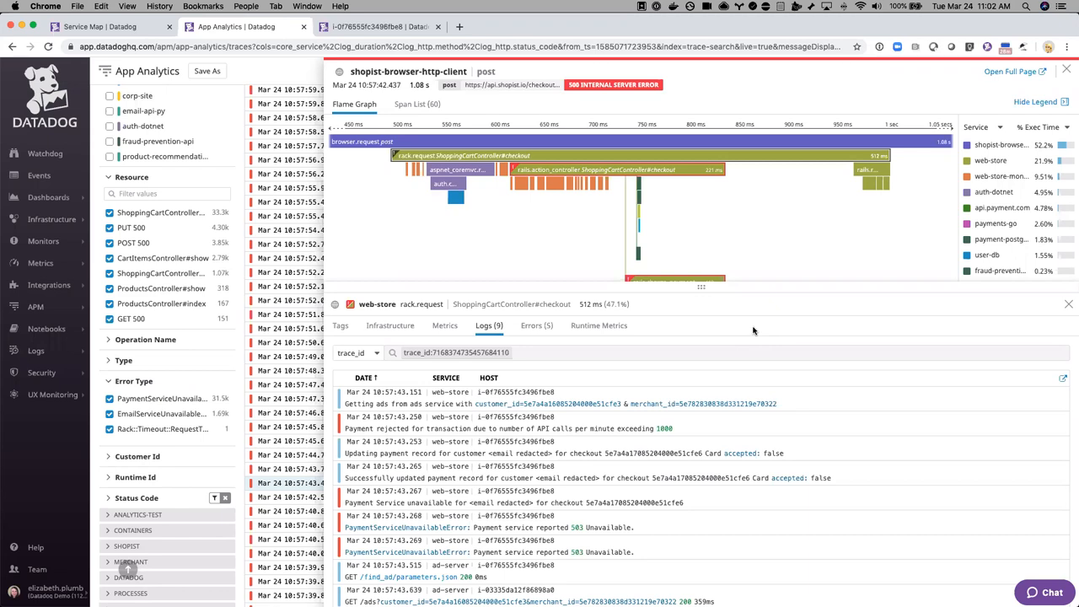
mouse_move(742, 223)
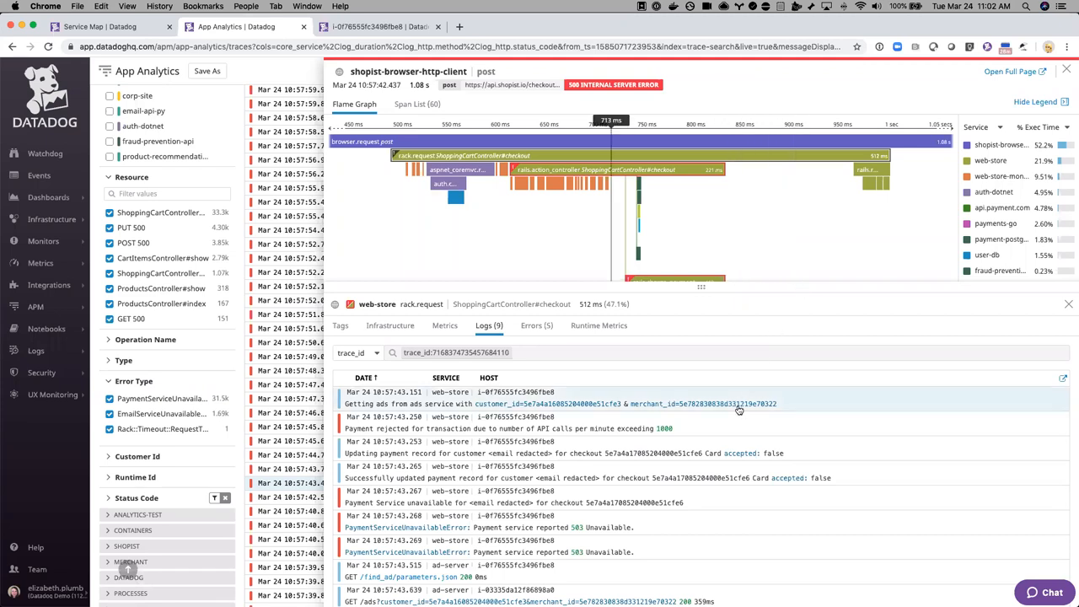
mouse_move(732, 467)
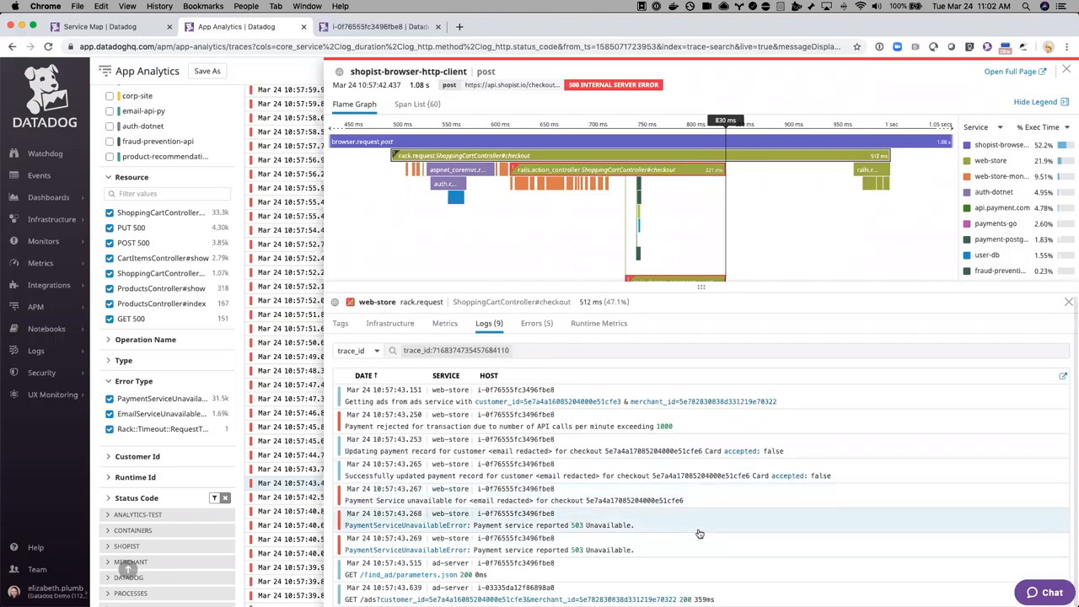
mouse_move(687, 529)
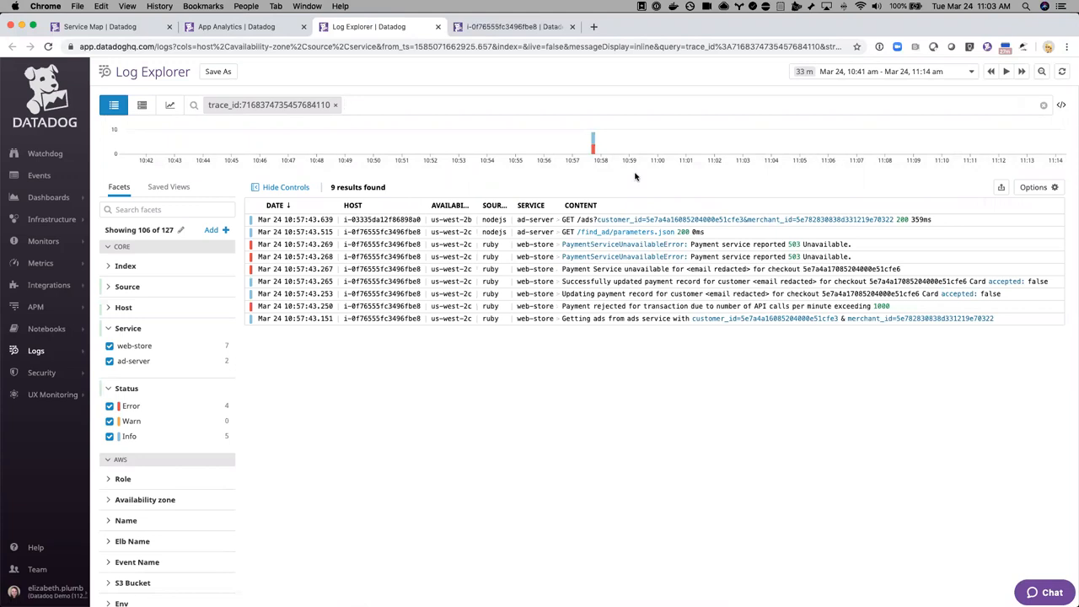
mouse_move(590, 179)
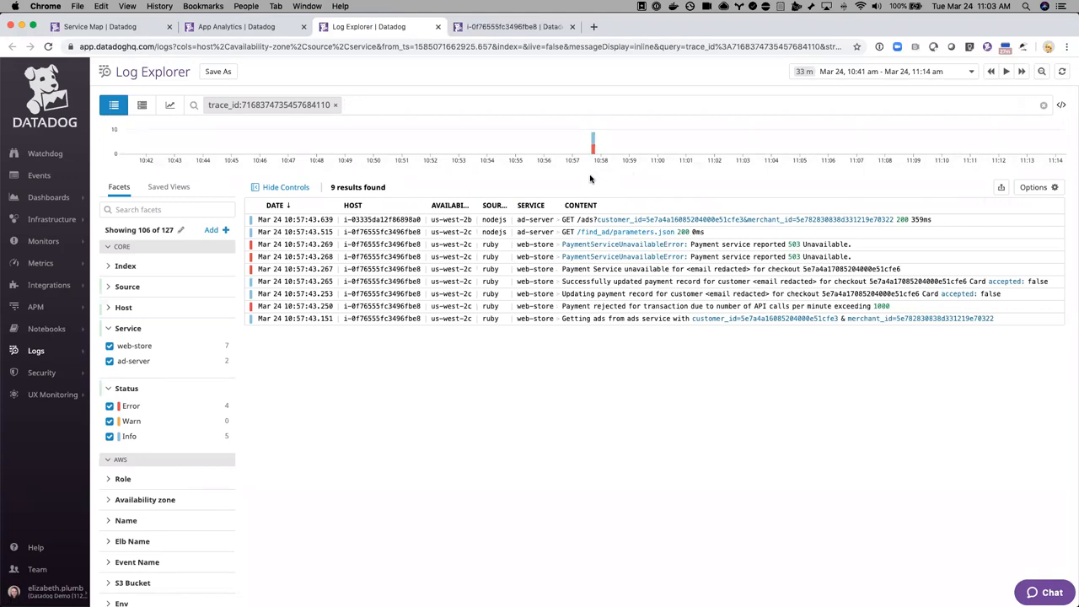
mouse_move(529, 183)
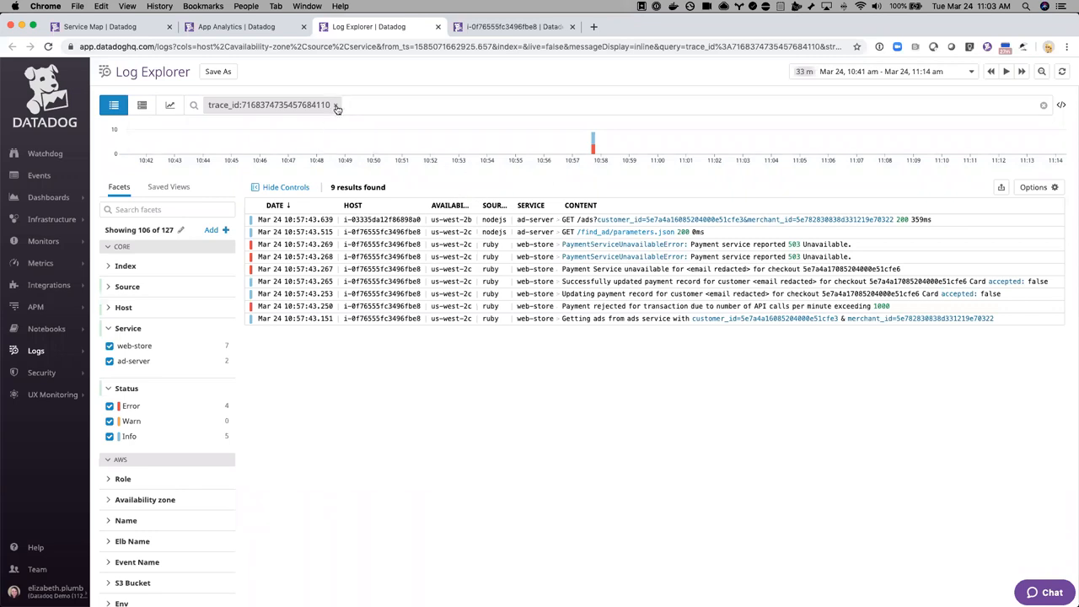
Step: Filter logs to web-store with Error and Emergency status and group them into patterns
click(335, 104)
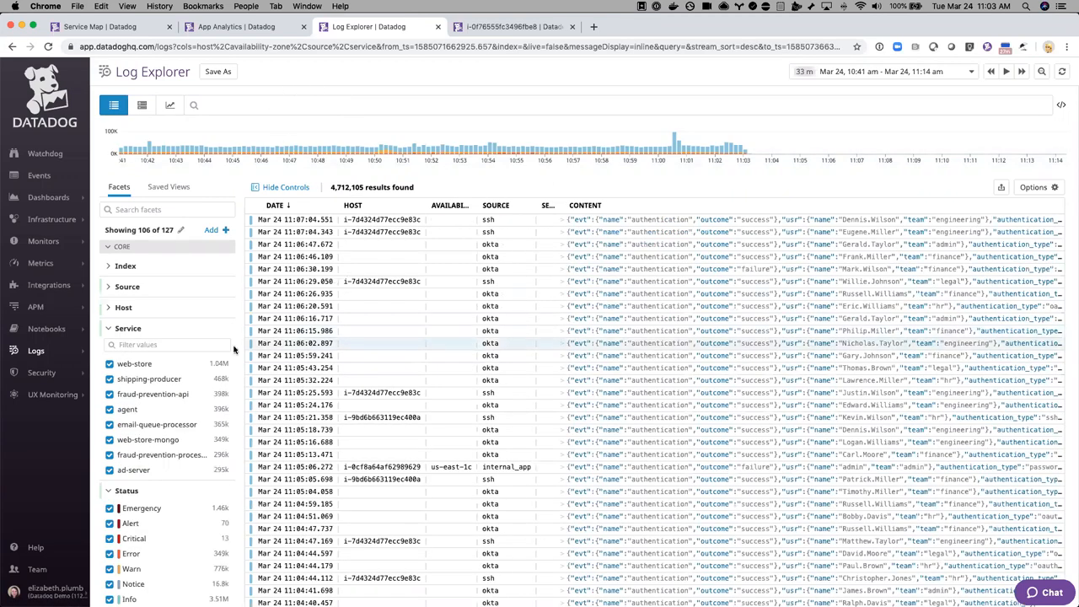
click(135, 364)
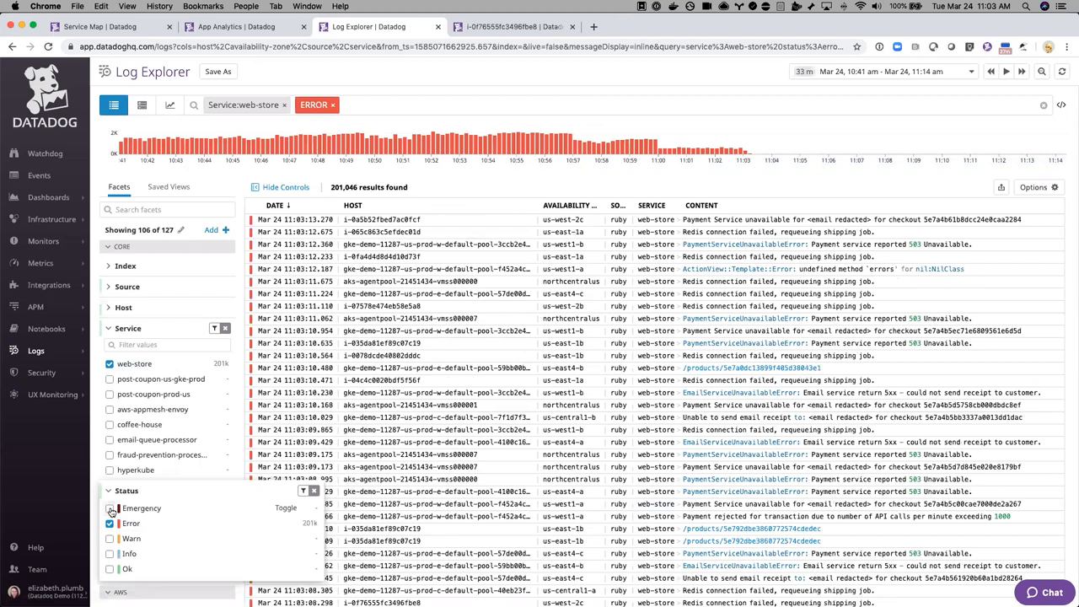
click(108, 508)
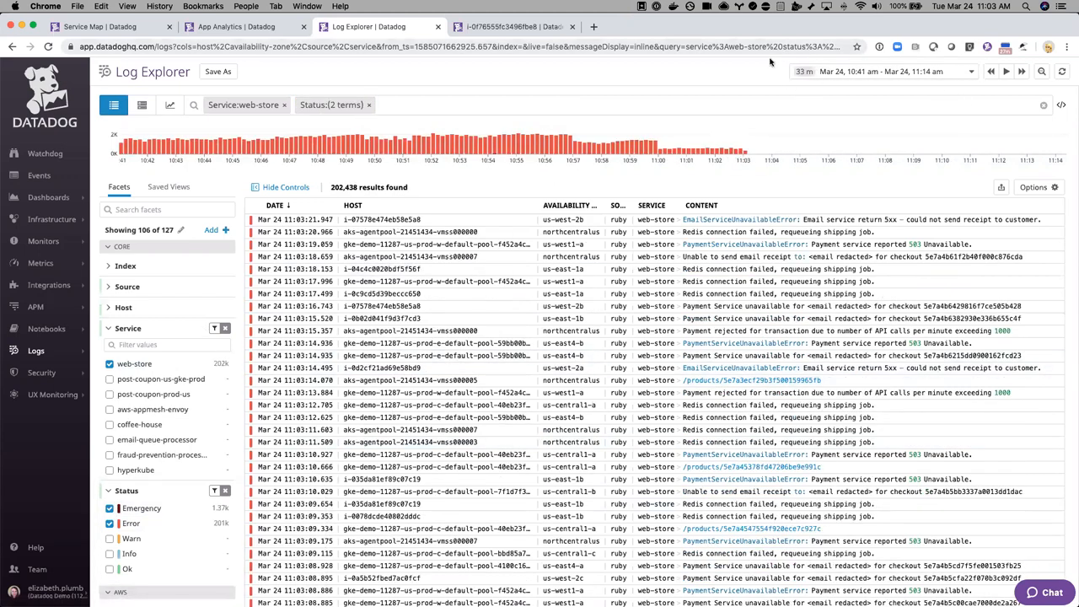
mouse_move(344, 127)
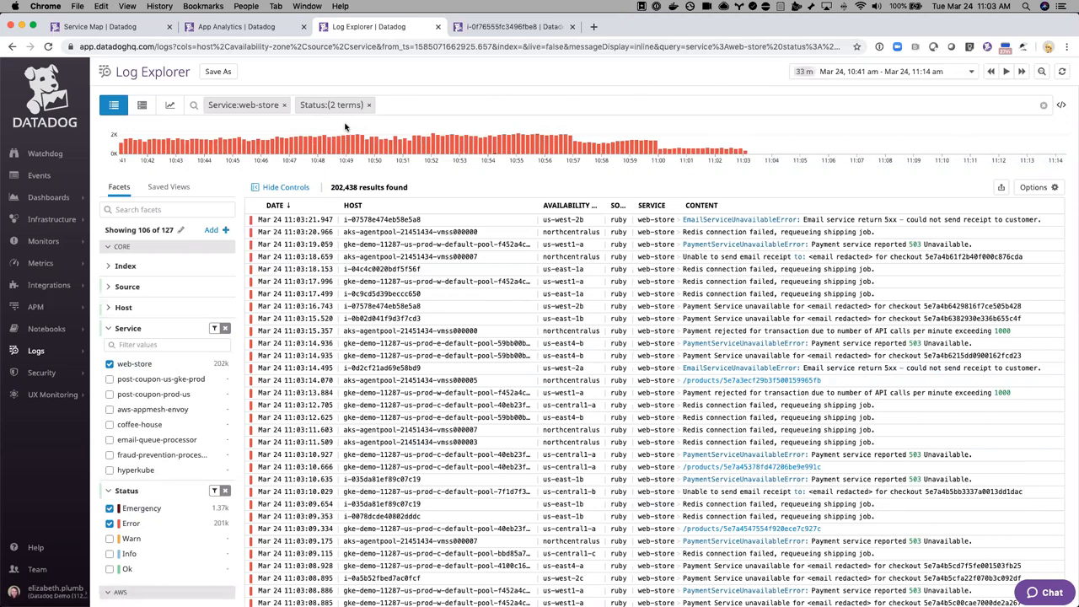
mouse_move(378, 201)
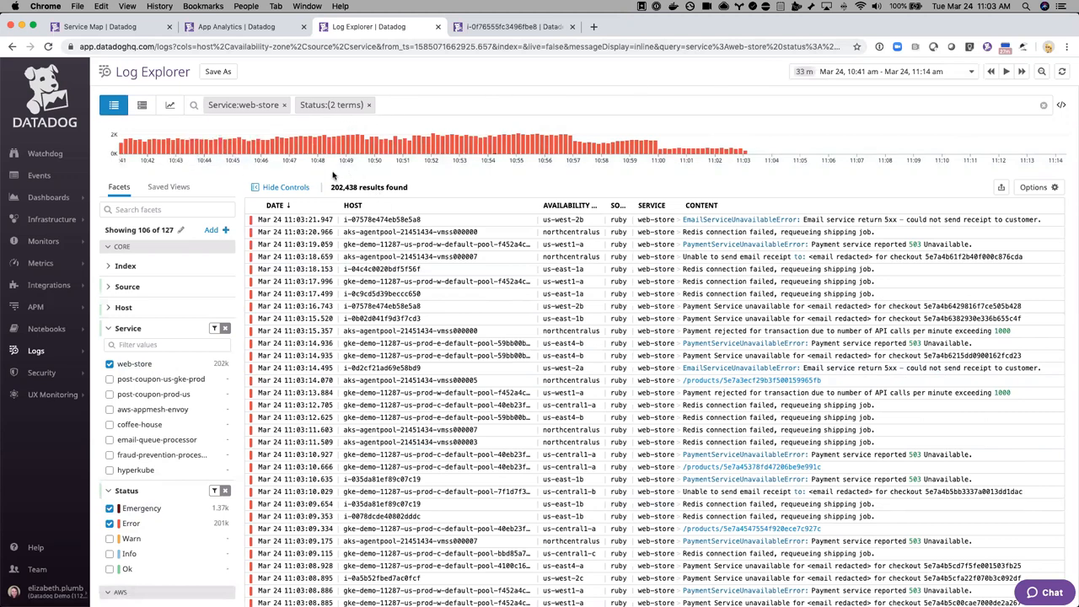
mouse_move(114, 105)
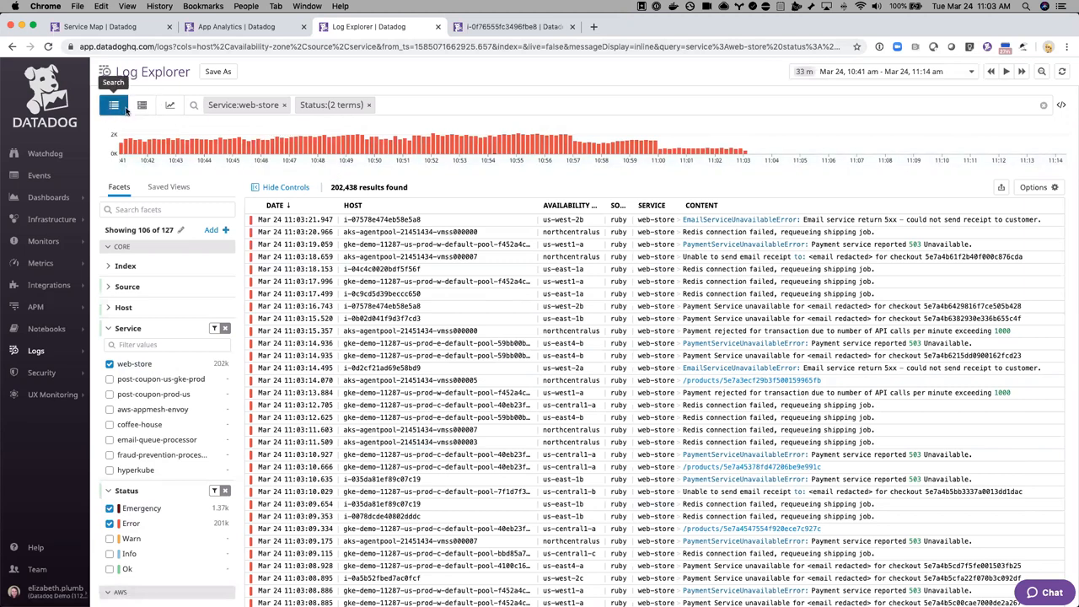
mouse_move(141, 105)
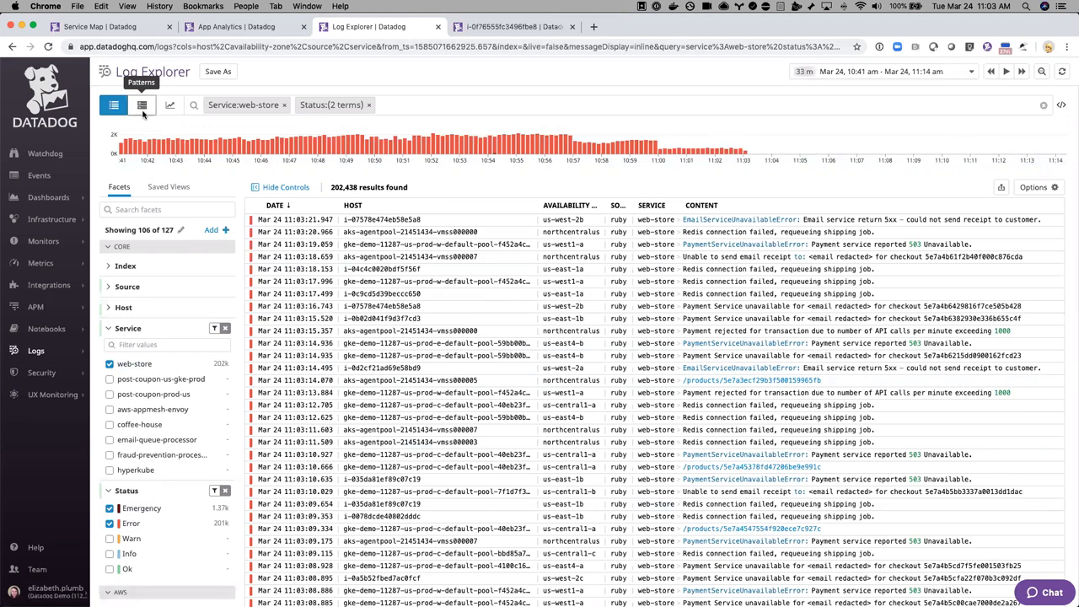
click(141, 104)
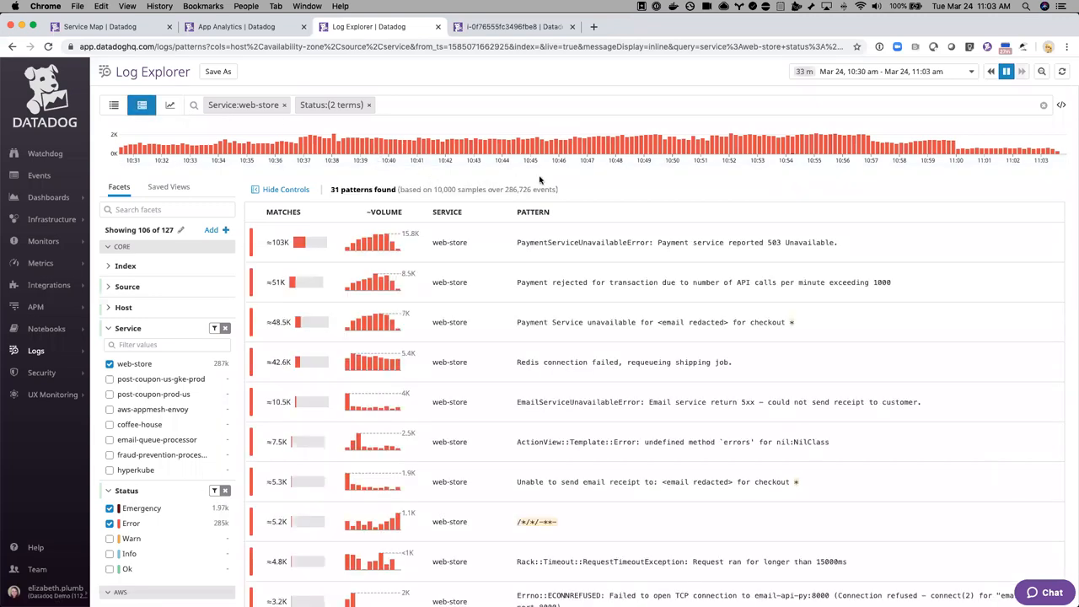
mouse_move(636, 195)
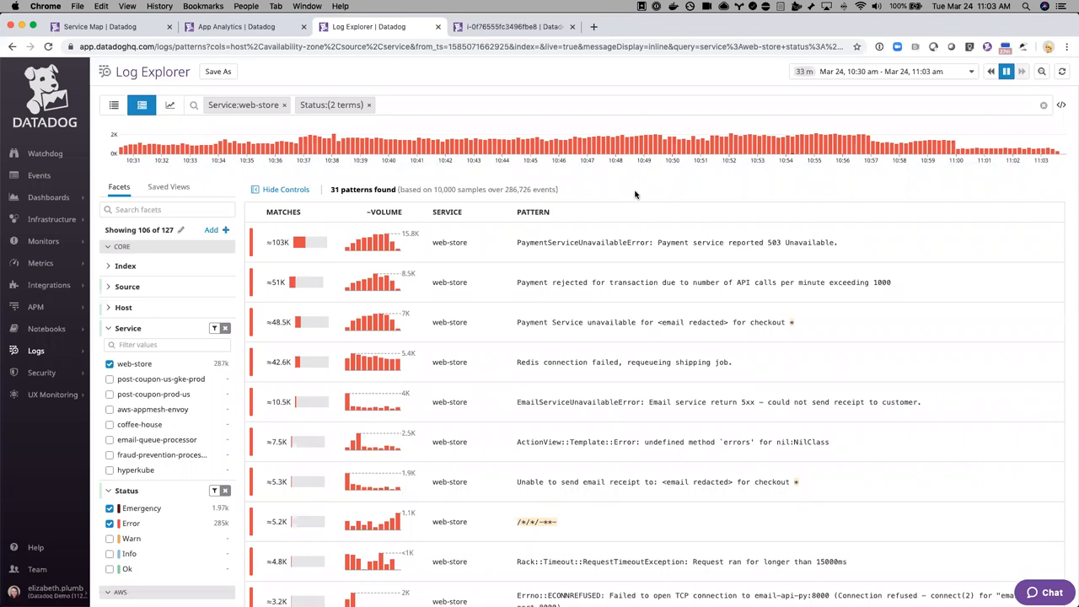
mouse_move(344, 179)
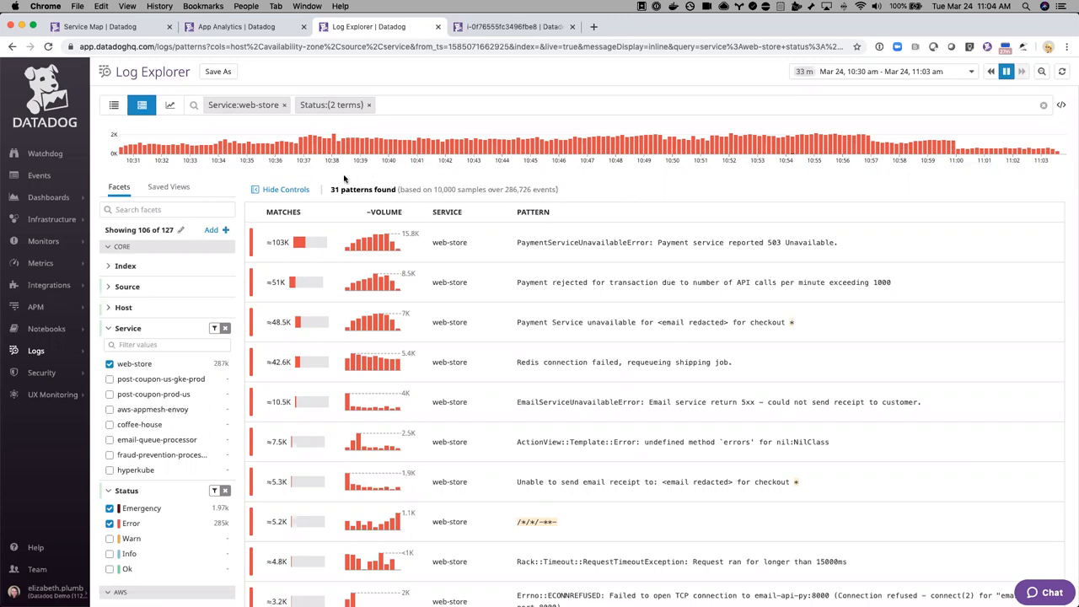
mouse_move(492, 201)
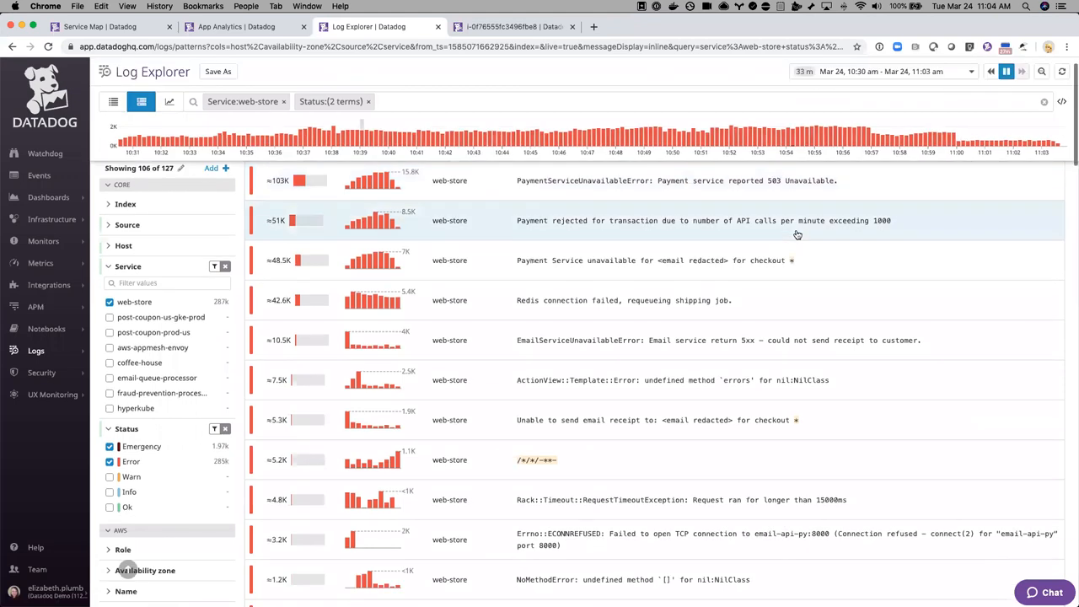
Step: Open a log from the 'Payment rejected for transaction due to number of API calls' pattern
scroll(down, 3)
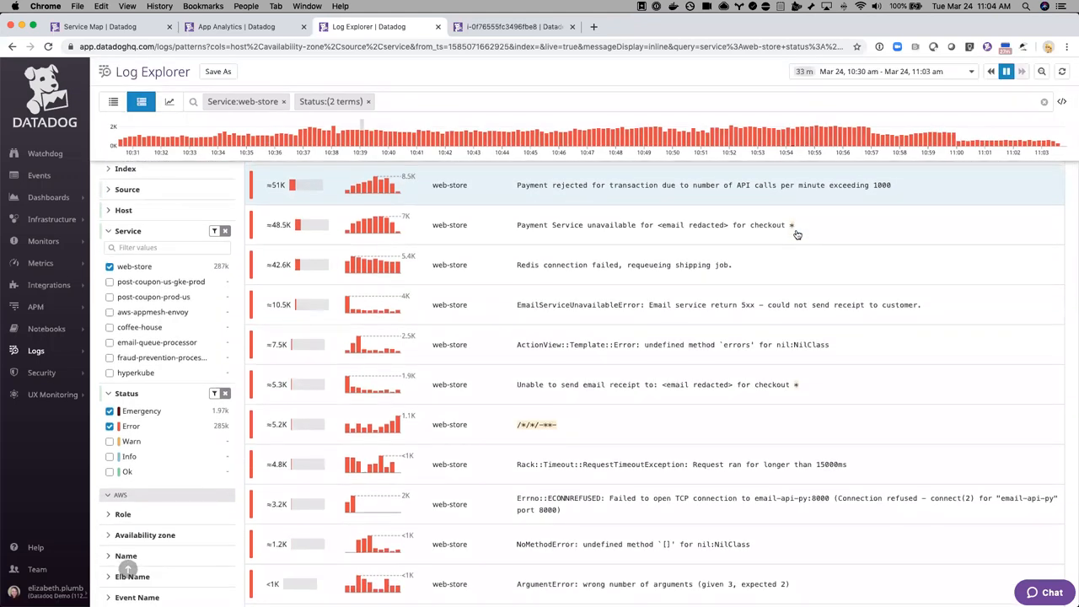
mouse_move(809, 225)
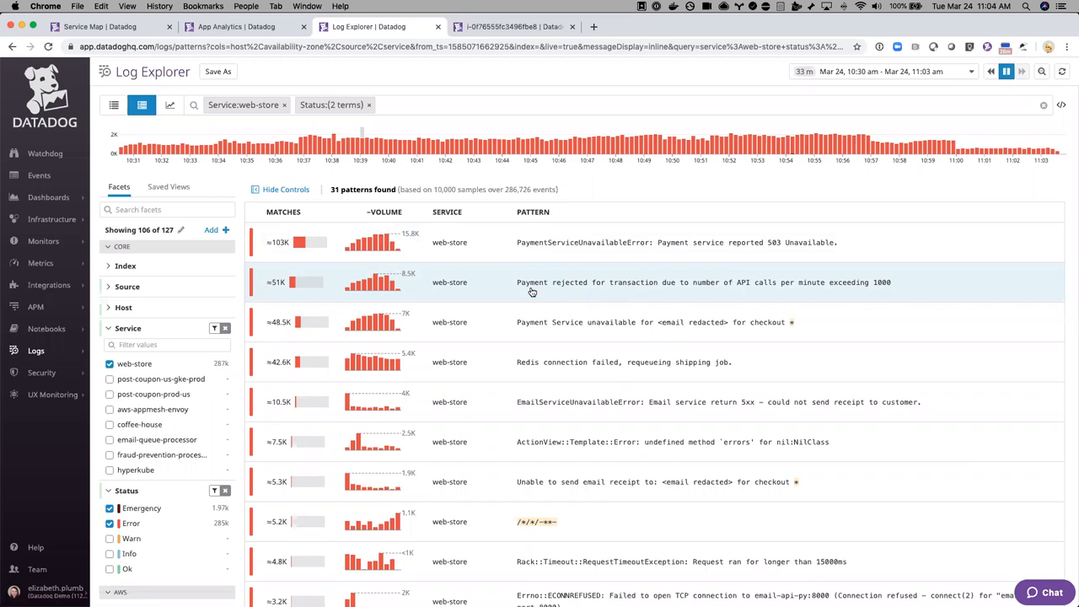
mouse_move(592, 290)
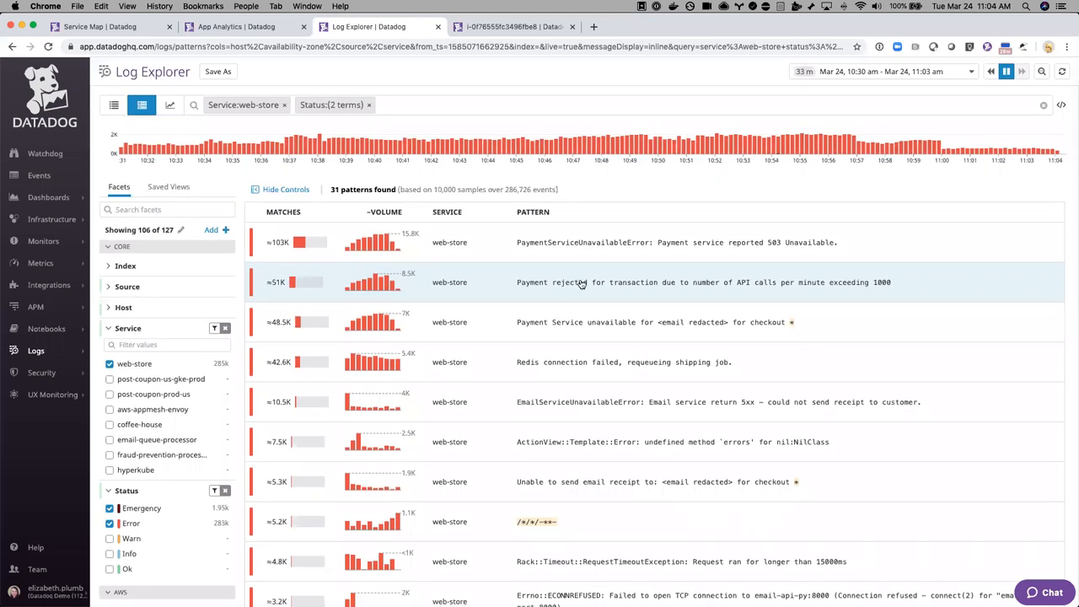
click(703, 284)
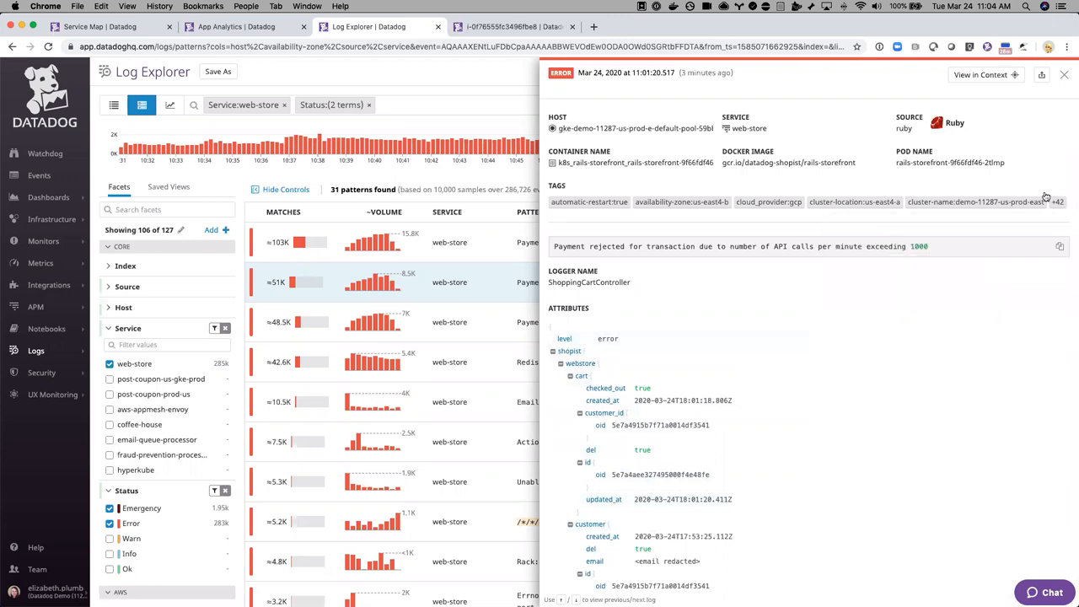
mouse_move(825, 331)
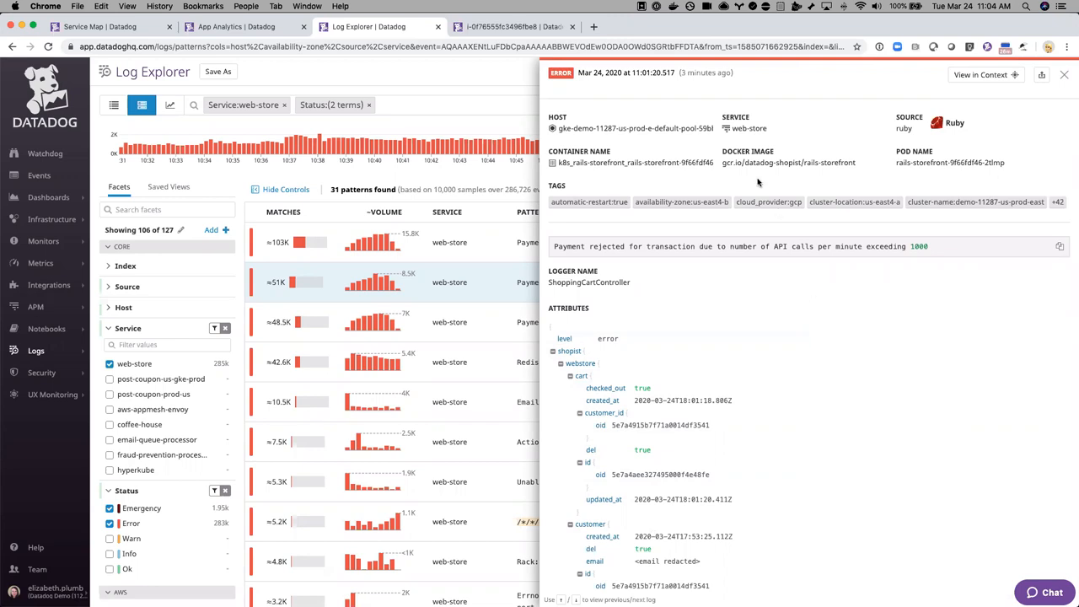
Step: From the log's web-store service value, jump to its trace in APM
click(749, 128)
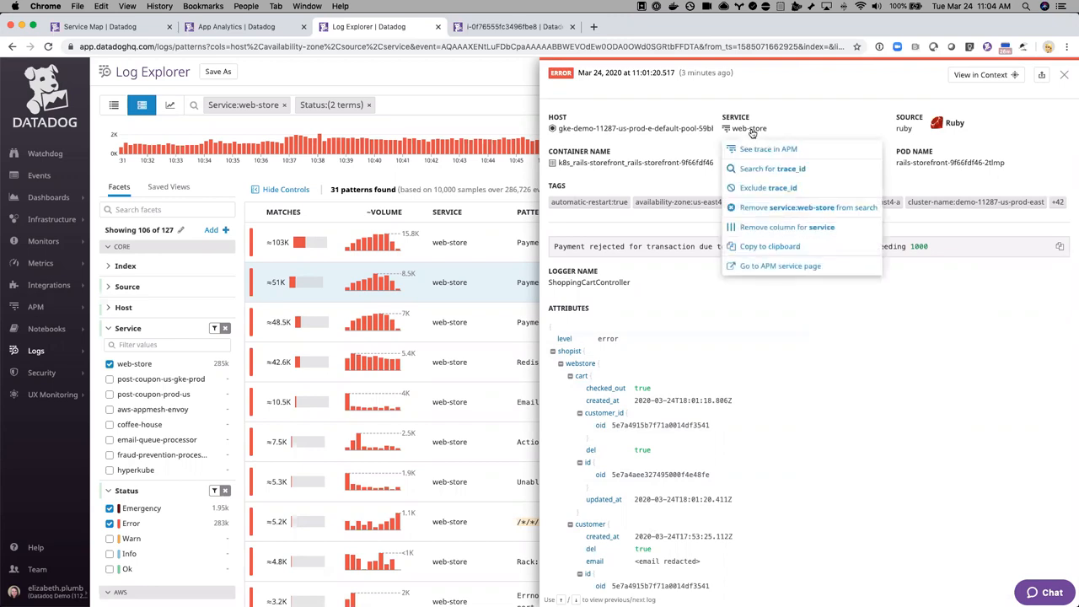
click(769, 148)
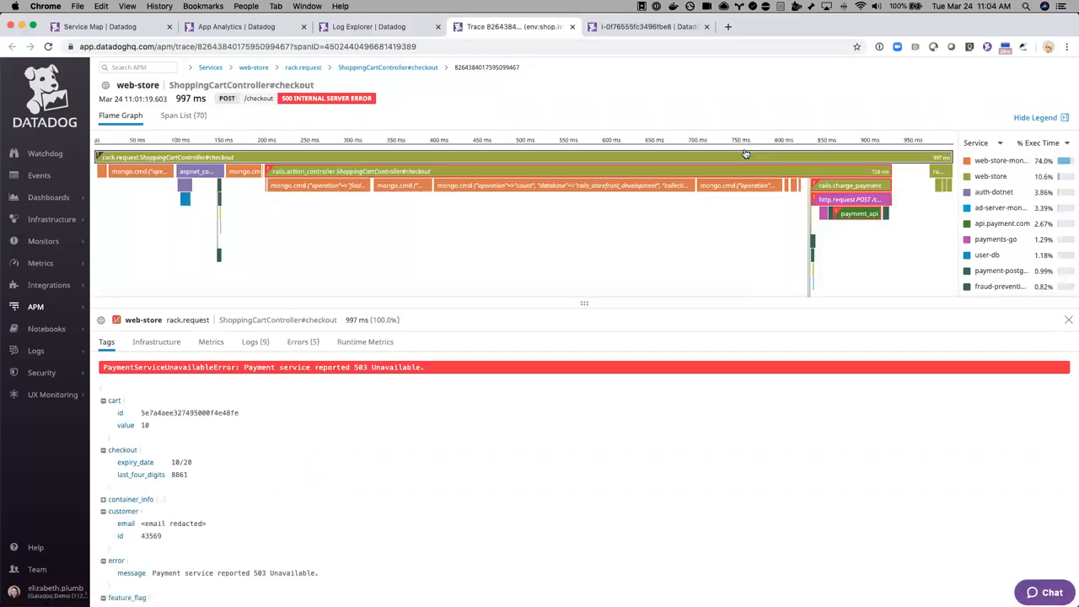
mouse_move(864, 225)
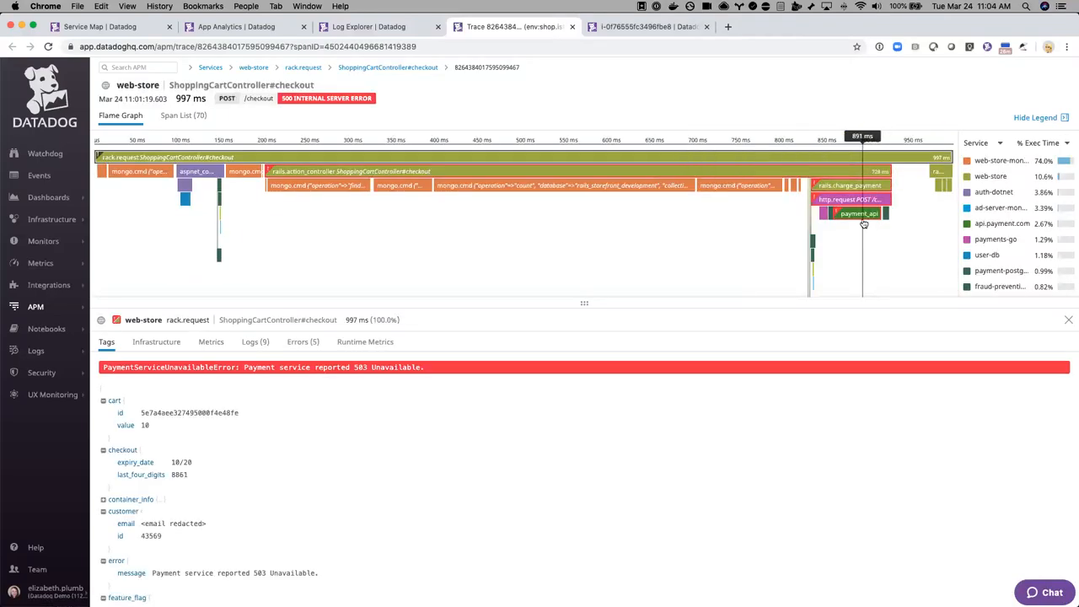
Step: Inspect the payment_api span's ThirdPartyHTTPError rate limit 403, then head to UX Monitoring
click(856, 213)
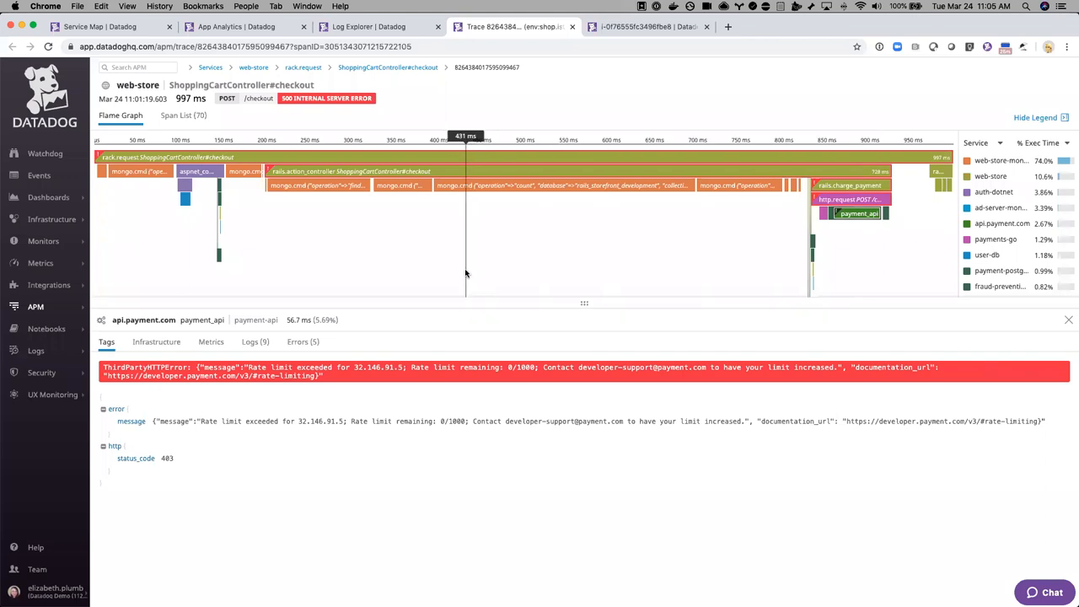
mouse_move(462, 273)
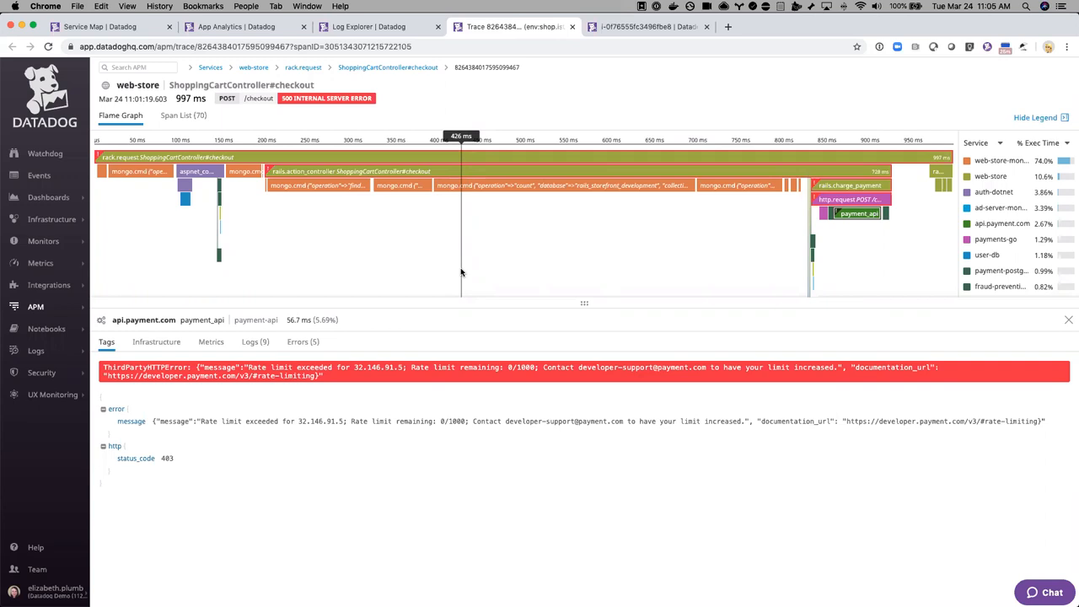
mouse_move(324, 236)
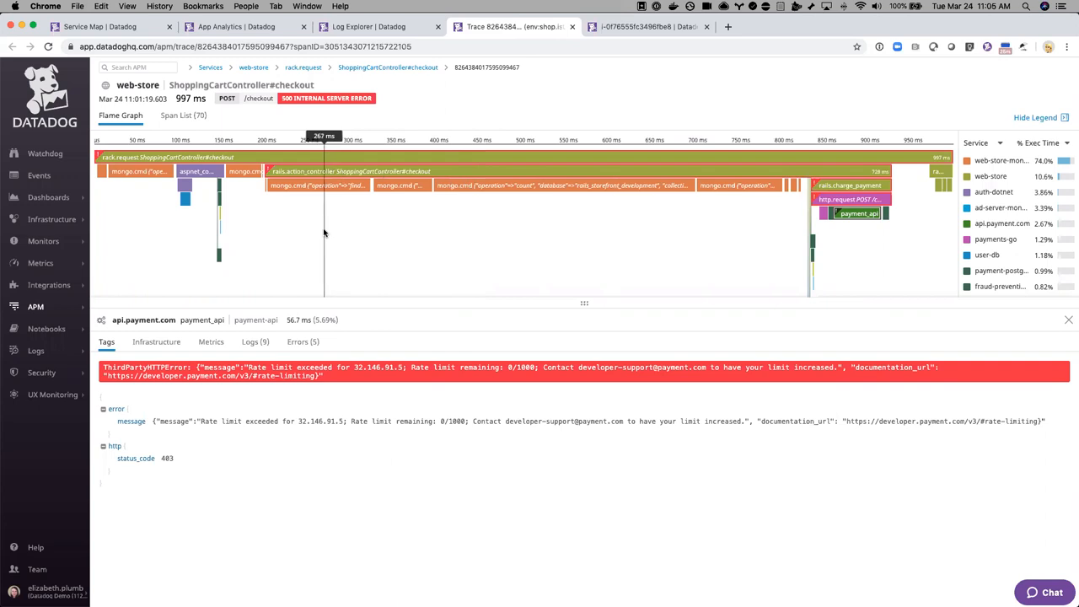
mouse_move(60, 388)
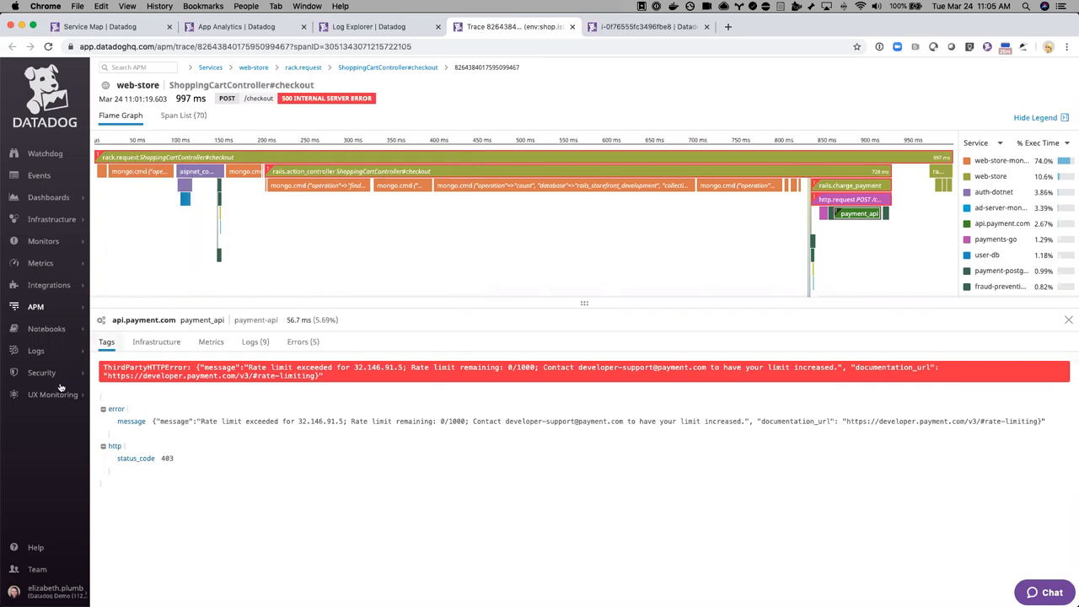
click(53, 395)
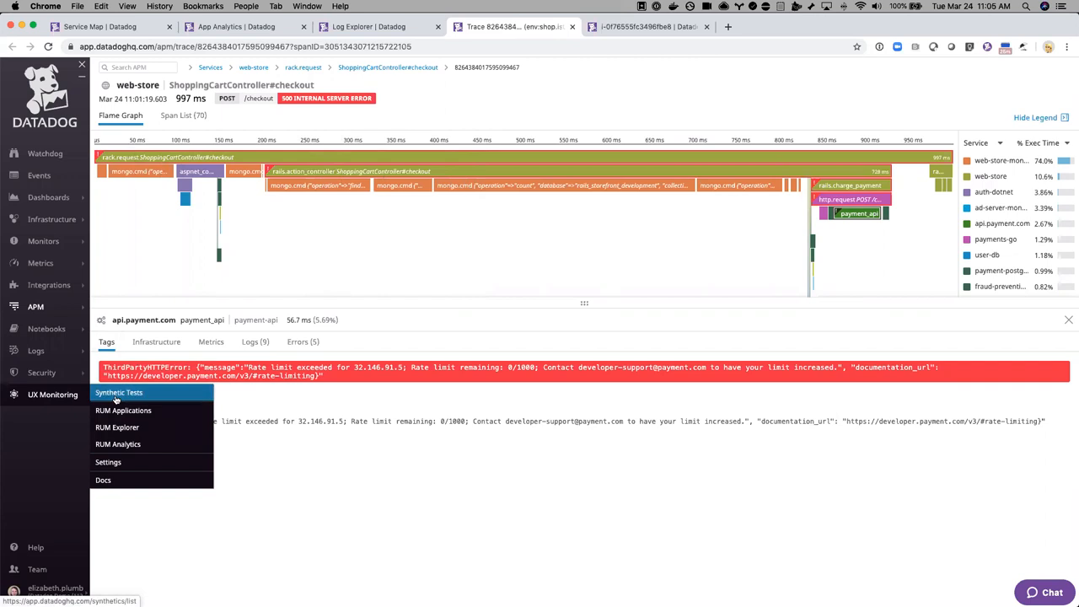
Step: Filter Synthetics to browser tests matching 'trace' and open the [DEMO] Shop.ist Checkout with Coupon test
click(118, 392)
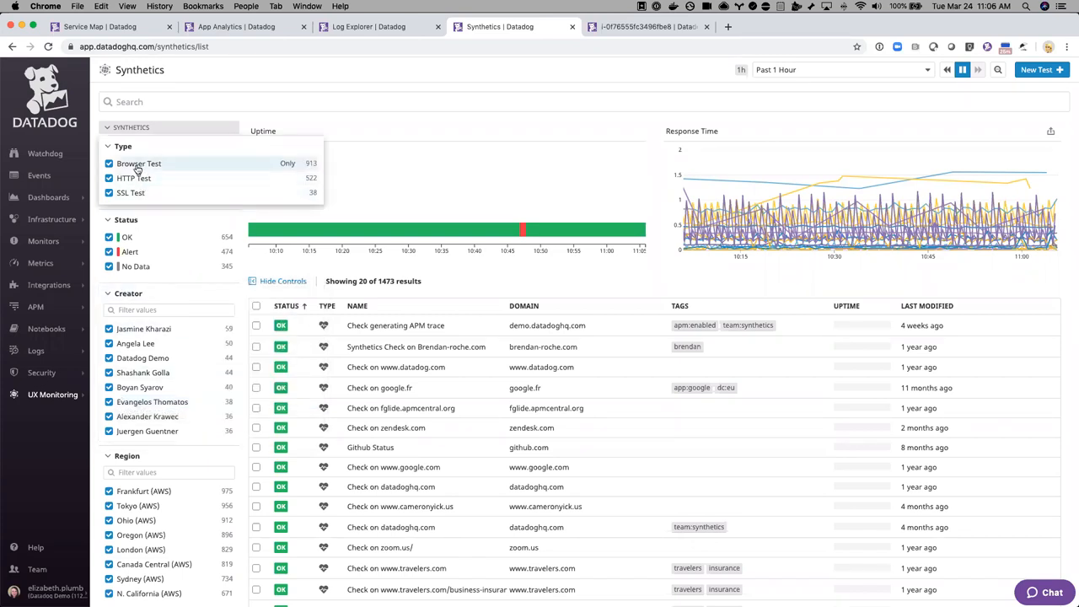
click(286, 162)
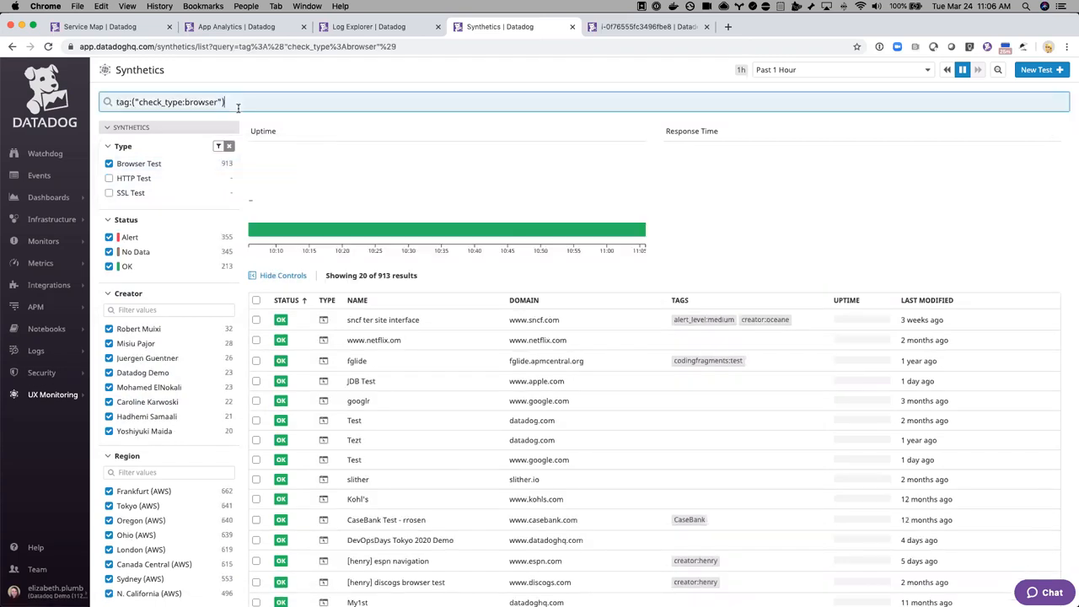
text(trace)
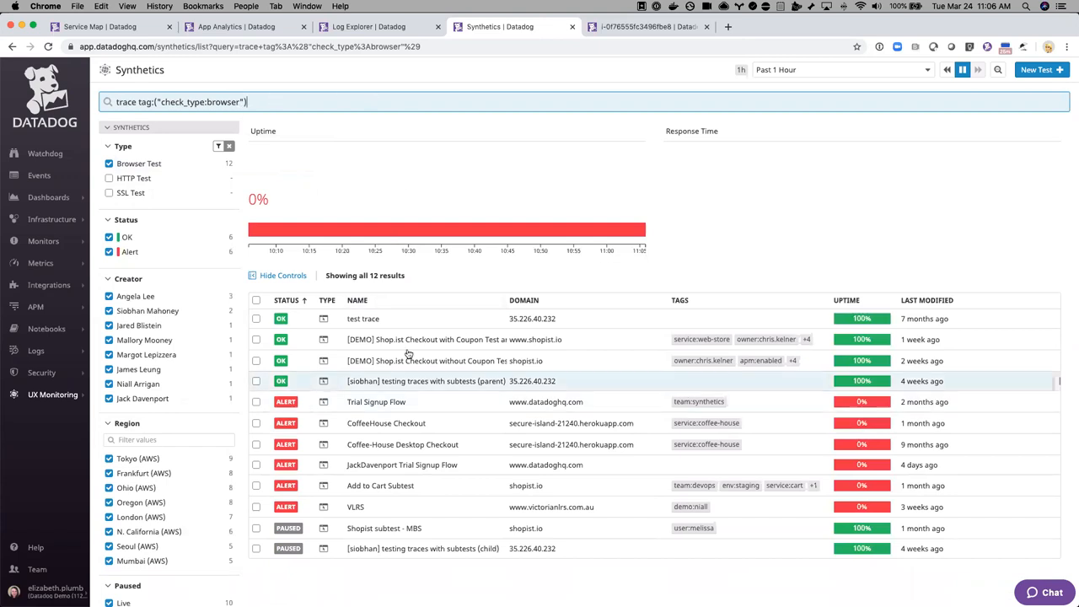
mouse_move(425, 339)
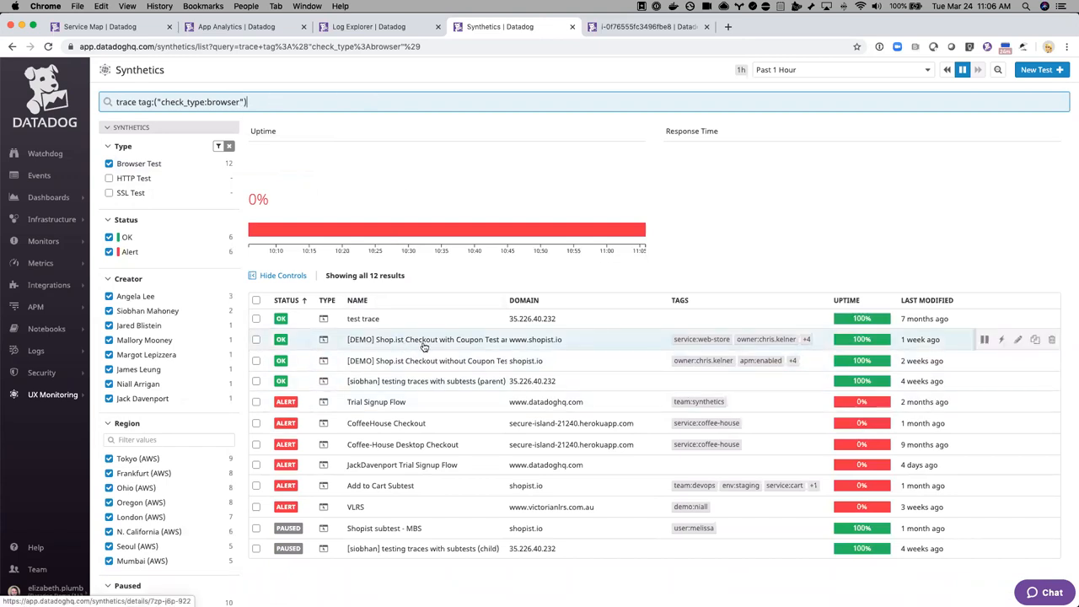
click(452, 339)
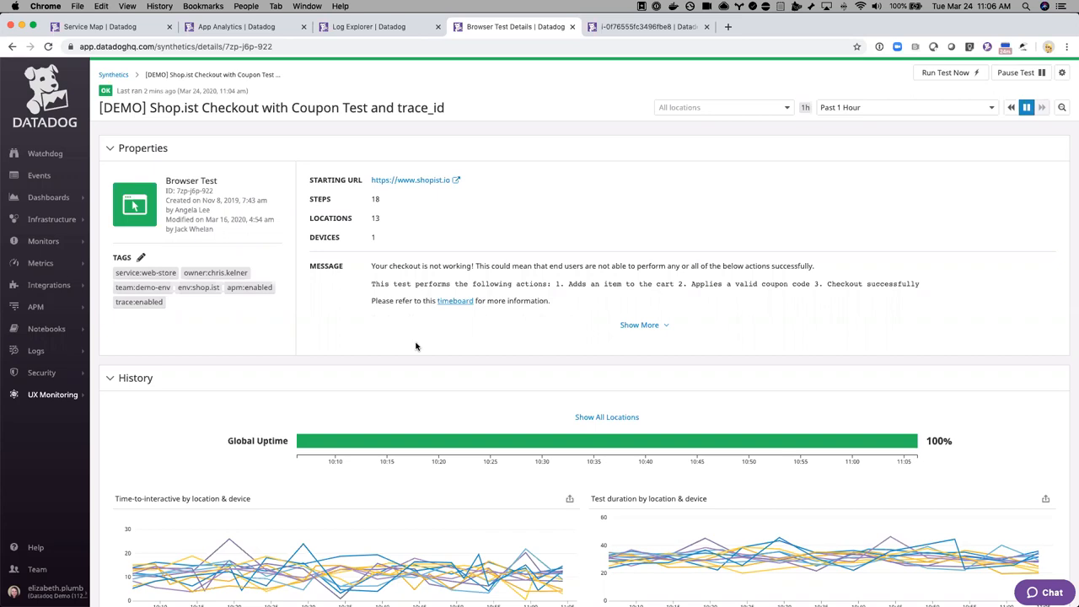
mouse_move(430, 283)
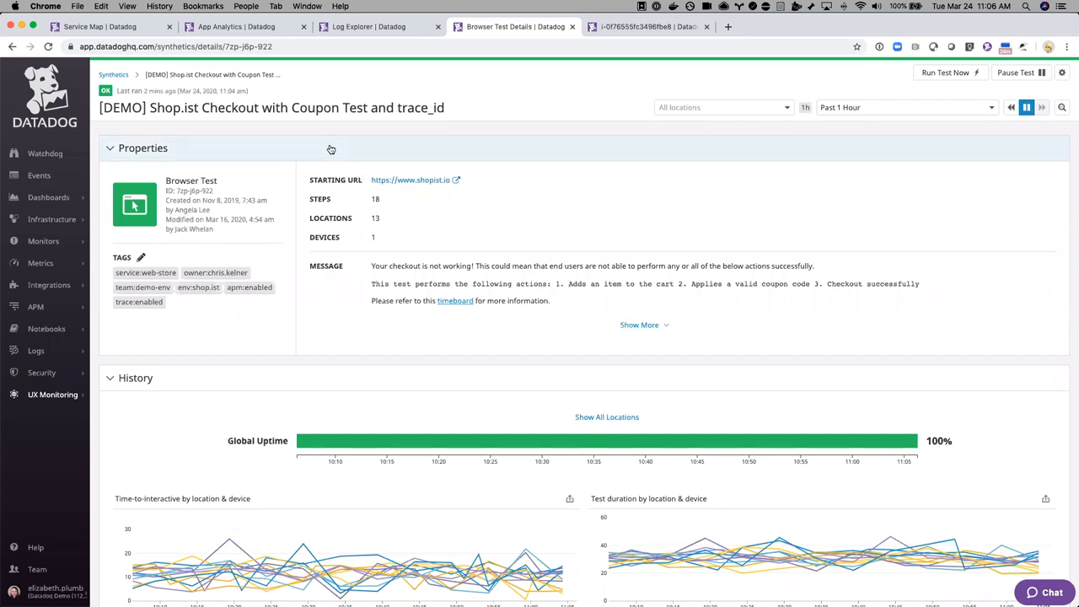
mouse_move(389, 100)
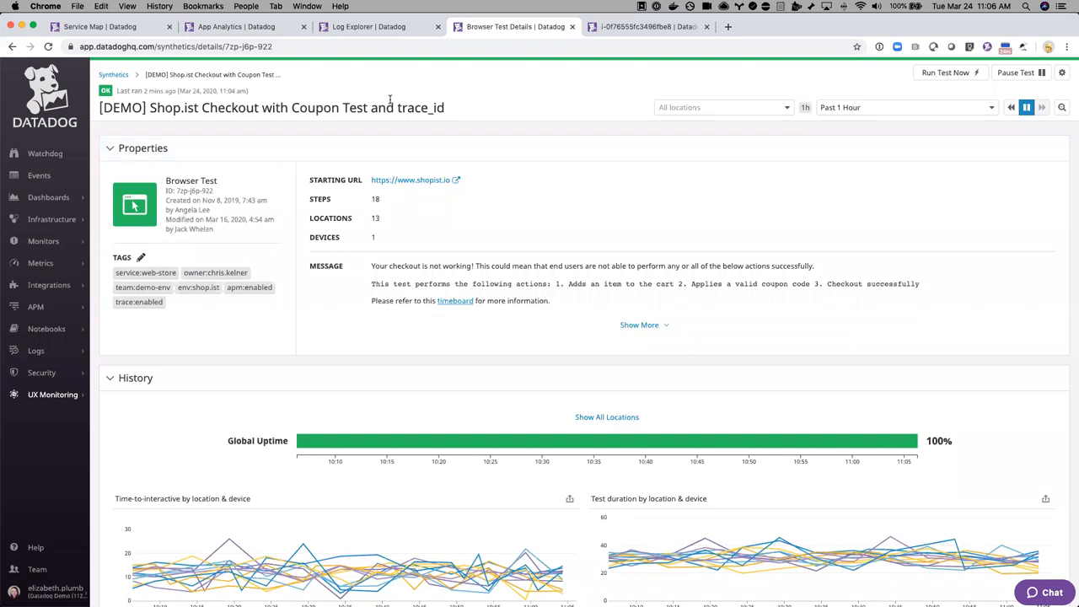
Step: Scroll the test details down to the Sample Results step screenshots
scroll(down, 3)
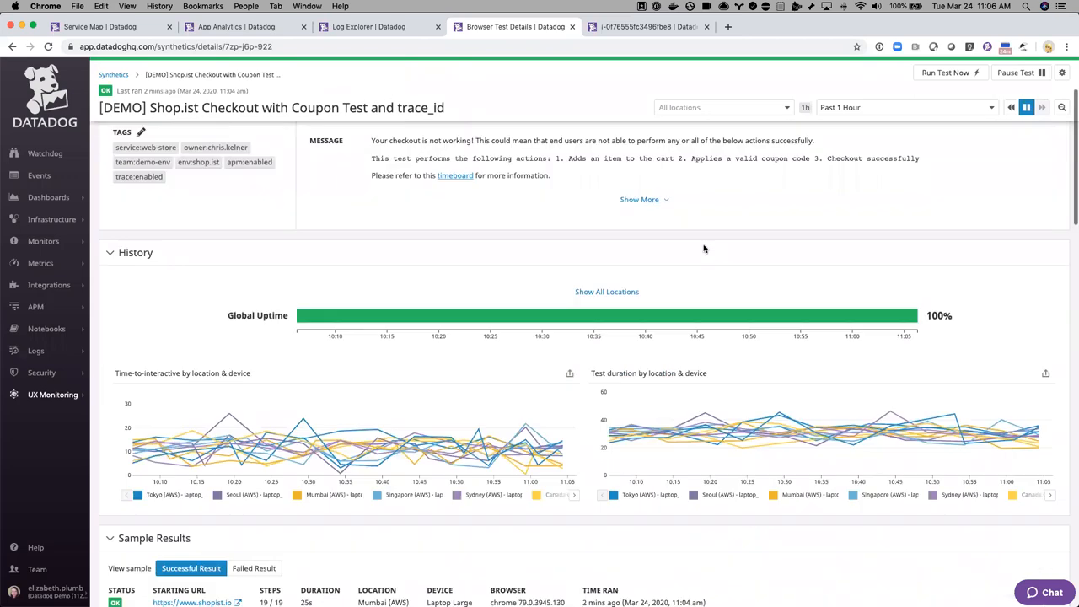
scroll(down, 3)
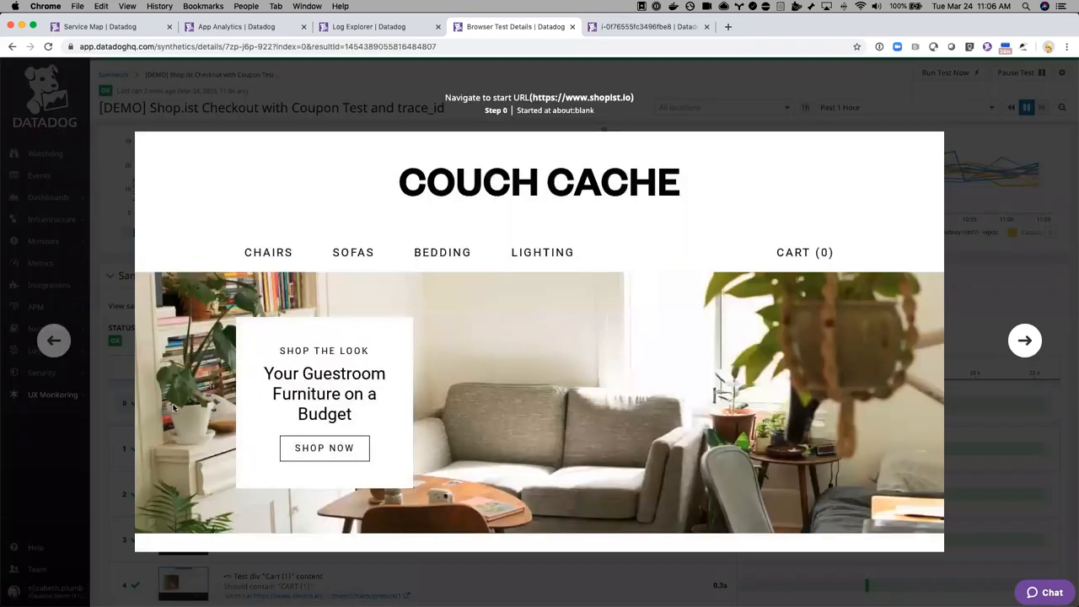
mouse_move(210, 373)
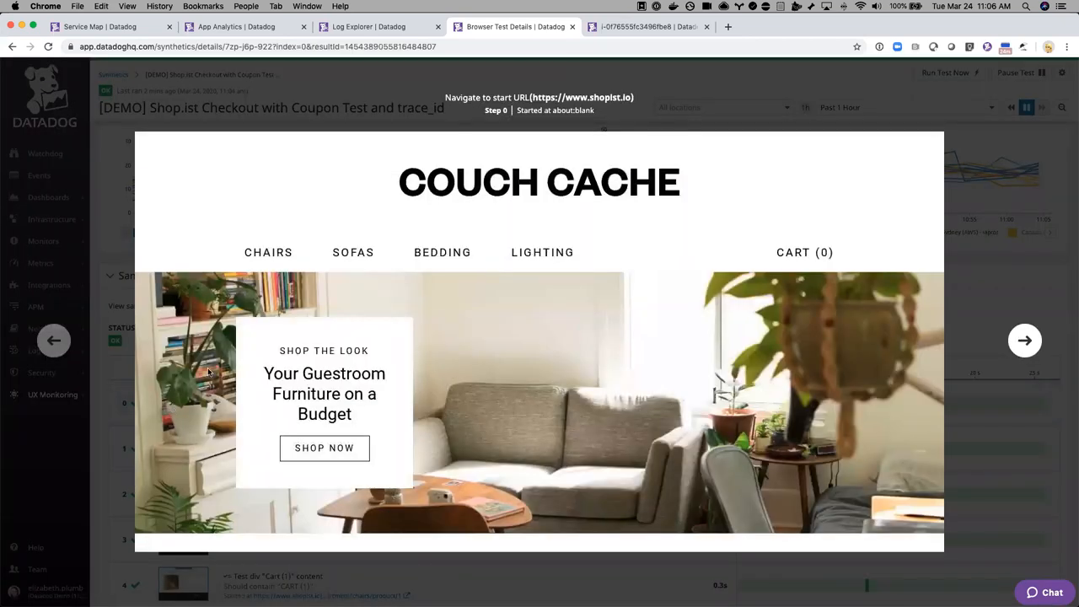
Step: Page through screenshots for Chairs, the chair image and Add to cart, then close the viewer
click(1025, 340)
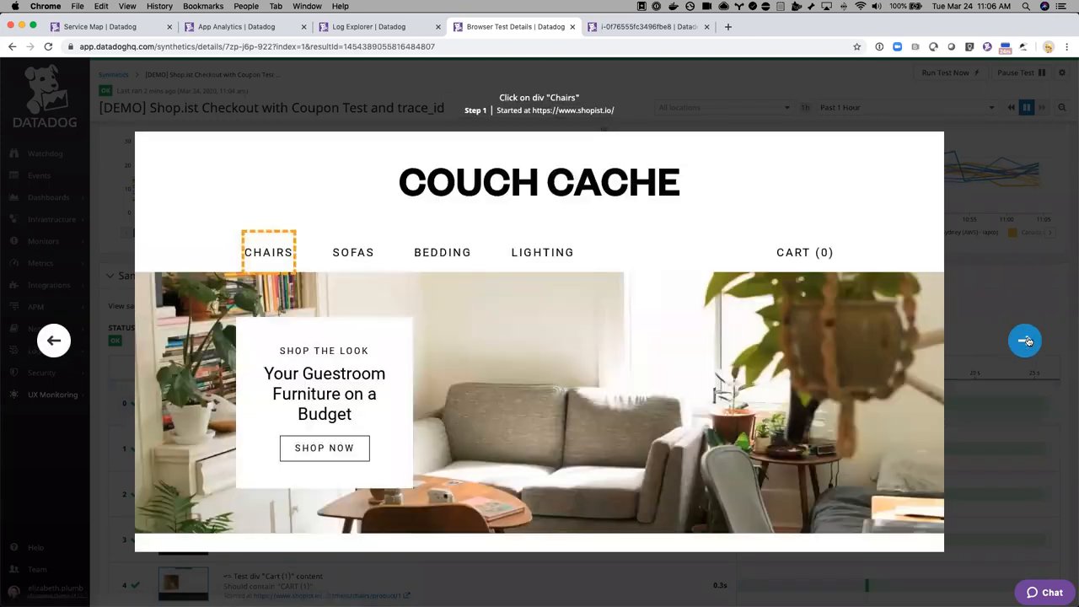
click(1025, 340)
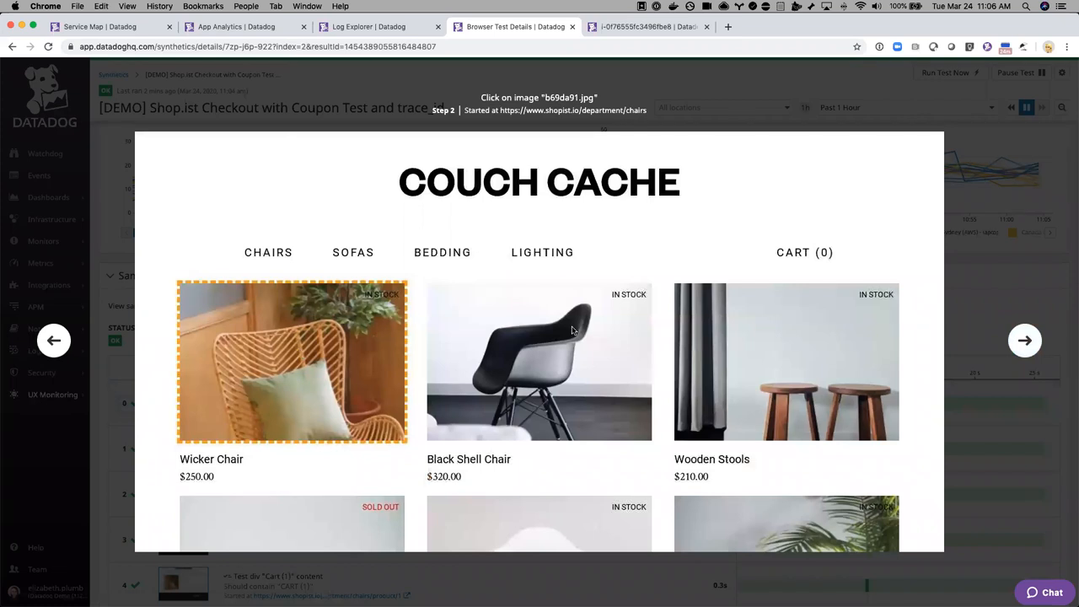
click(1025, 340)
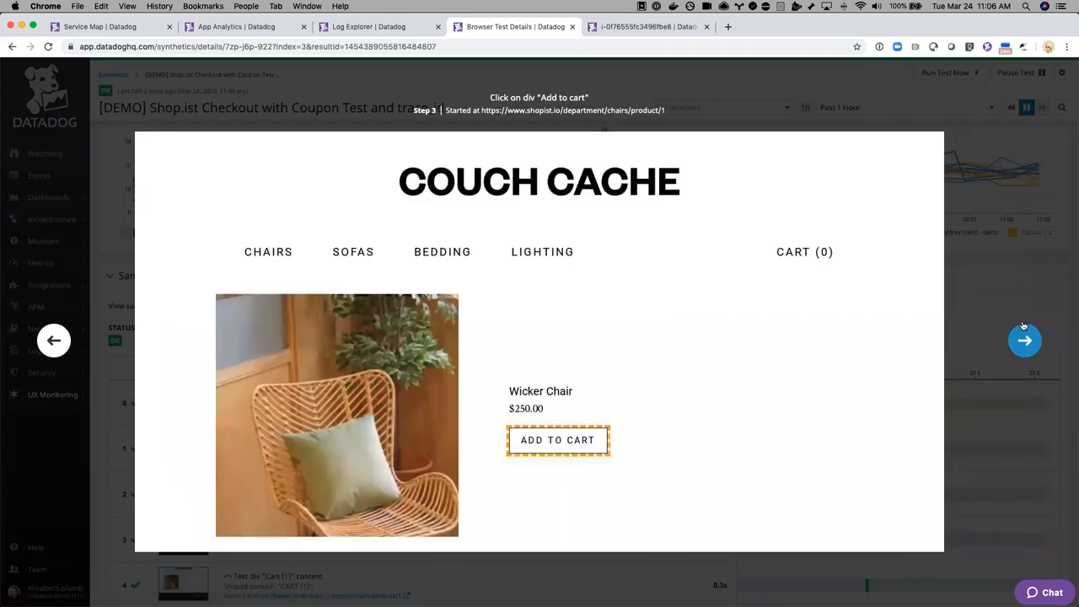
click(53, 341)
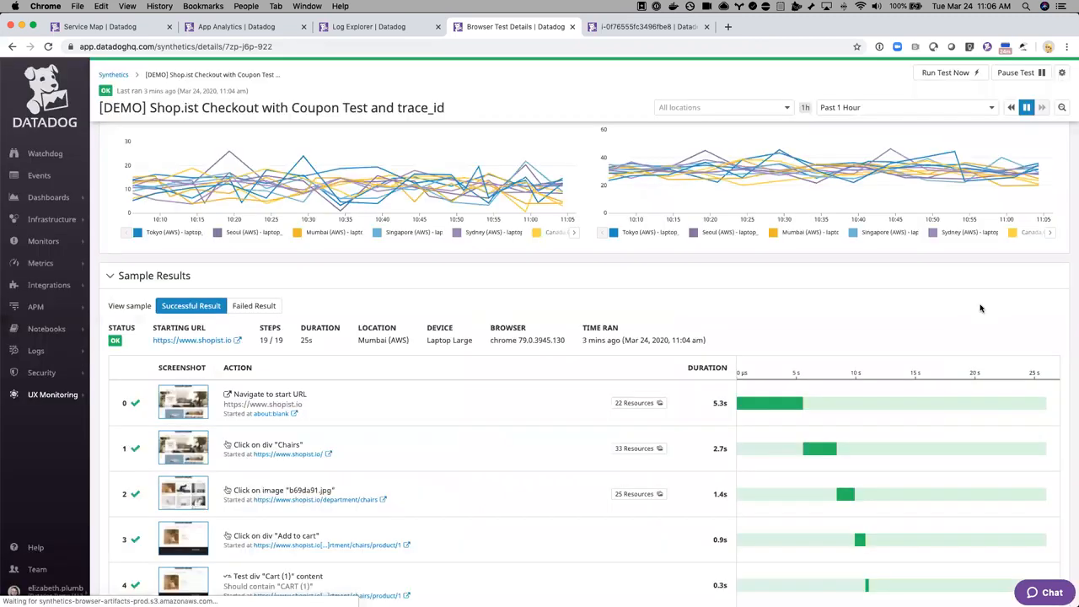
Step: Switch to the failed Singapore run and show step 17's POST 500 checkout.json error
scroll(down, 3)
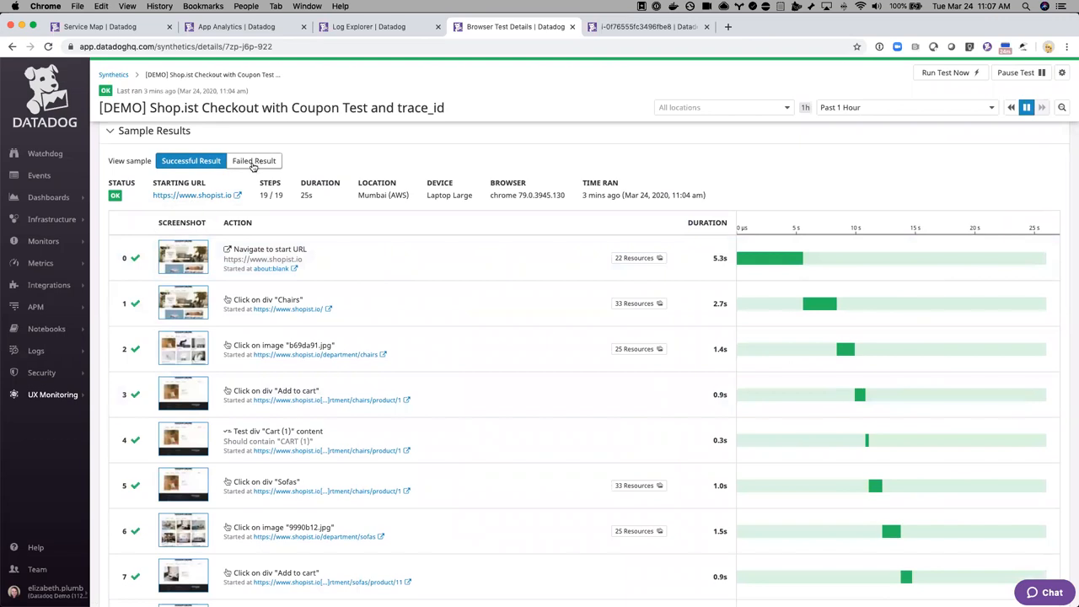
click(253, 160)
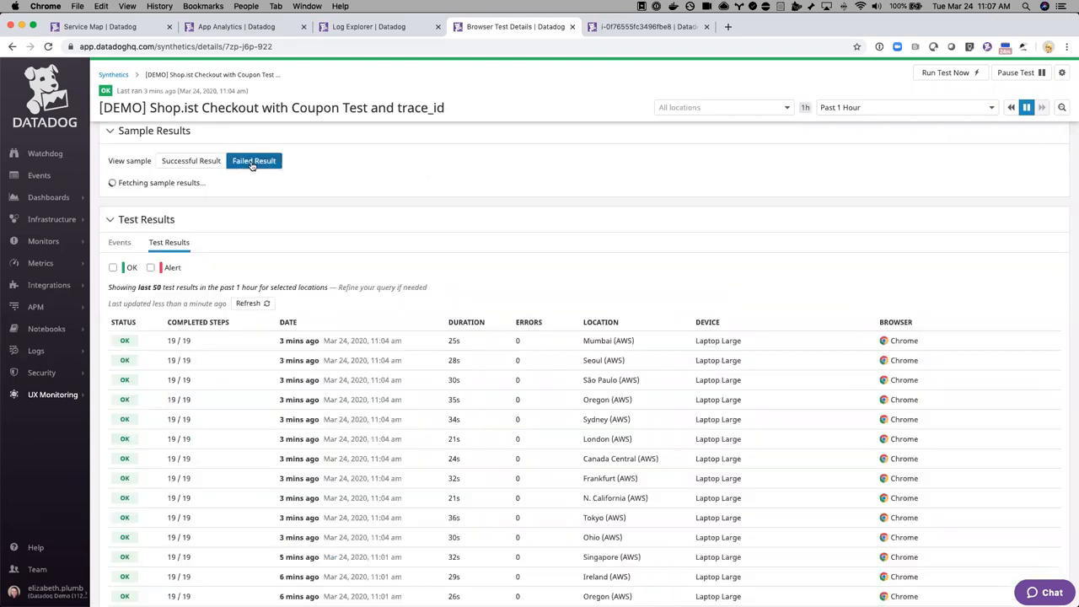
click(253, 160)
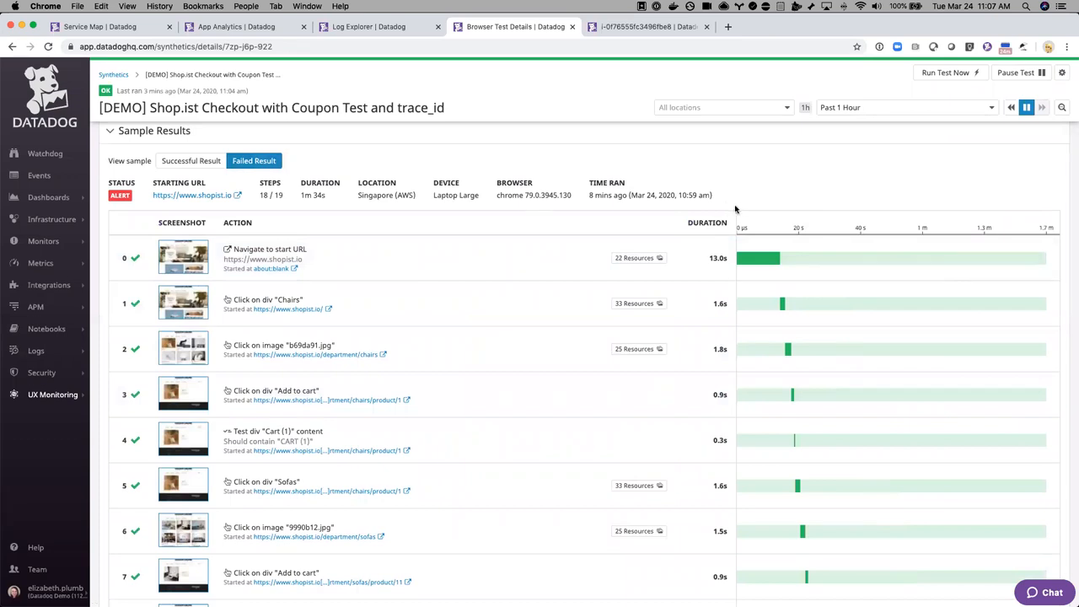
scroll(down, 3)
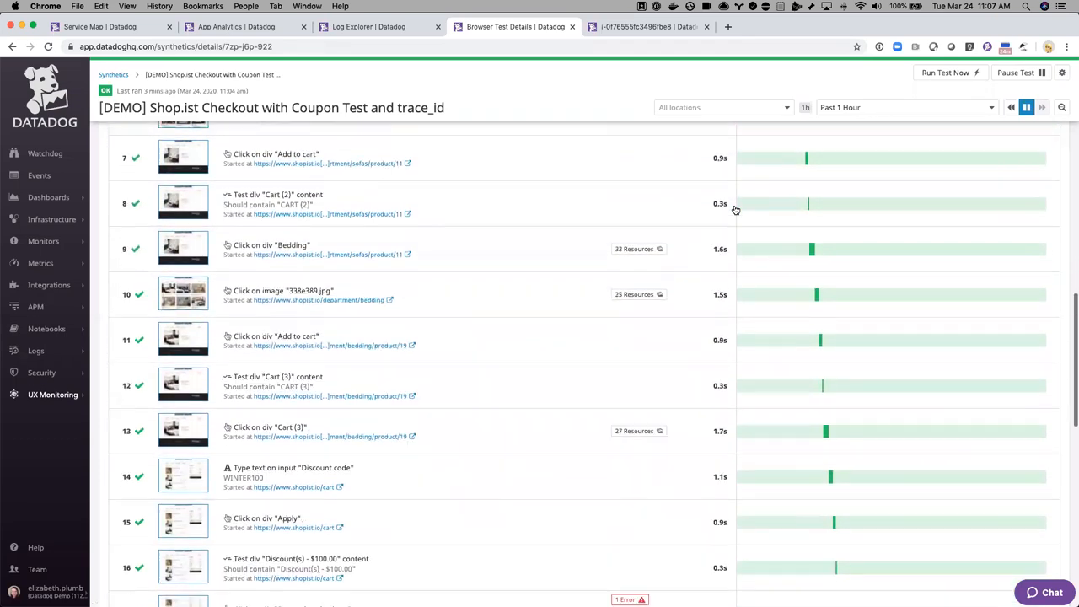
scroll(down, 3)
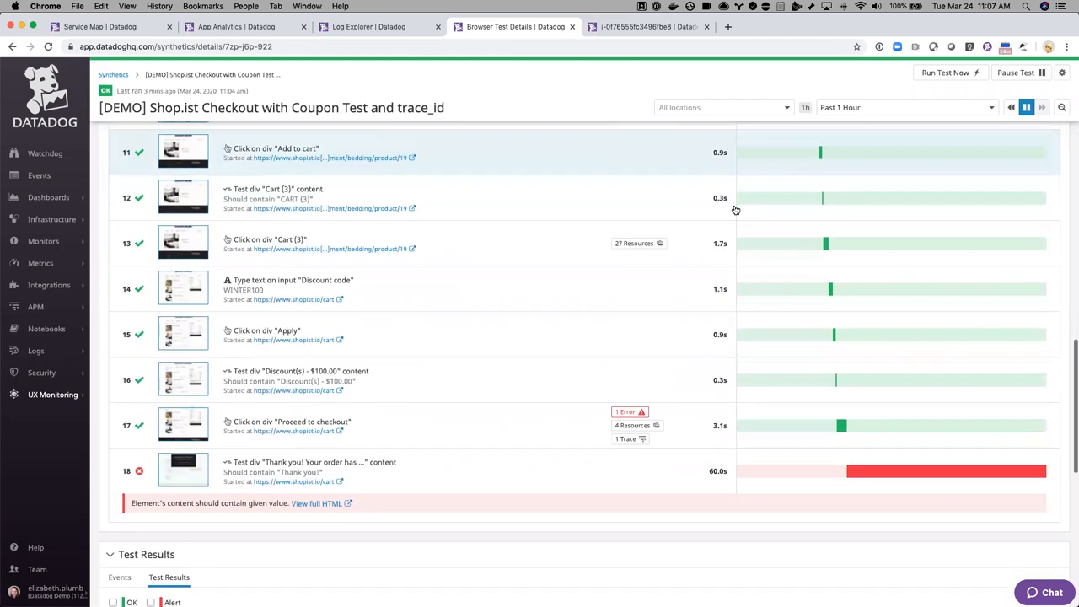
scroll(down, 3)
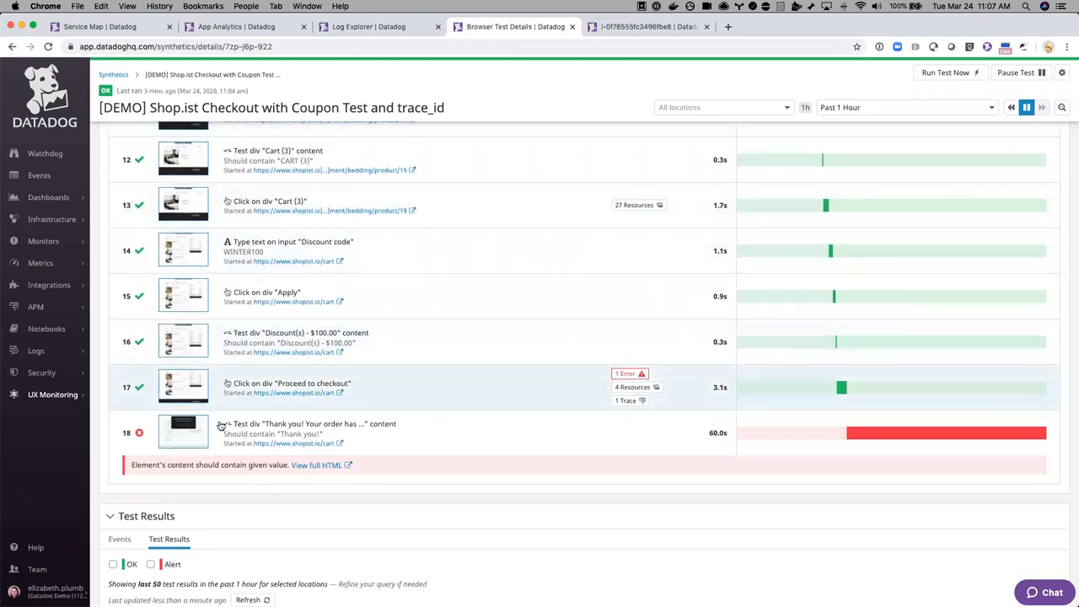
mouse_move(555, 420)
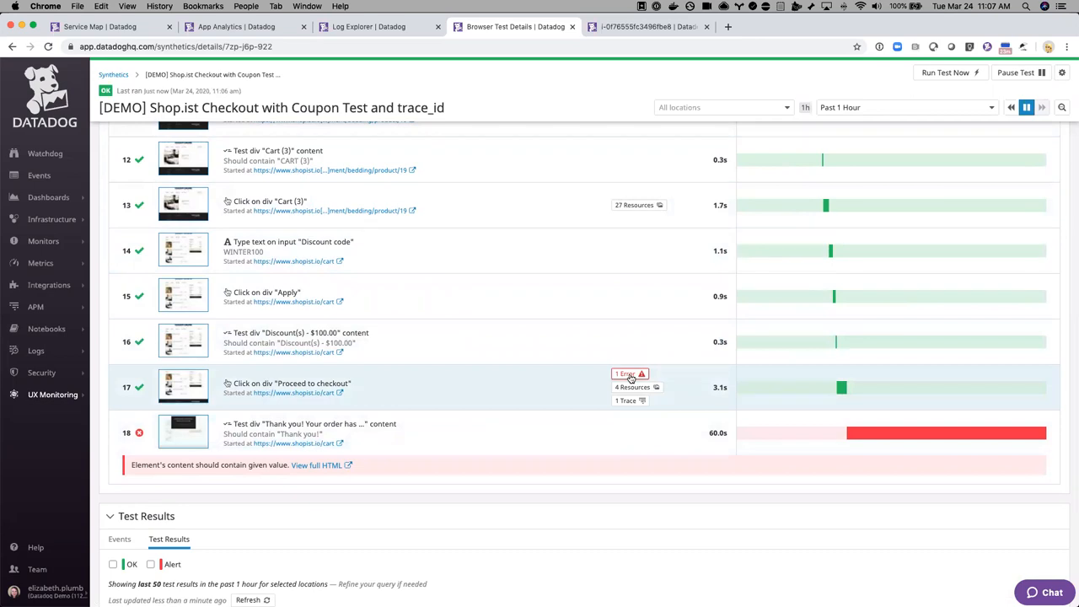
click(629, 374)
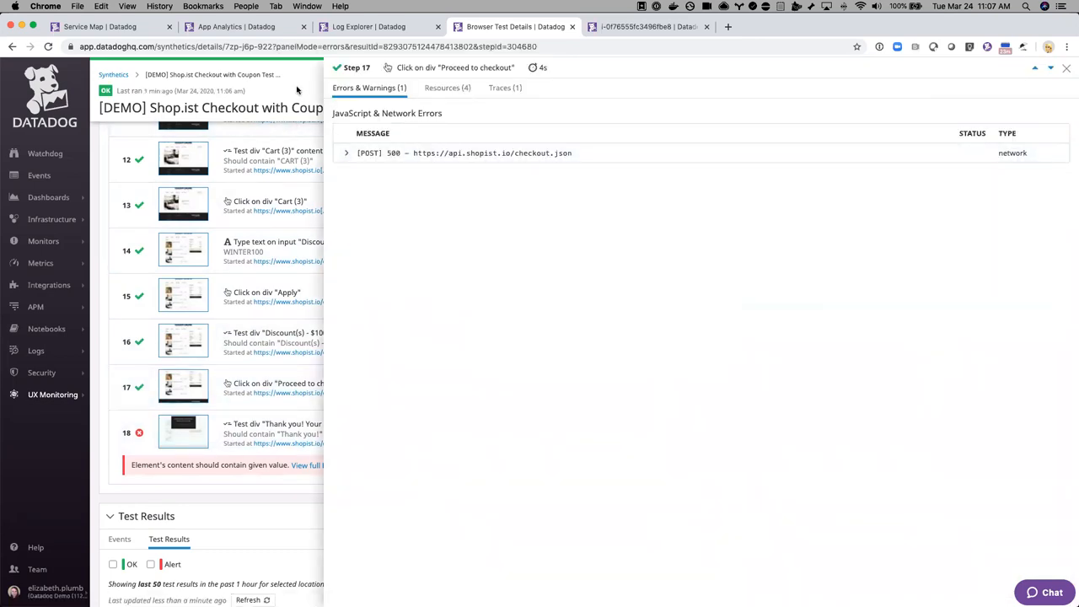
click(1065, 67)
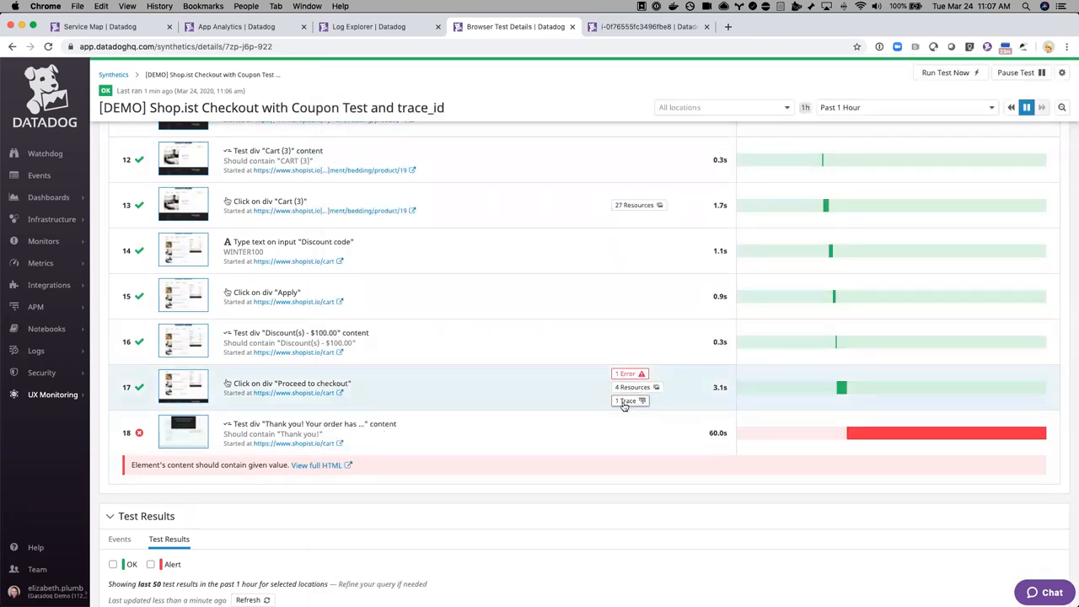
click(627, 402)
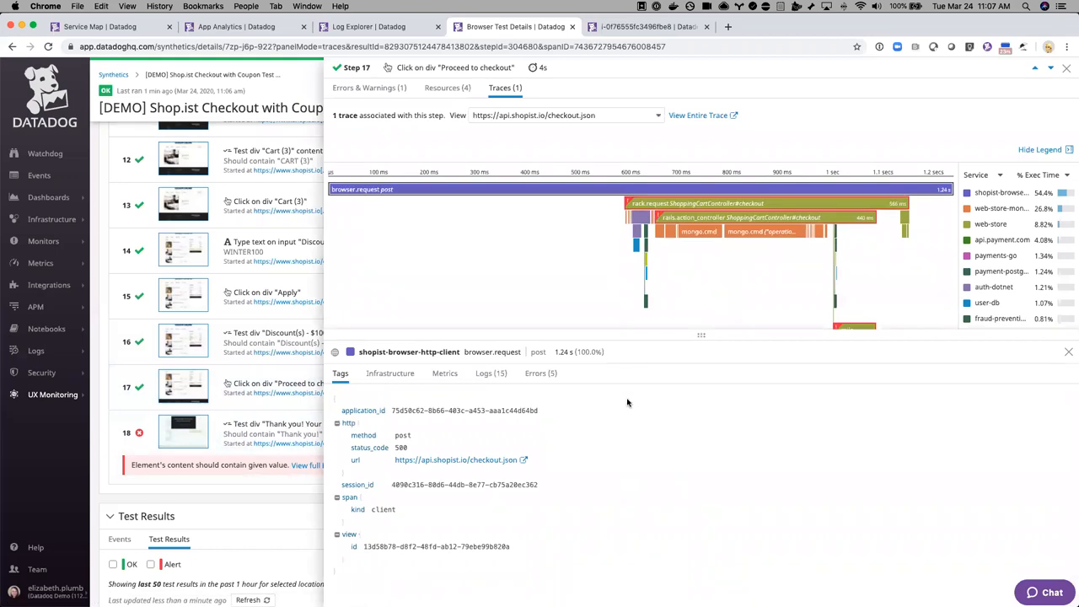
mouse_move(534, 399)
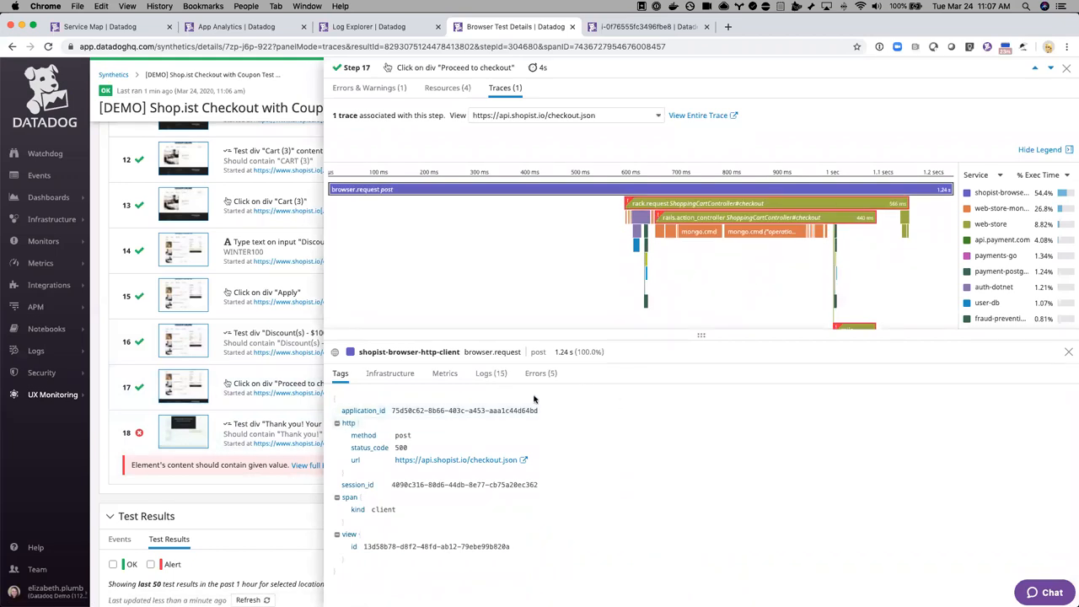
mouse_move(577, 425)
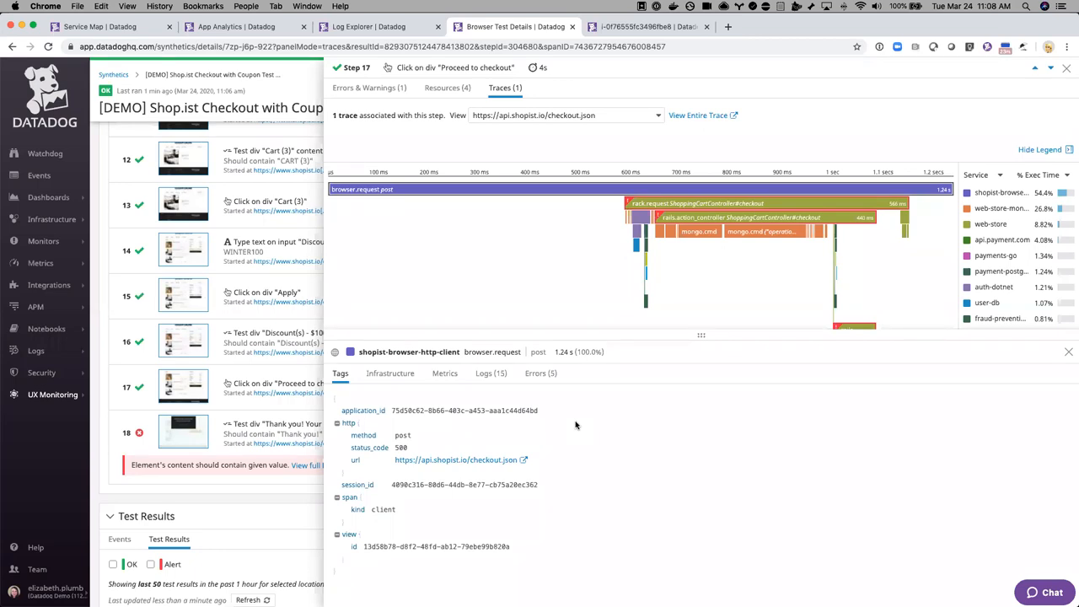
mouse_move(928, 335)
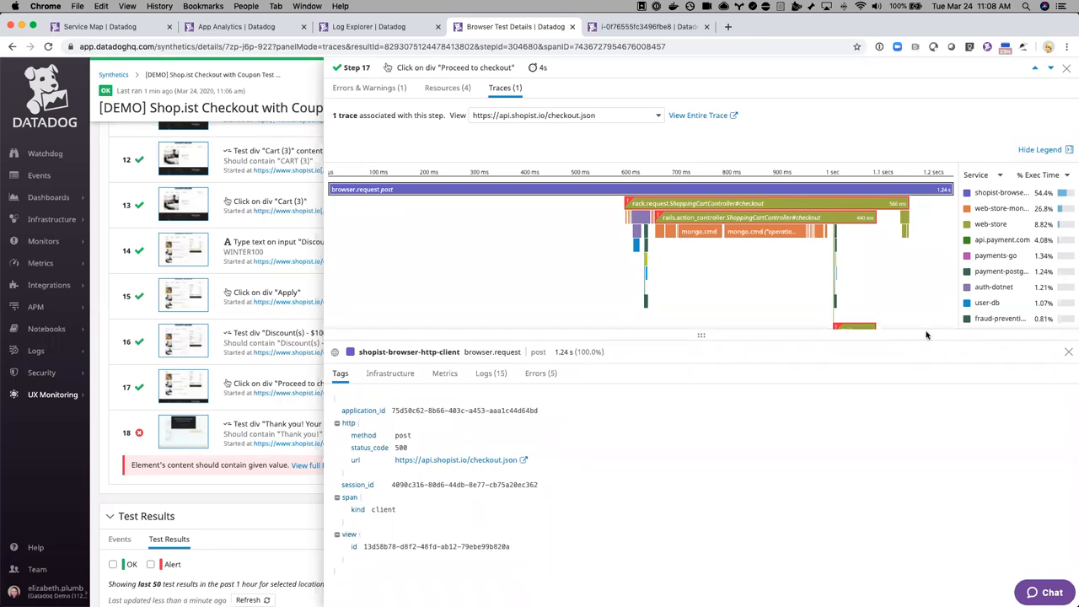